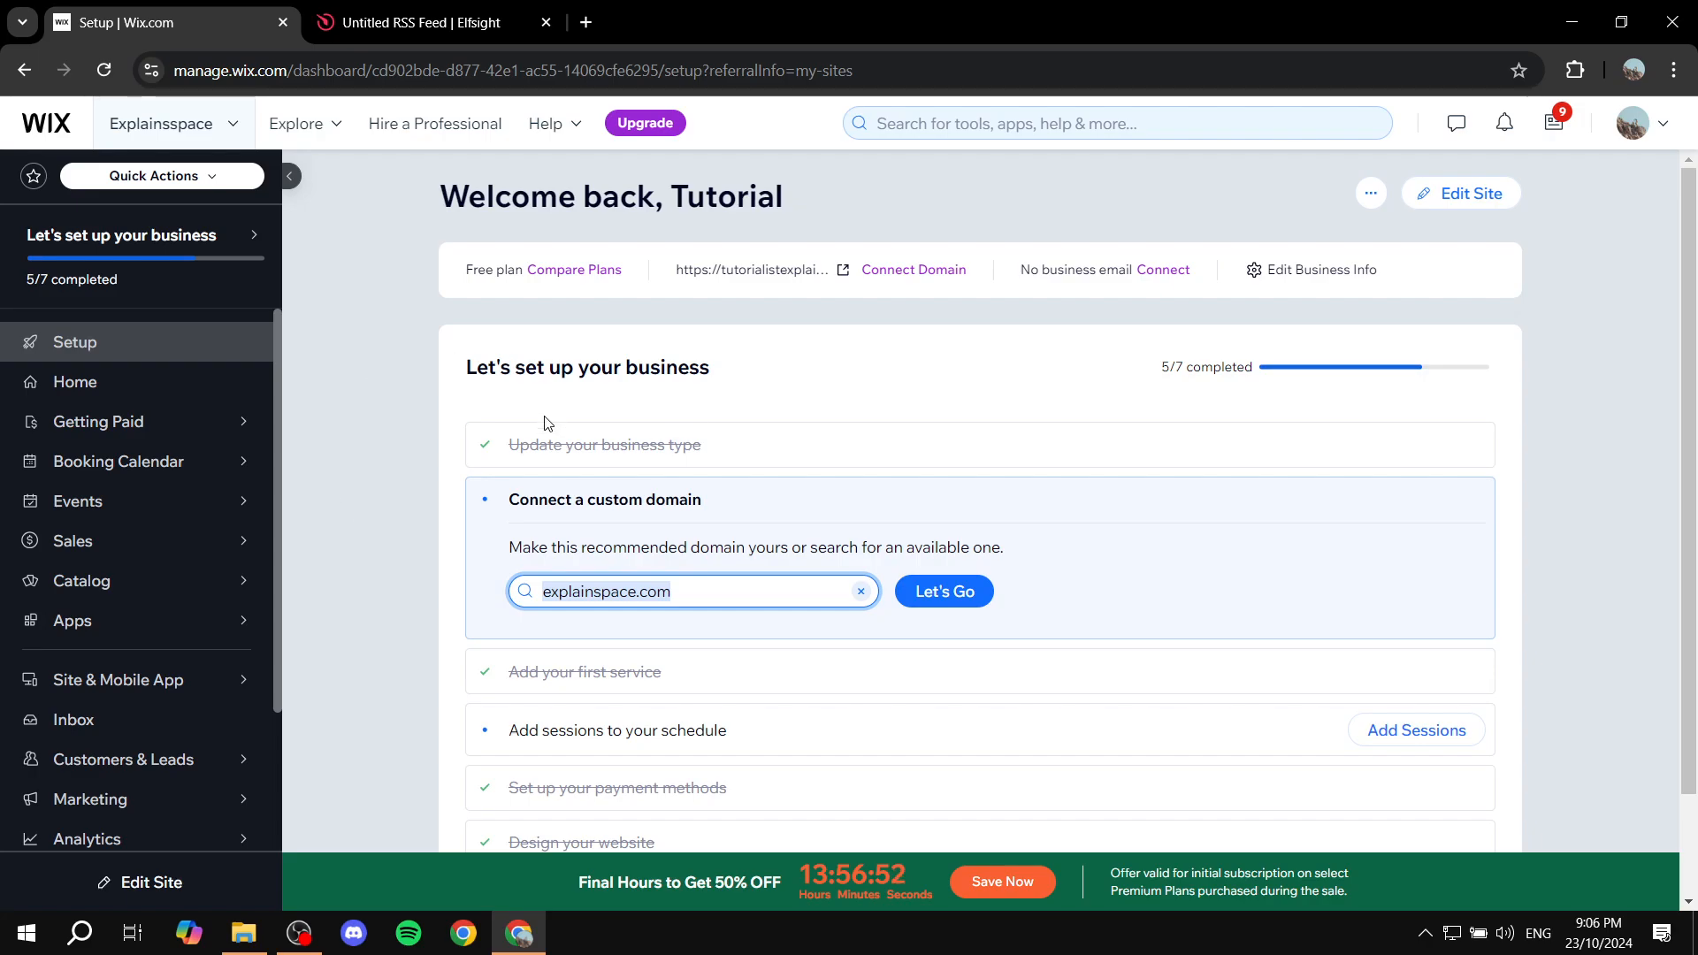
Launch the Wix Editor from the dashboard's Edit Site button, loading the homepage for editing.
left_click(1458, 193)
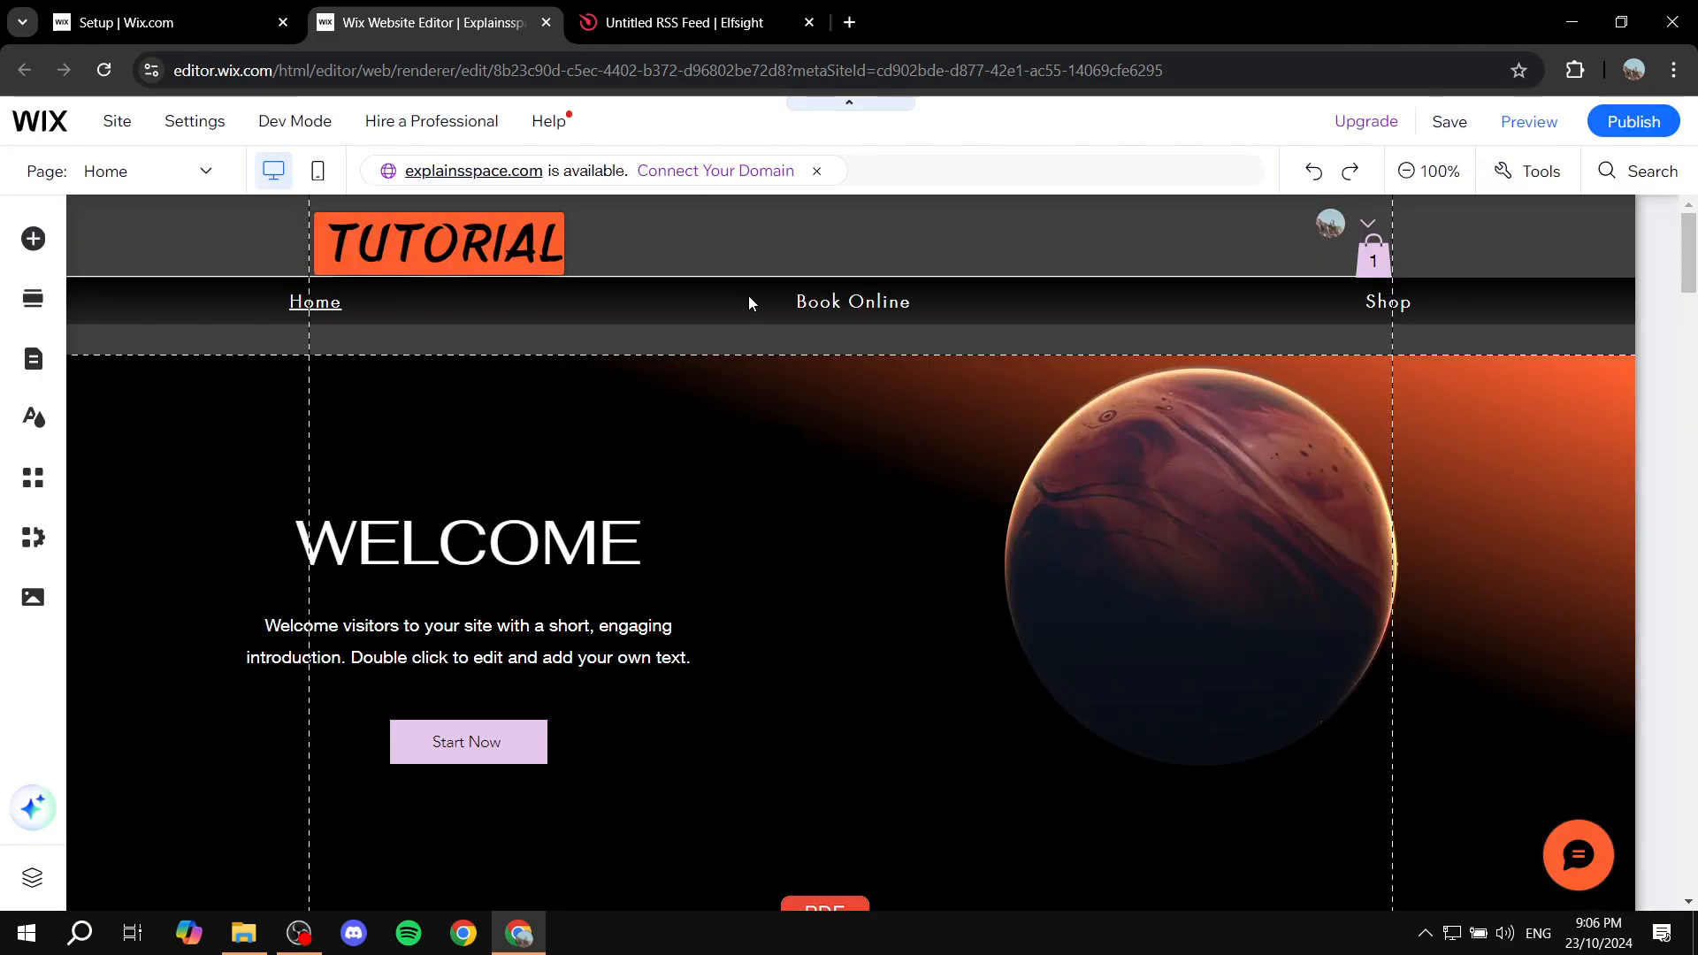
mouse_move(32, 477)
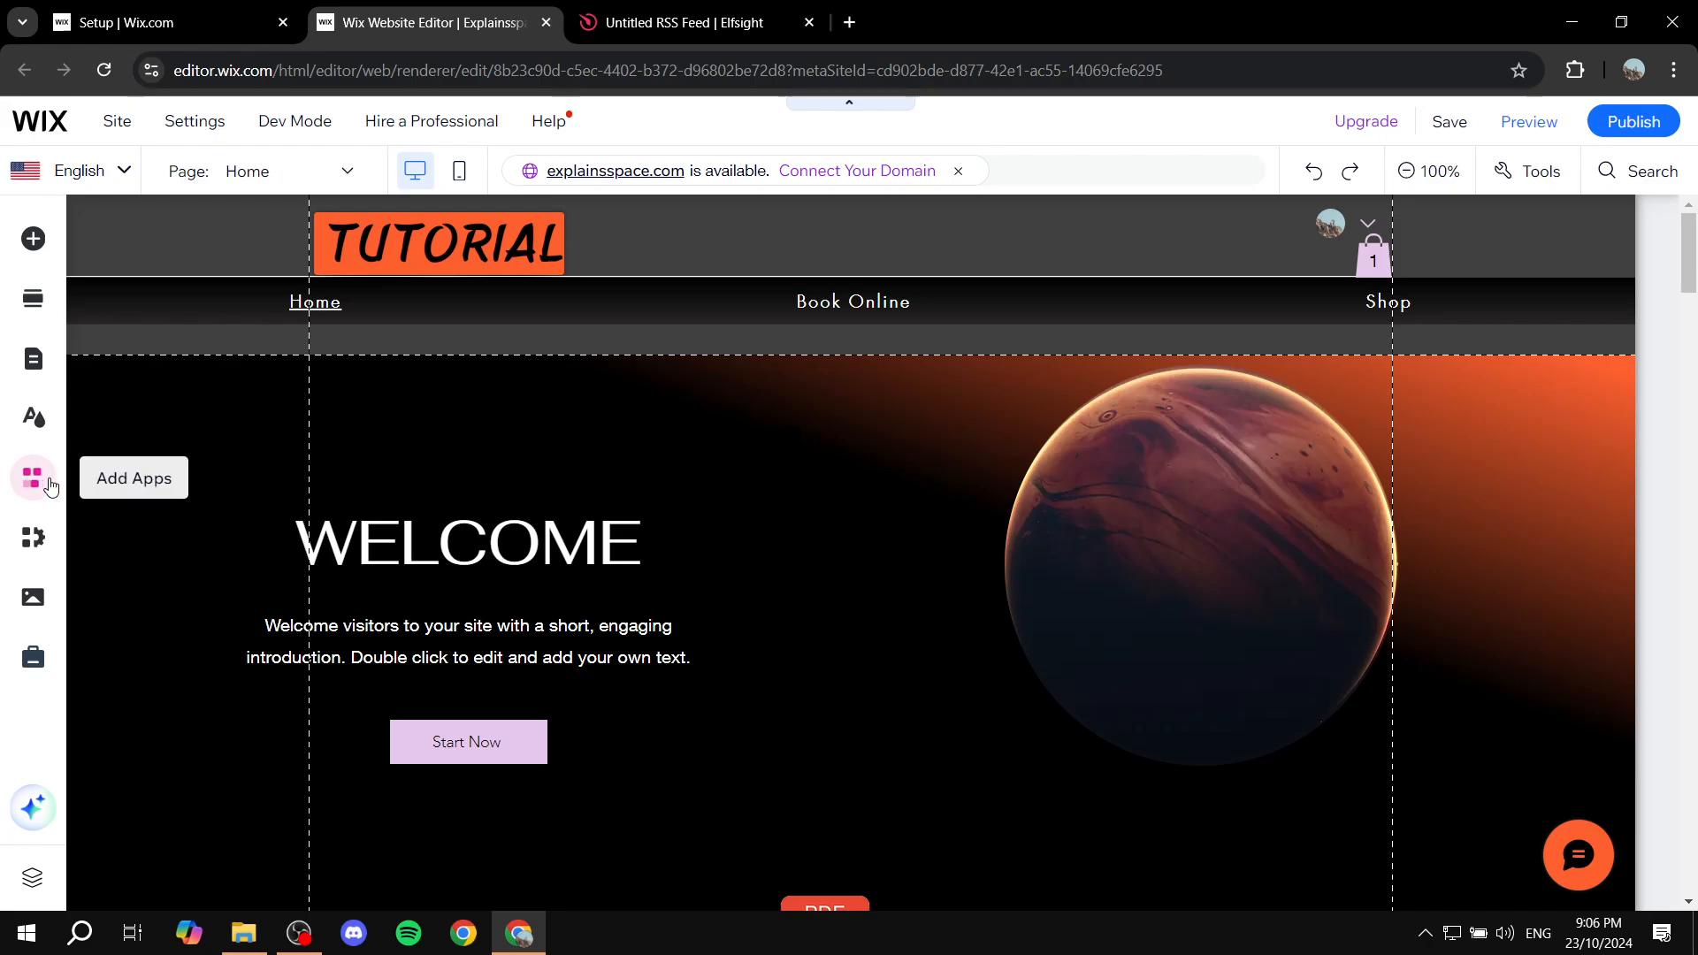
left_click(853, 260)
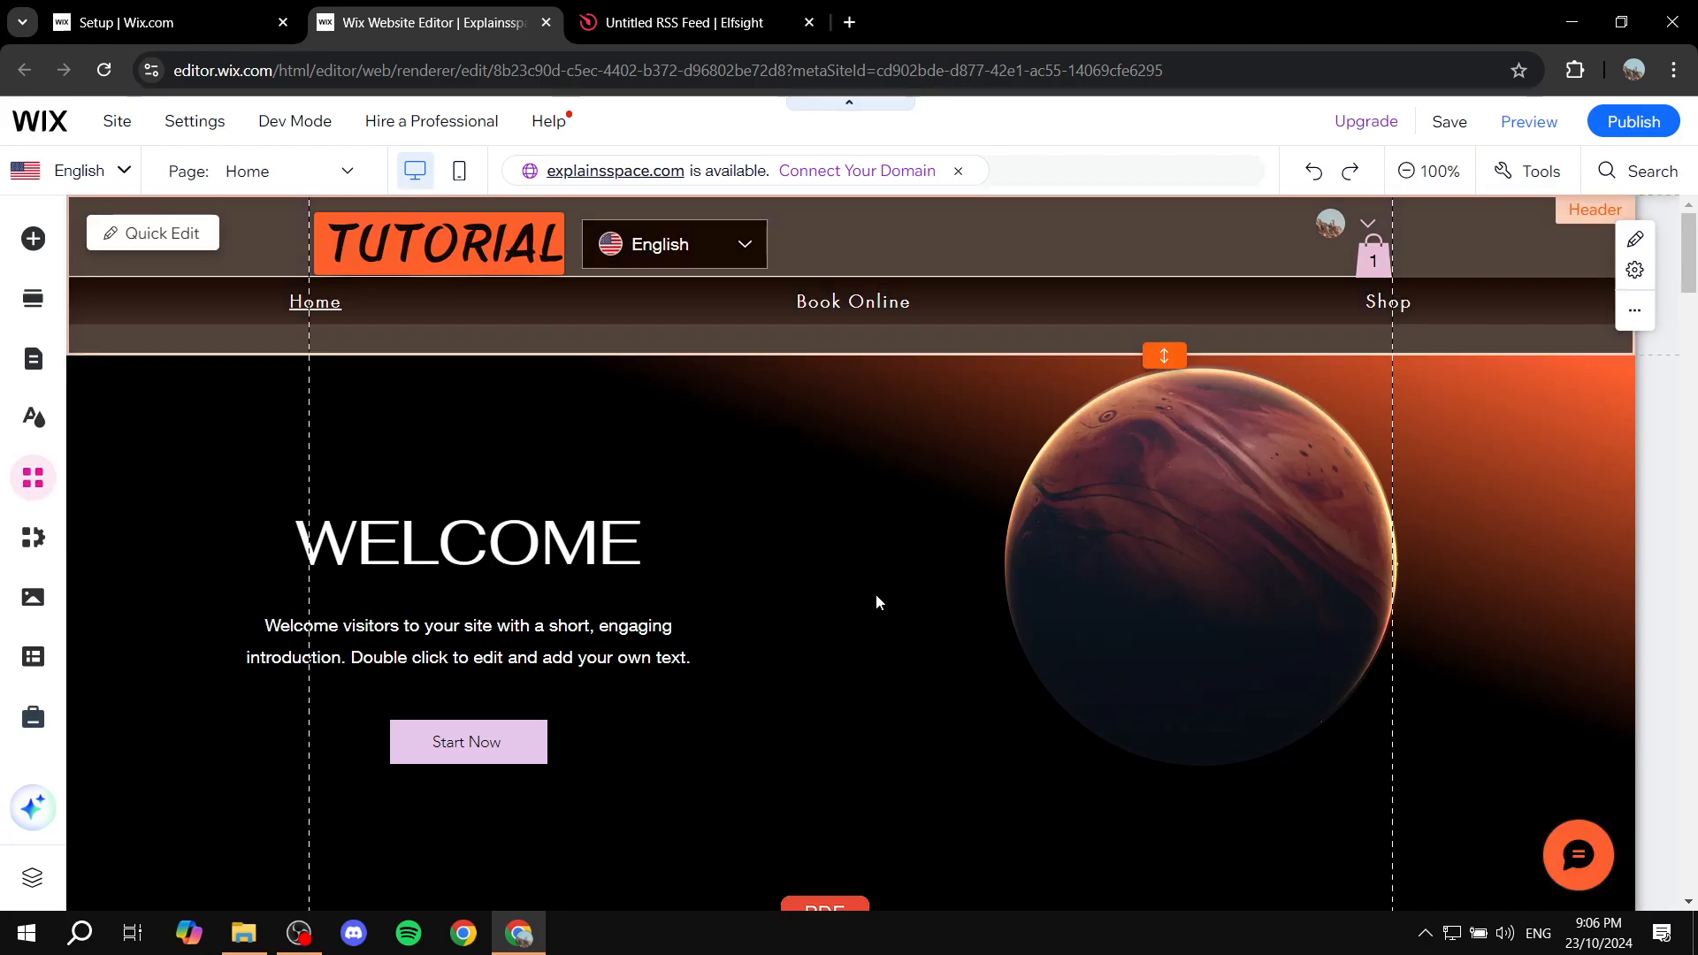
left_click(33, 478)
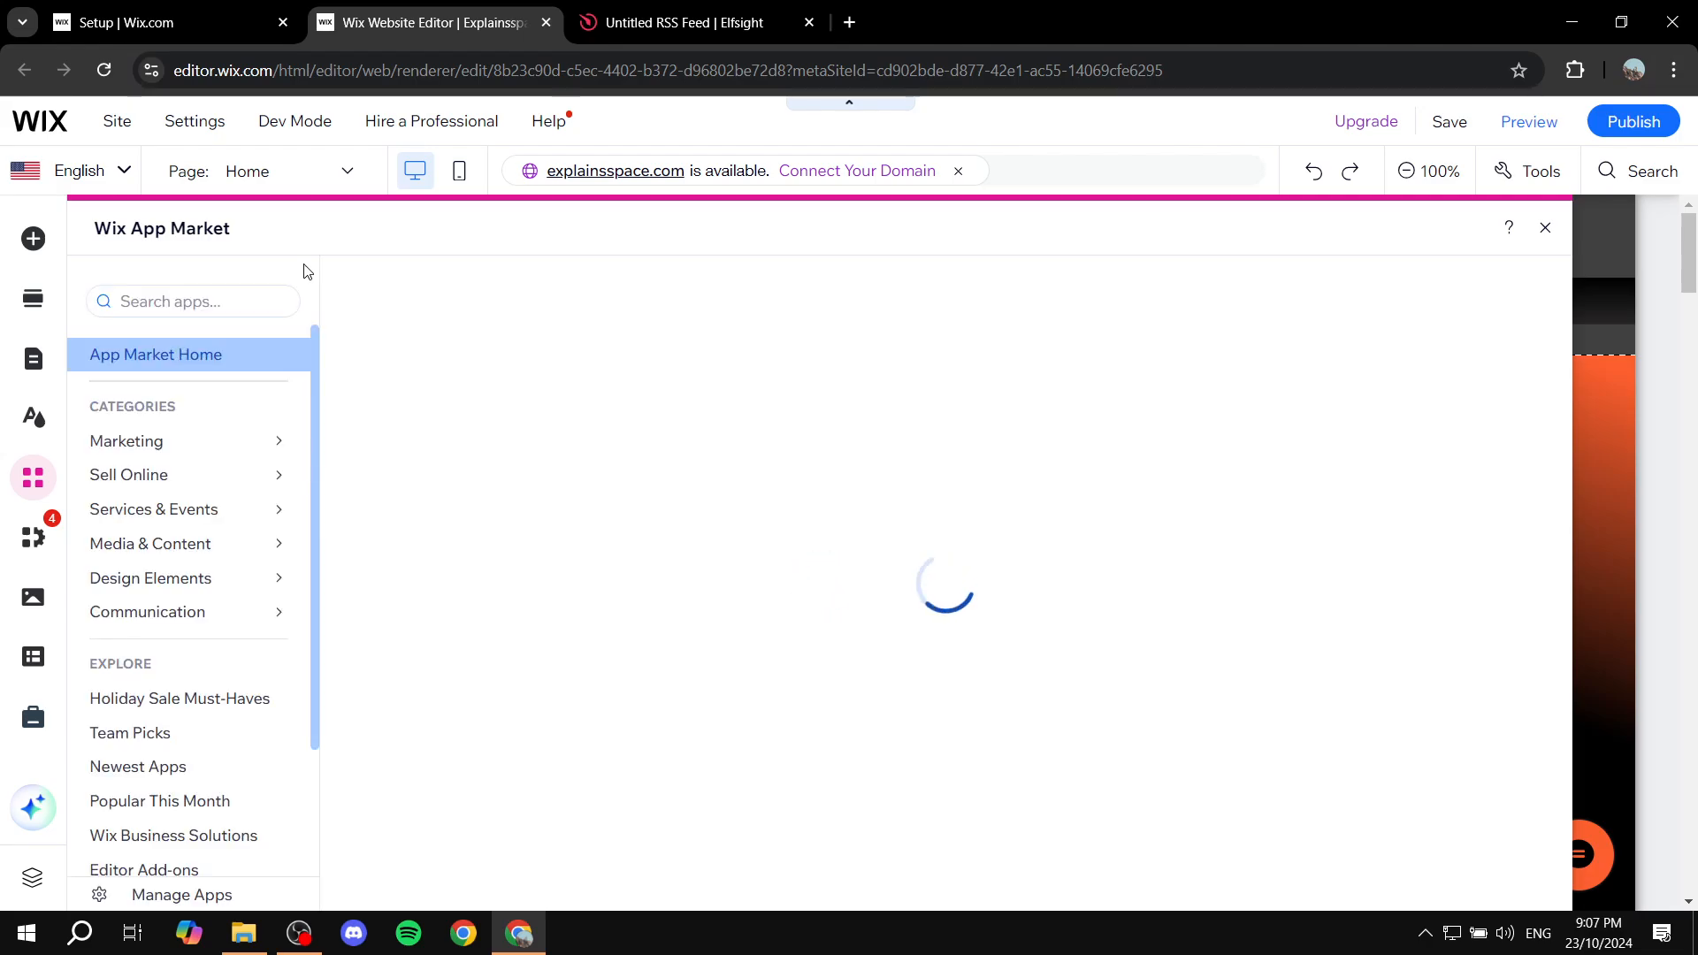
left_click(193, 301)
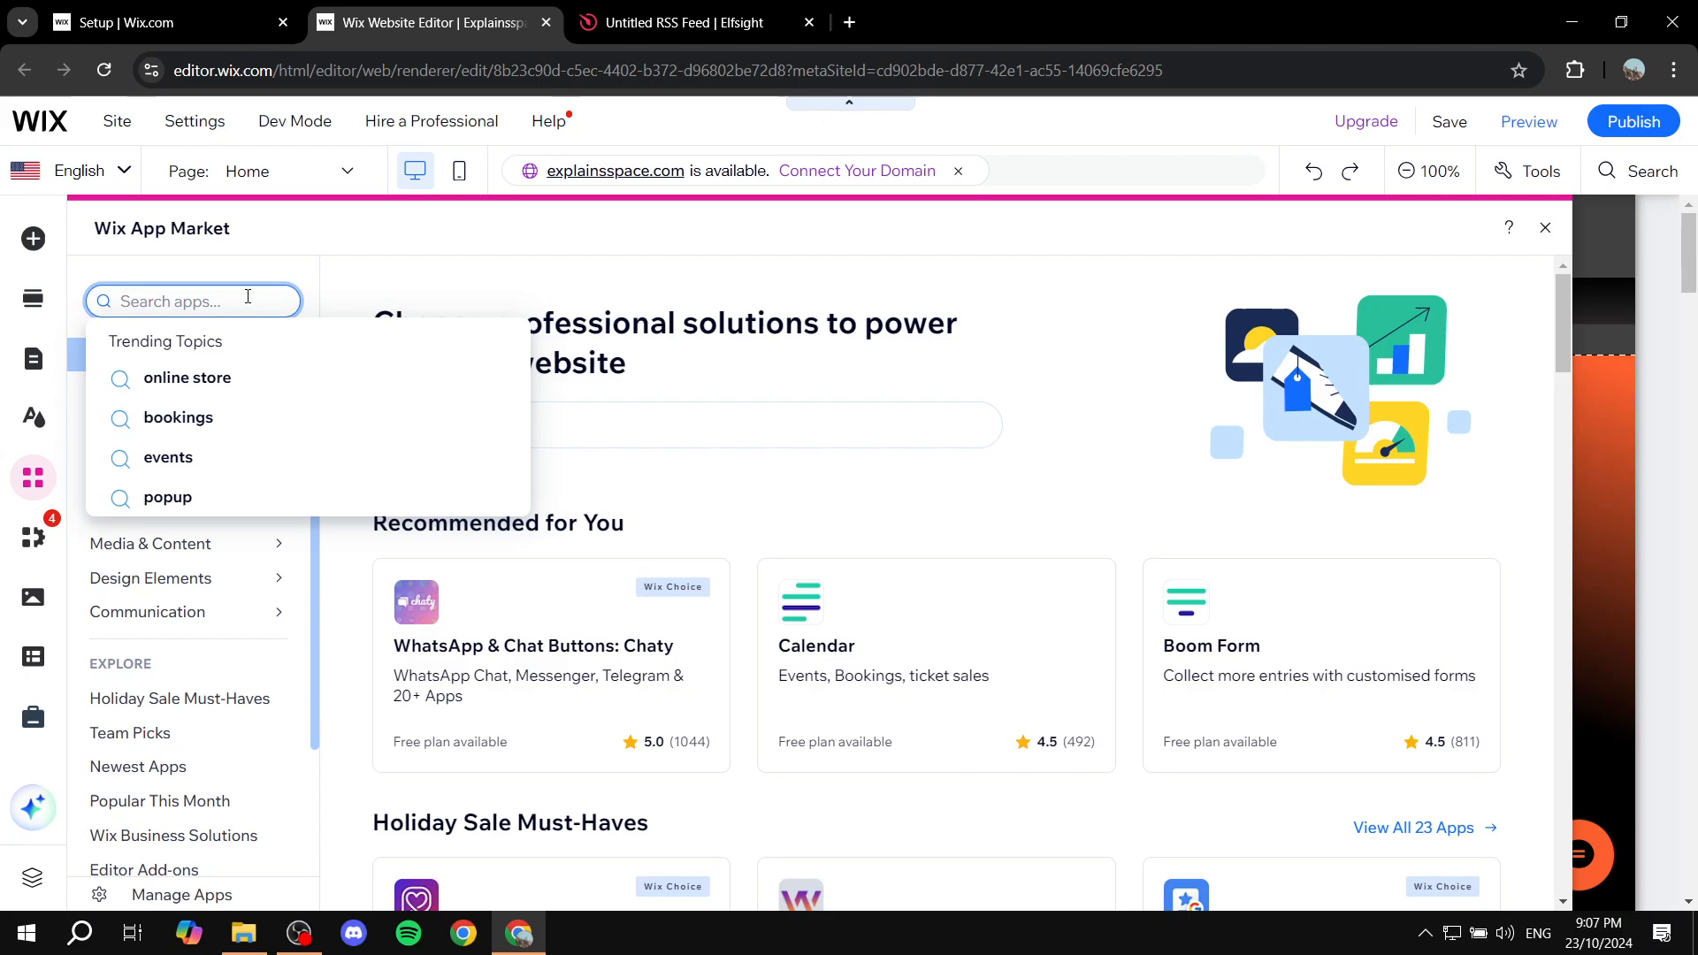
type("News")
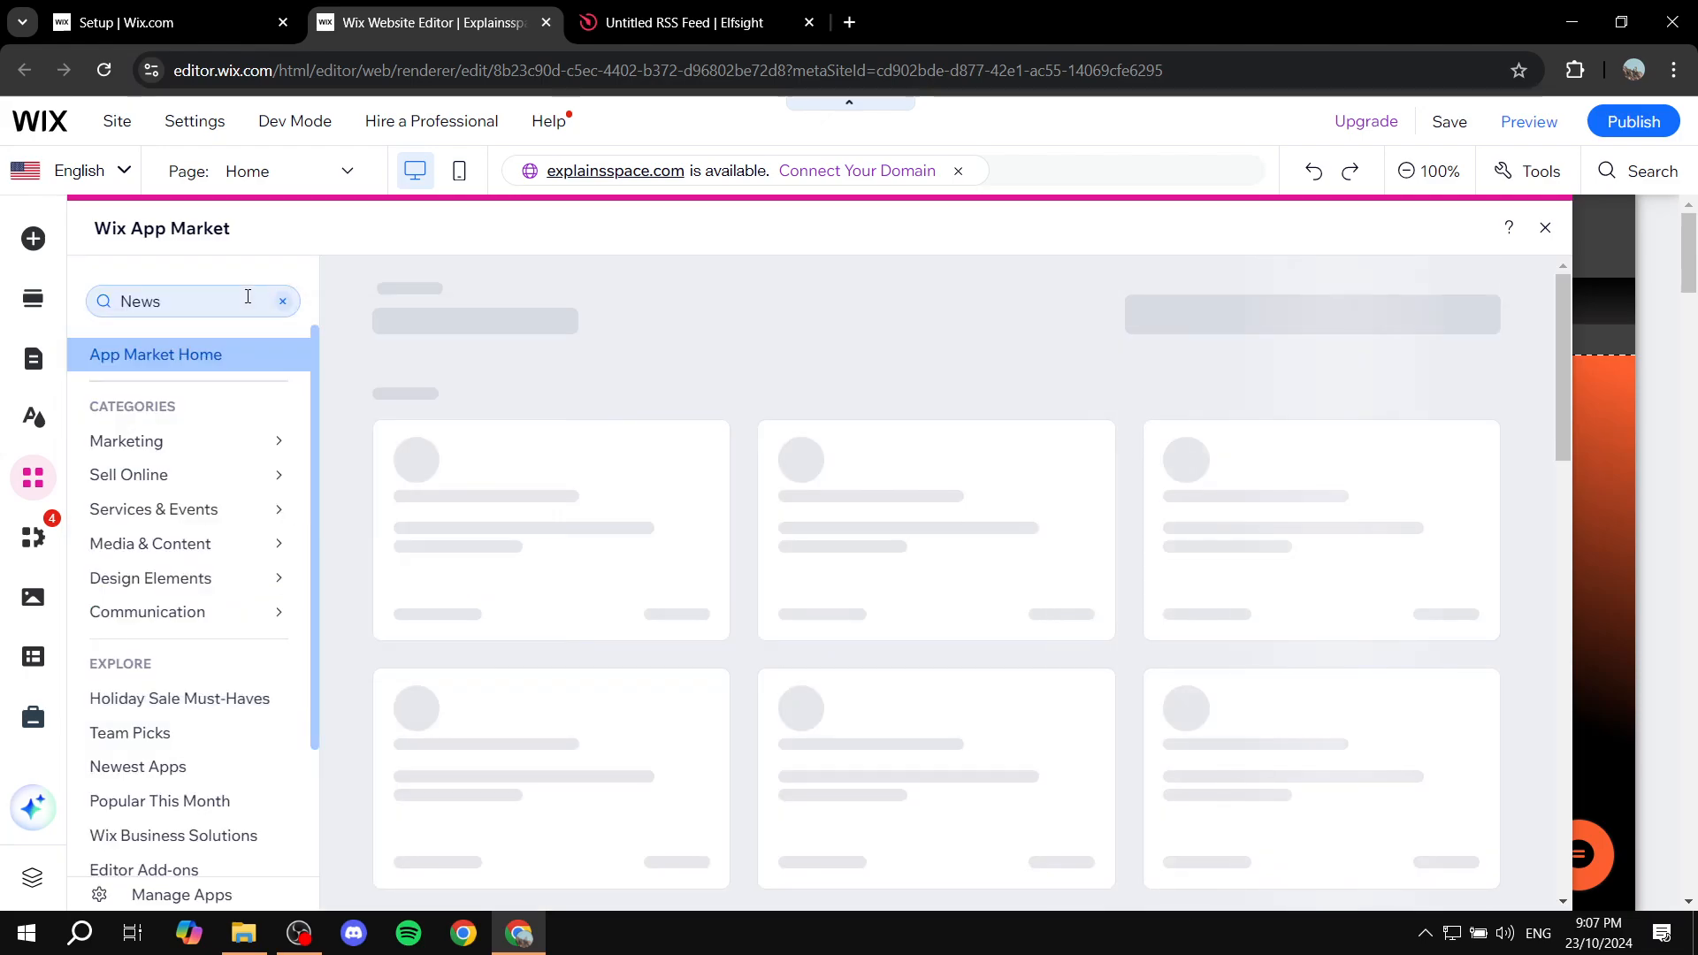
key("Return")
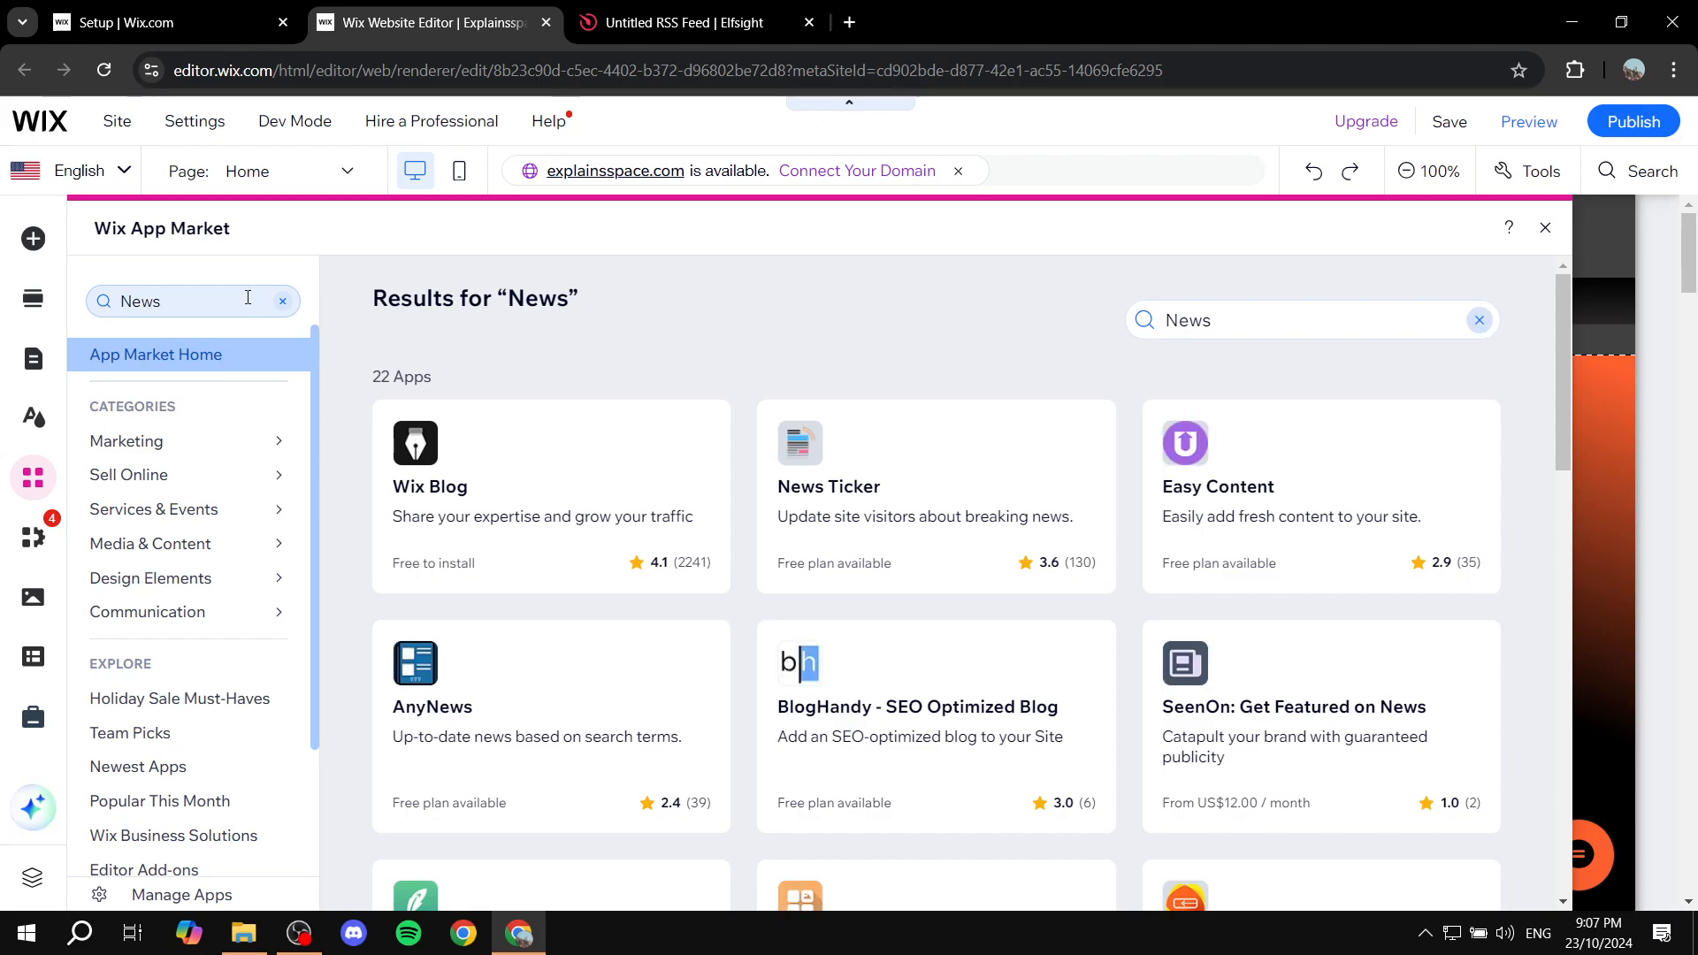
mouse_move(911, 450)
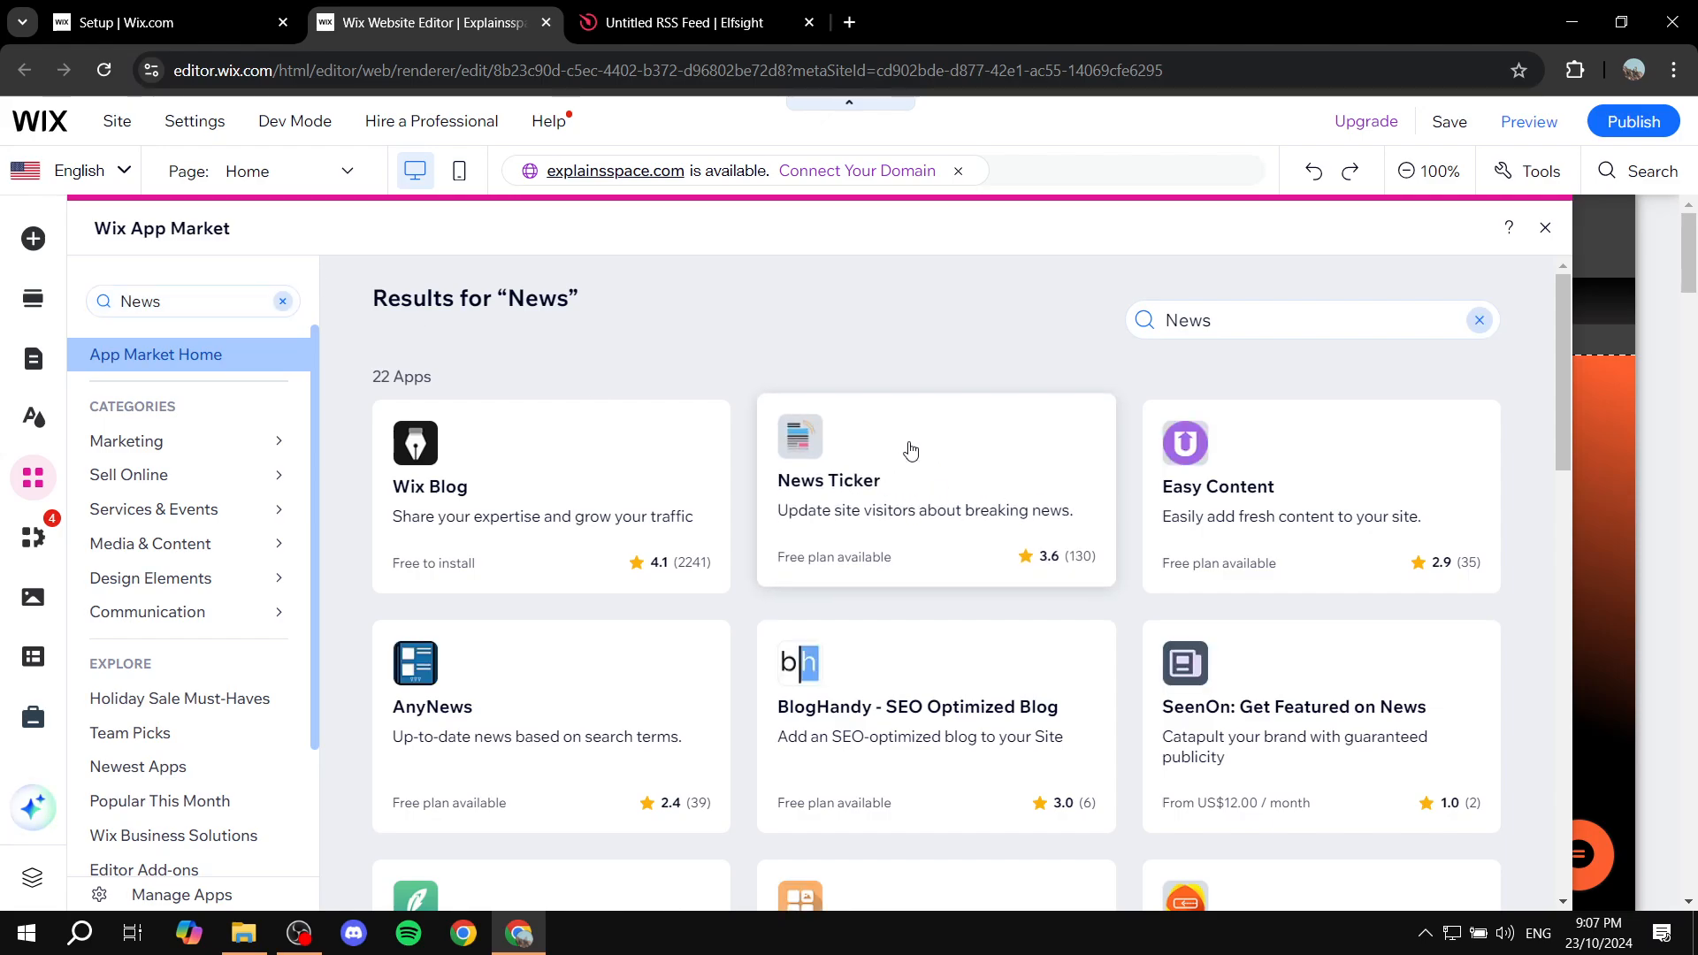
mouse_move(961, 454)
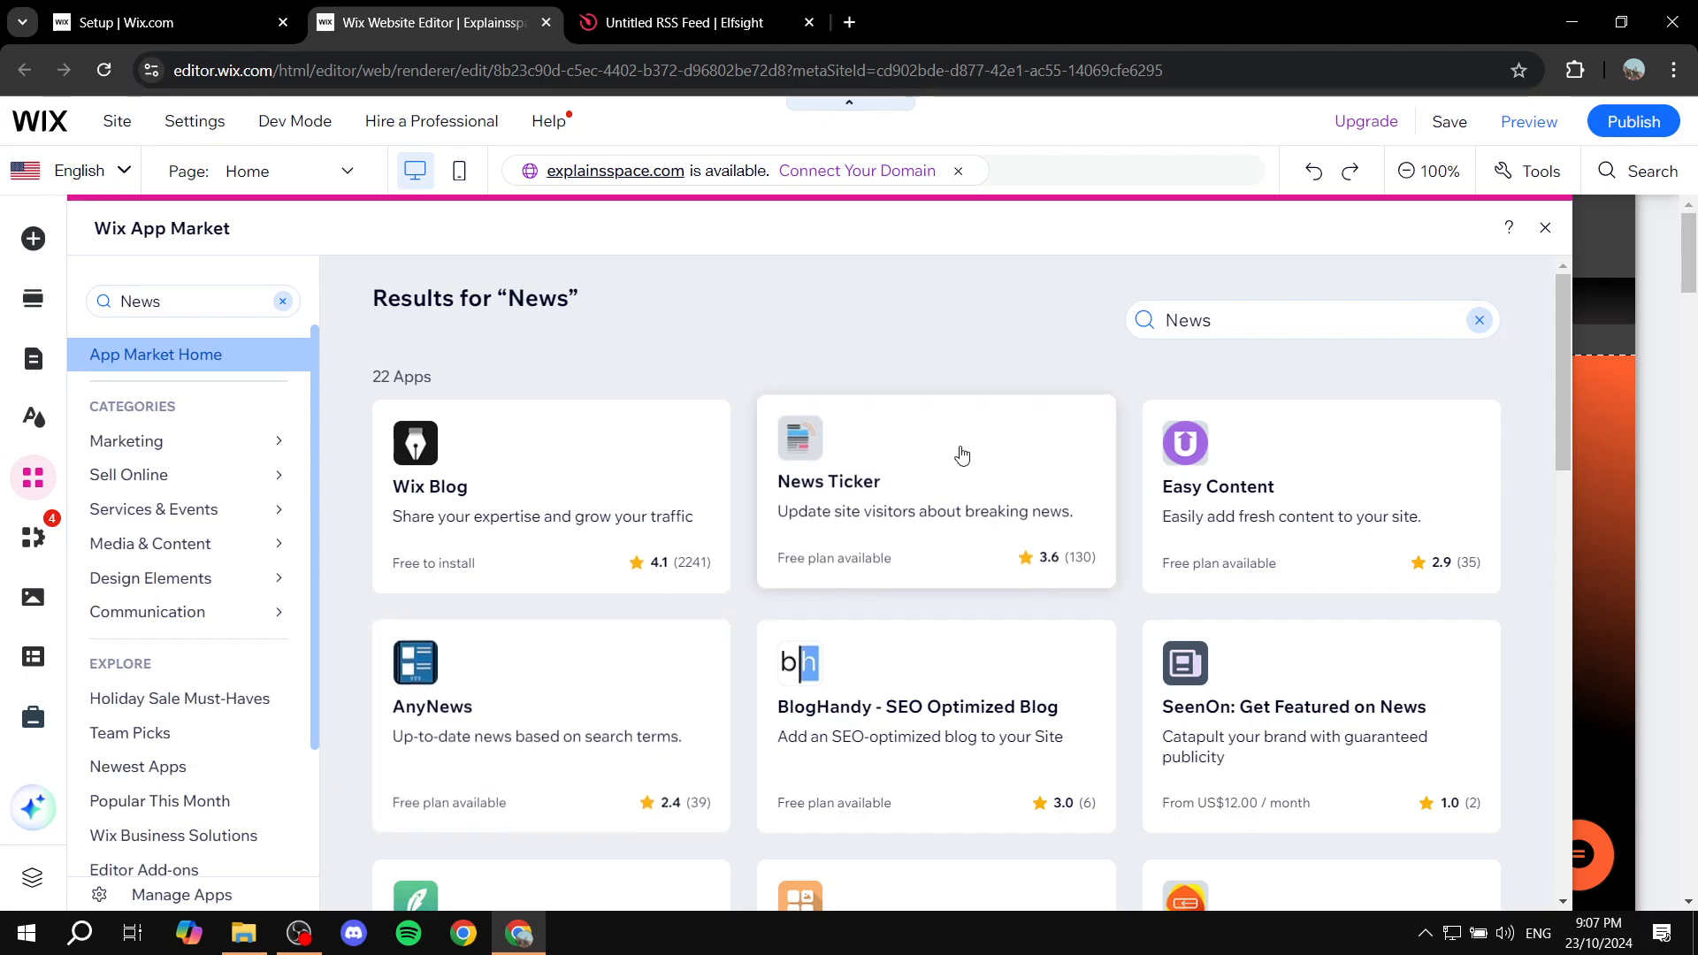
mouse_move(829, 453)
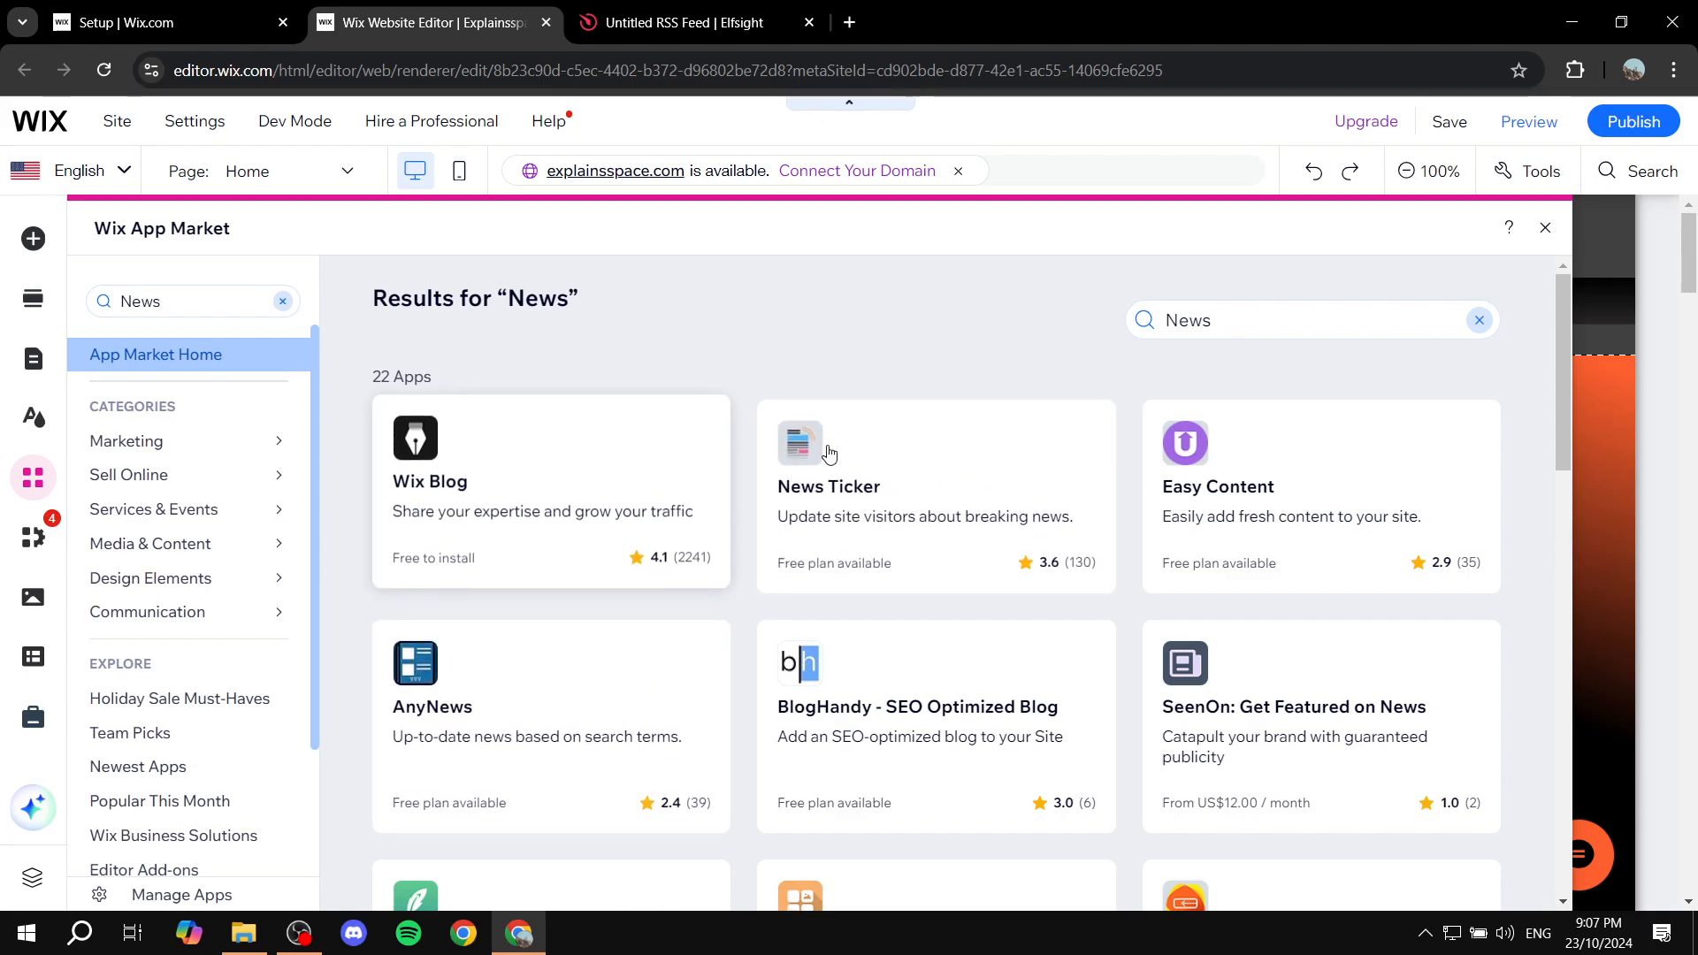
mouse_move(979, 634)
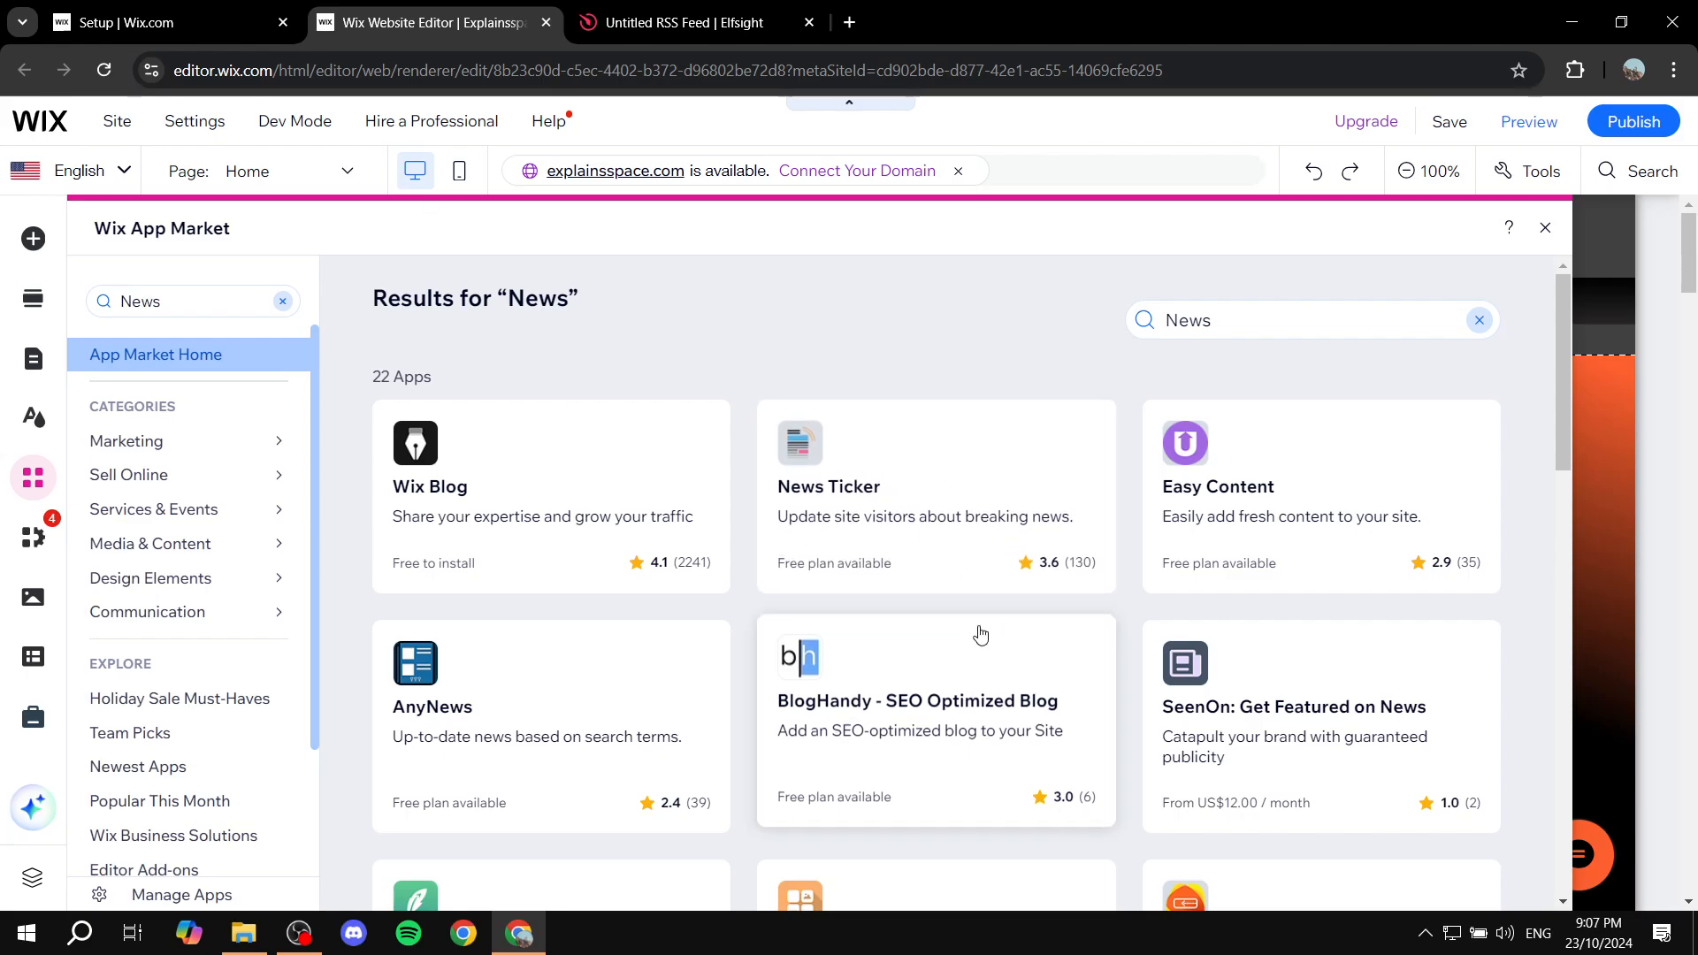
mouse_move(1033, 538)
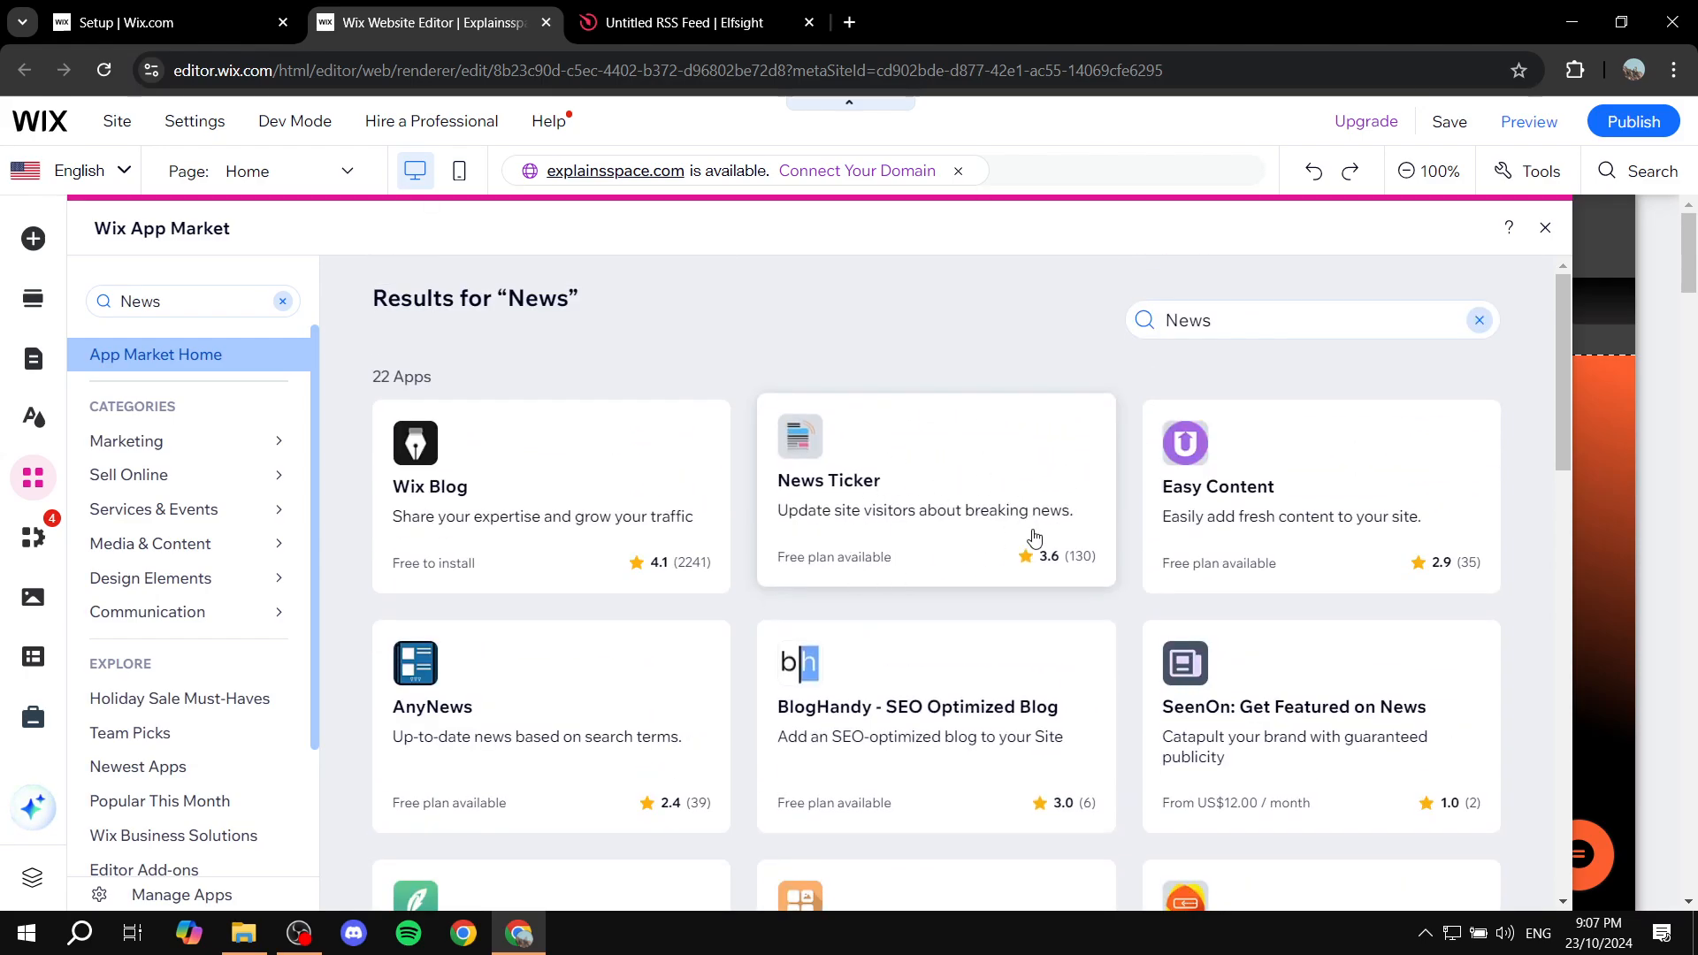
mouse_move(997, 521)
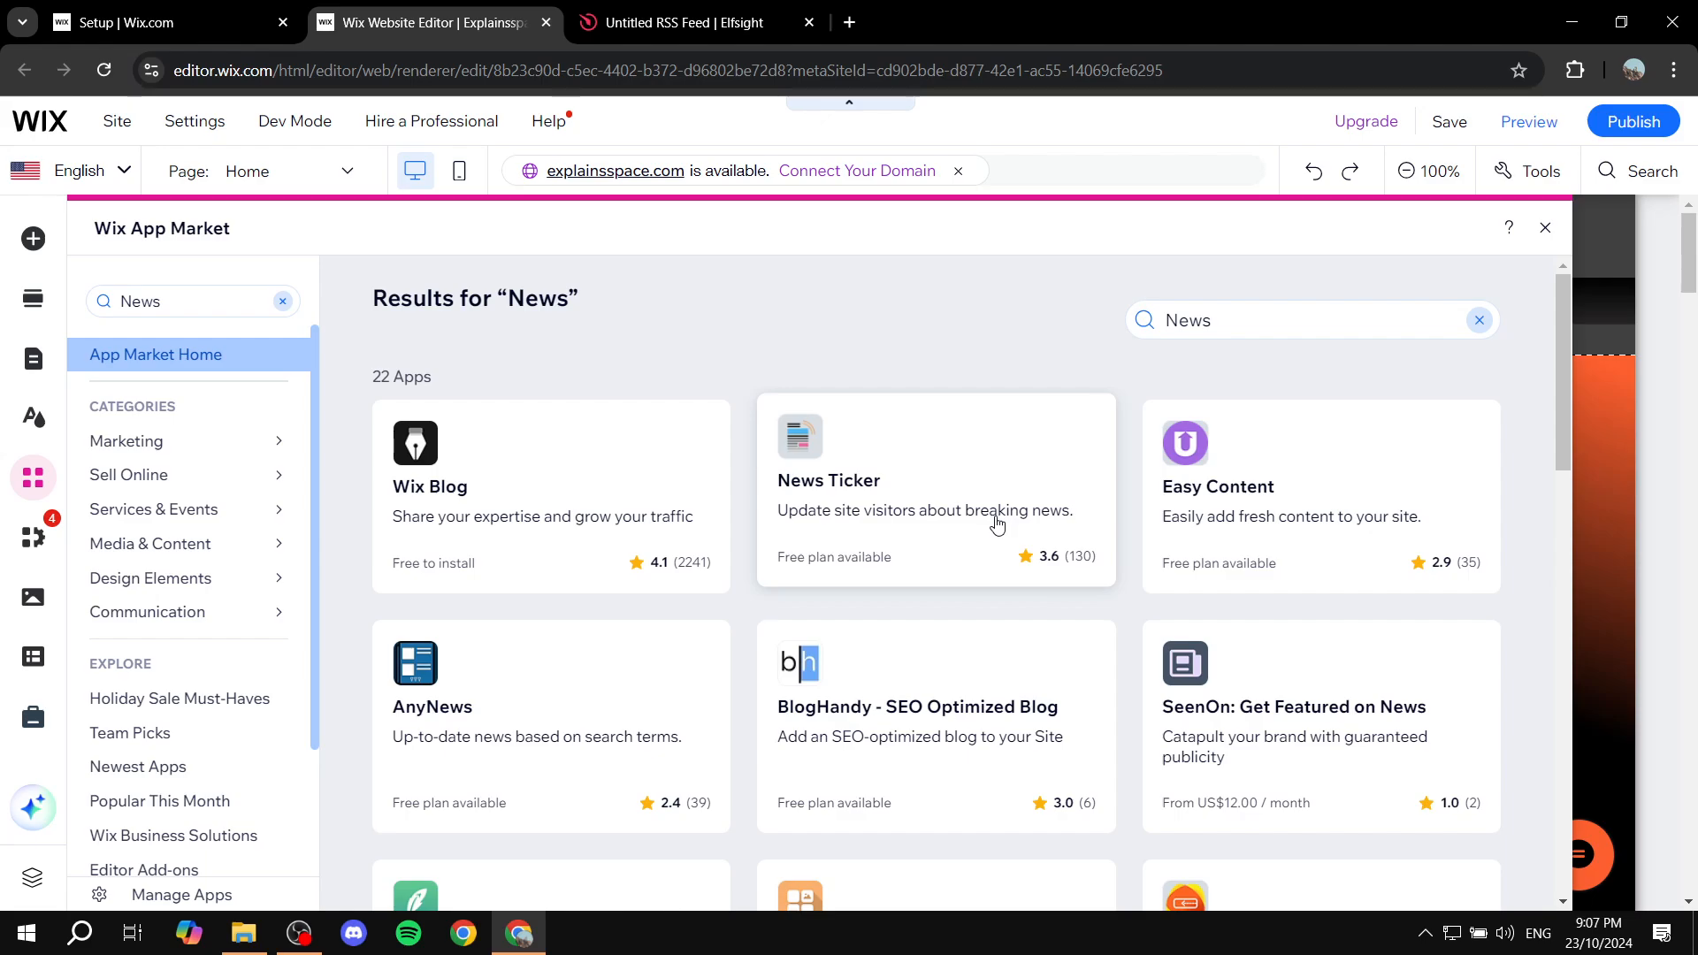
mouse_move(1206, 380)
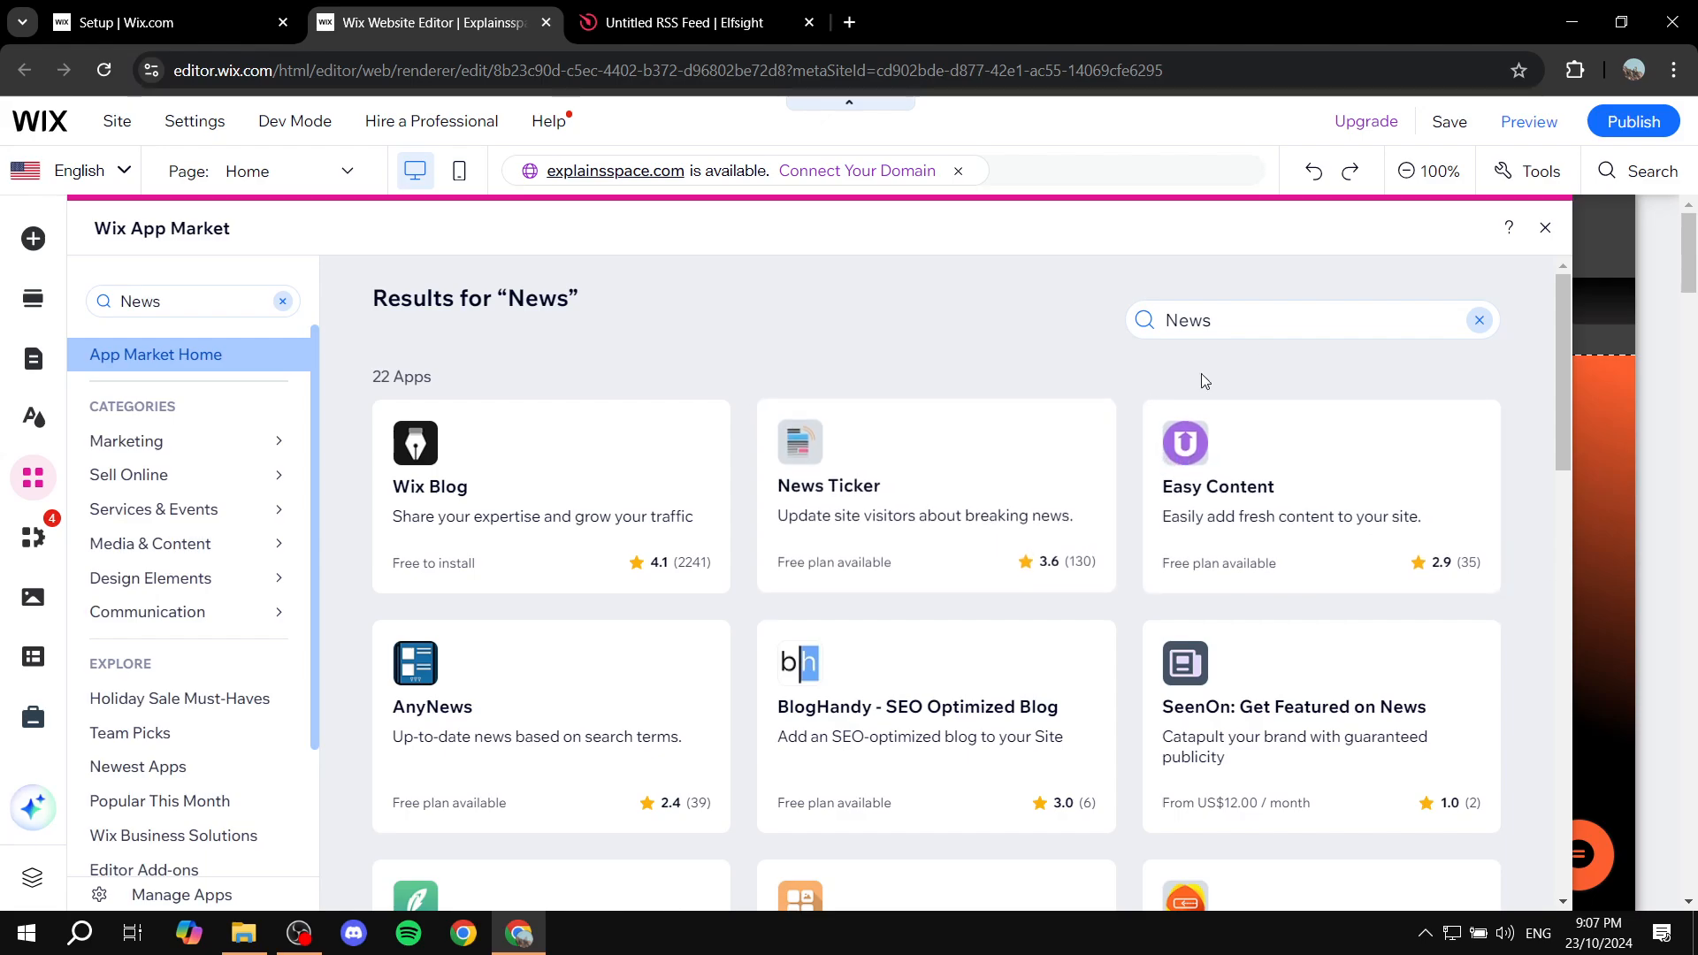
left_click(1544, 227)
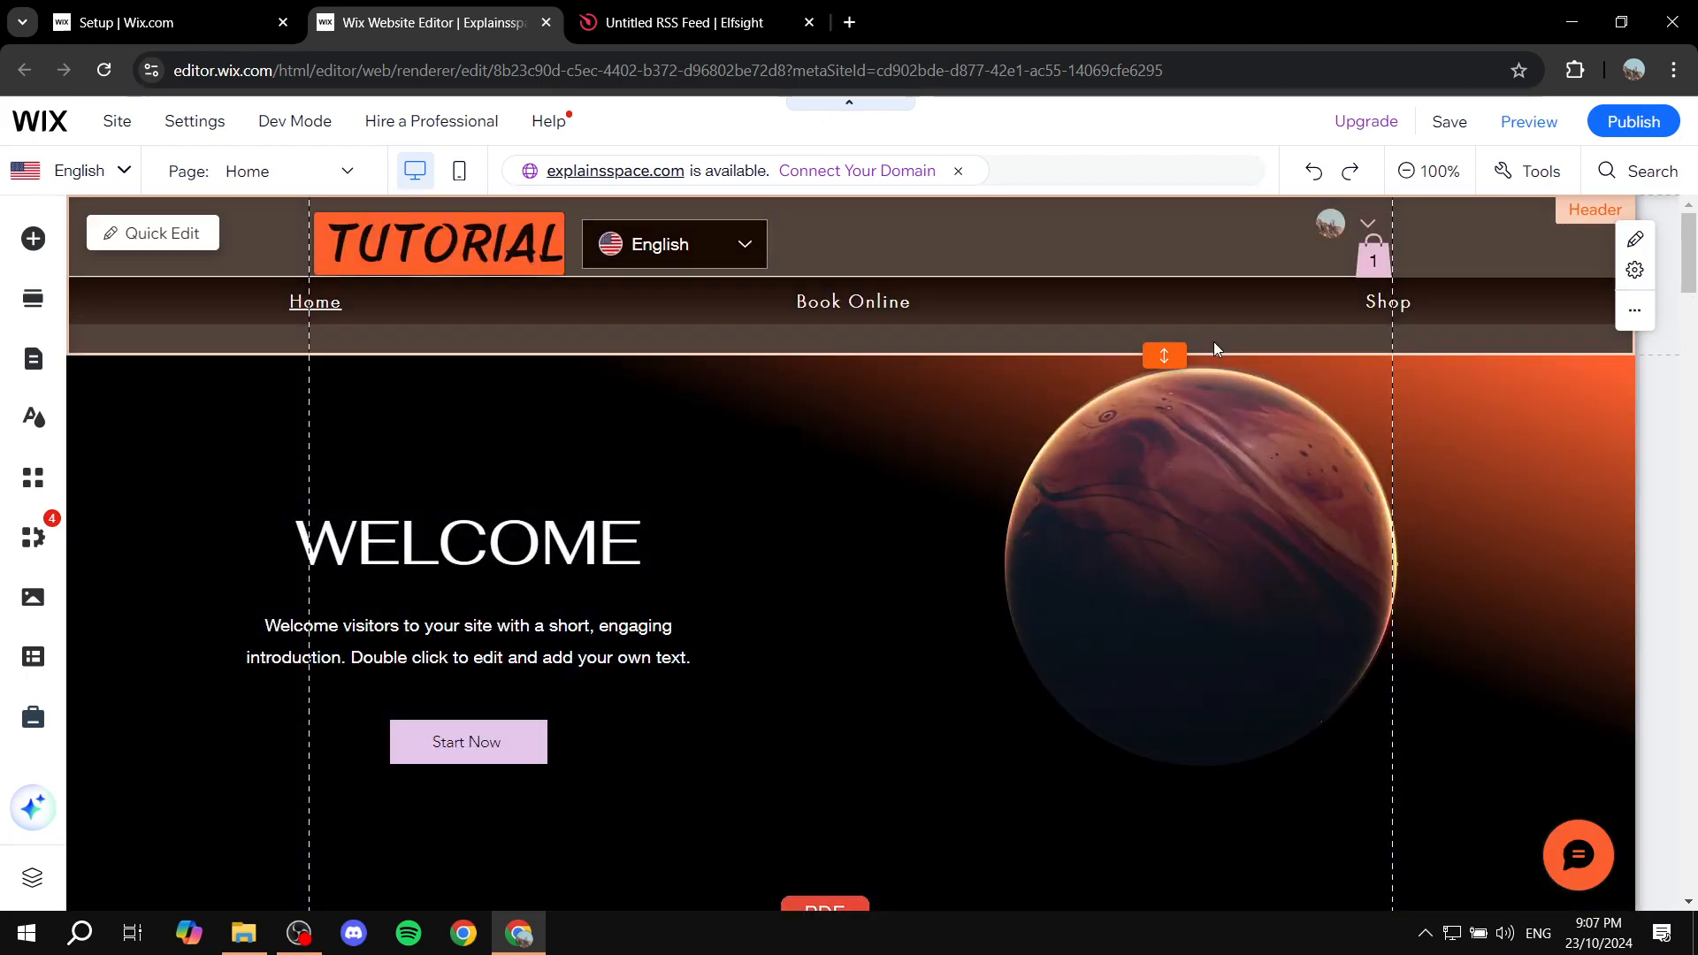
Open elfsight.com in a new tab and reach the Elfsight dashboard's Apps Catalog.
left_click(698, 21)
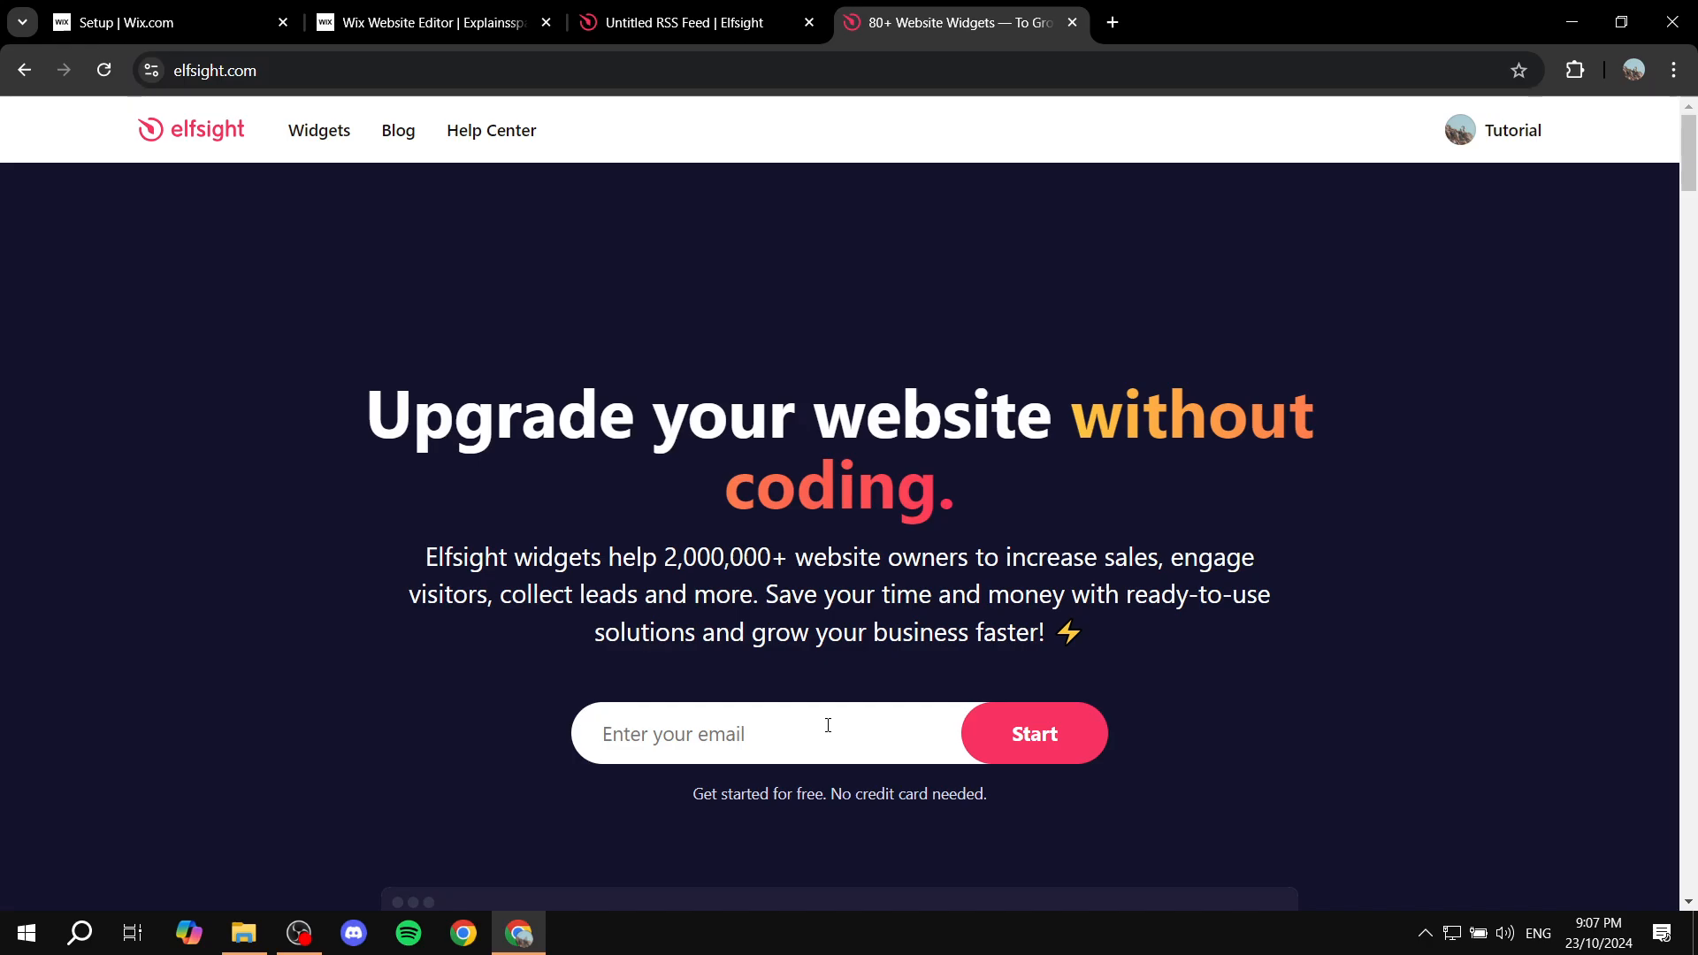
mouse_move(984, 184)
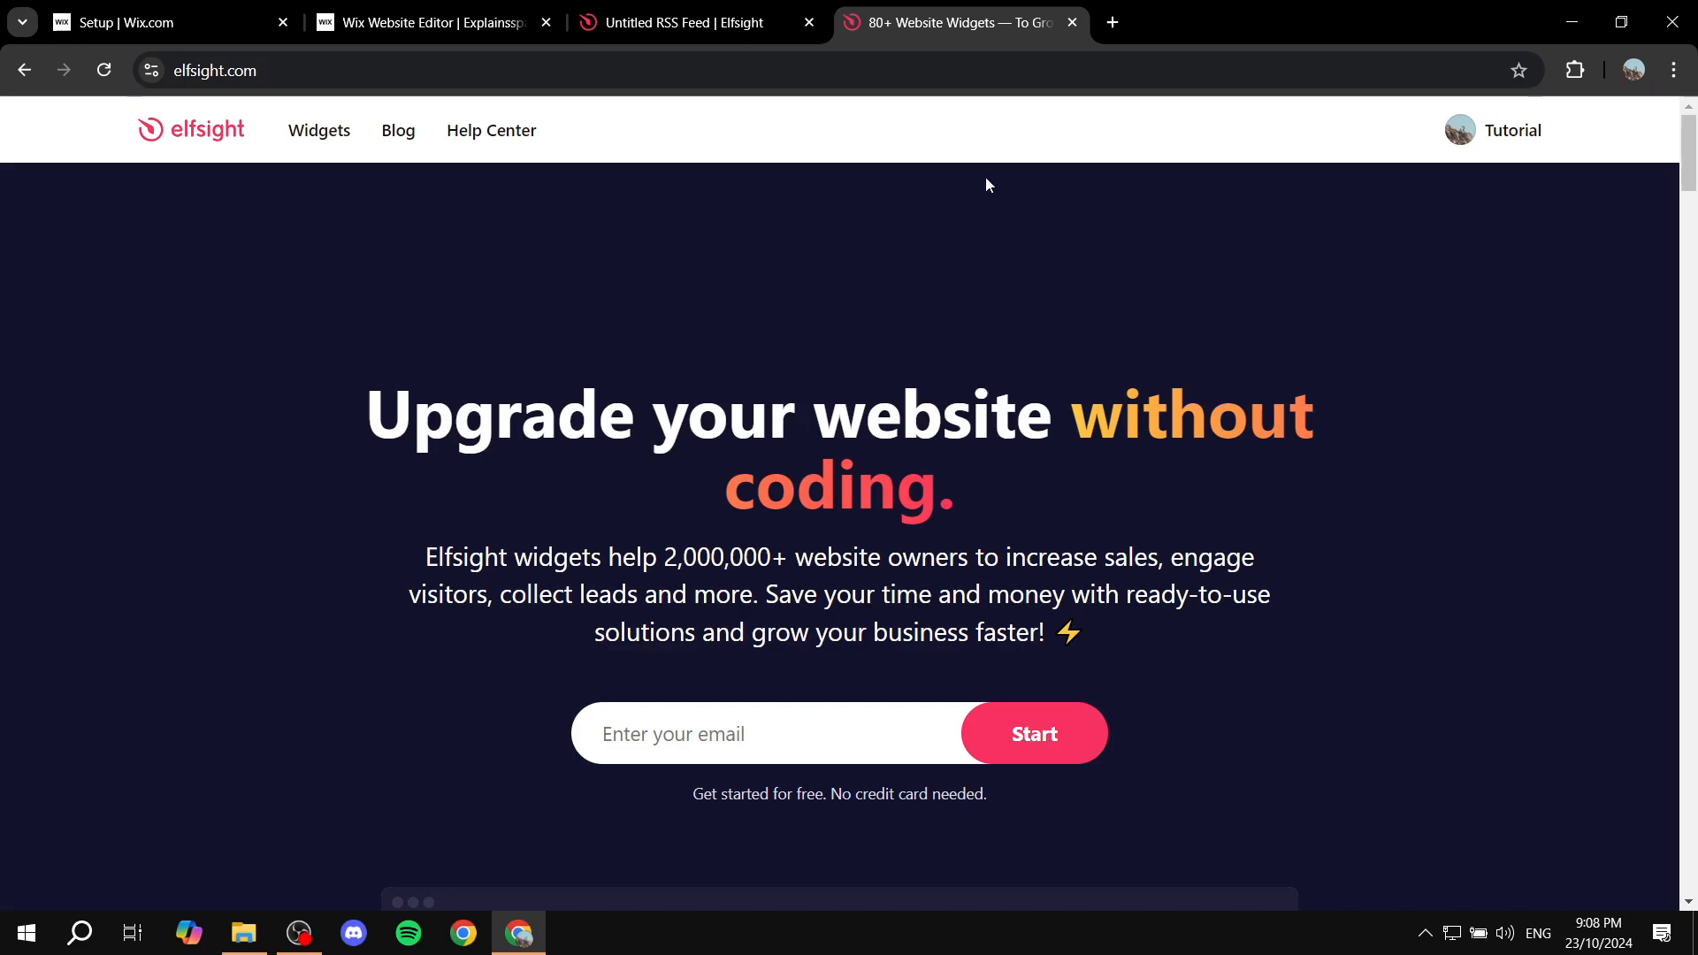
left_click(104, 71)
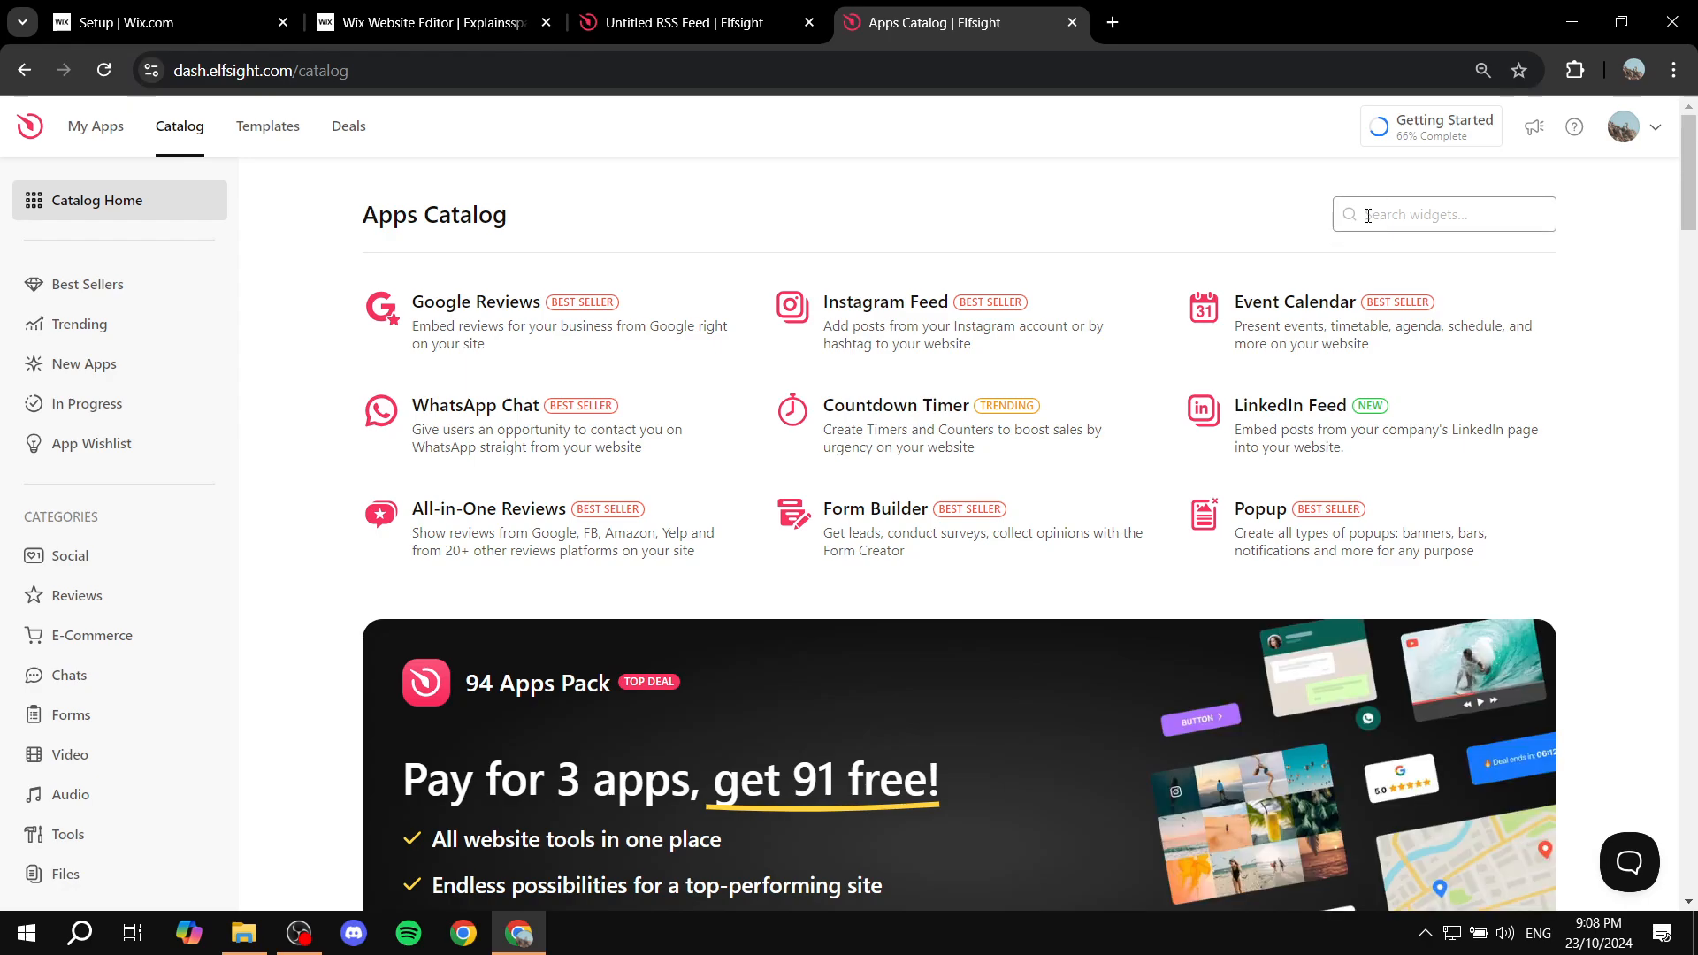
Search the catalog for 'RSS' and close the extra Apps Catalog tab.
type("RSS")
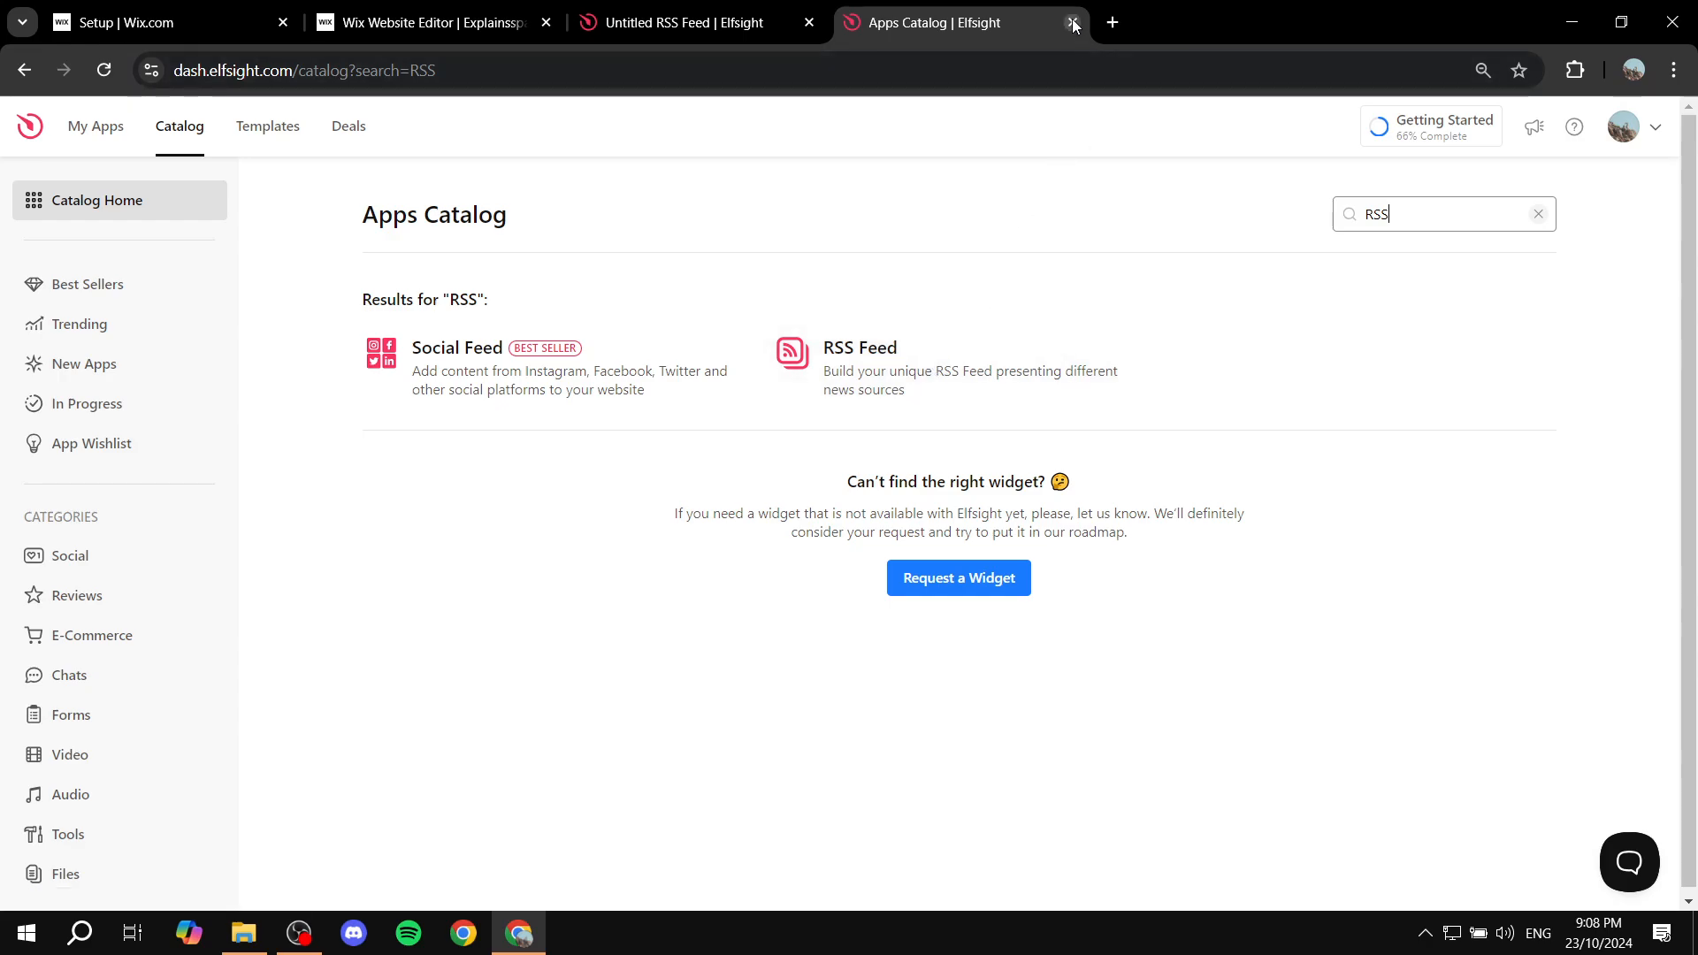
left_click(1072, 21)
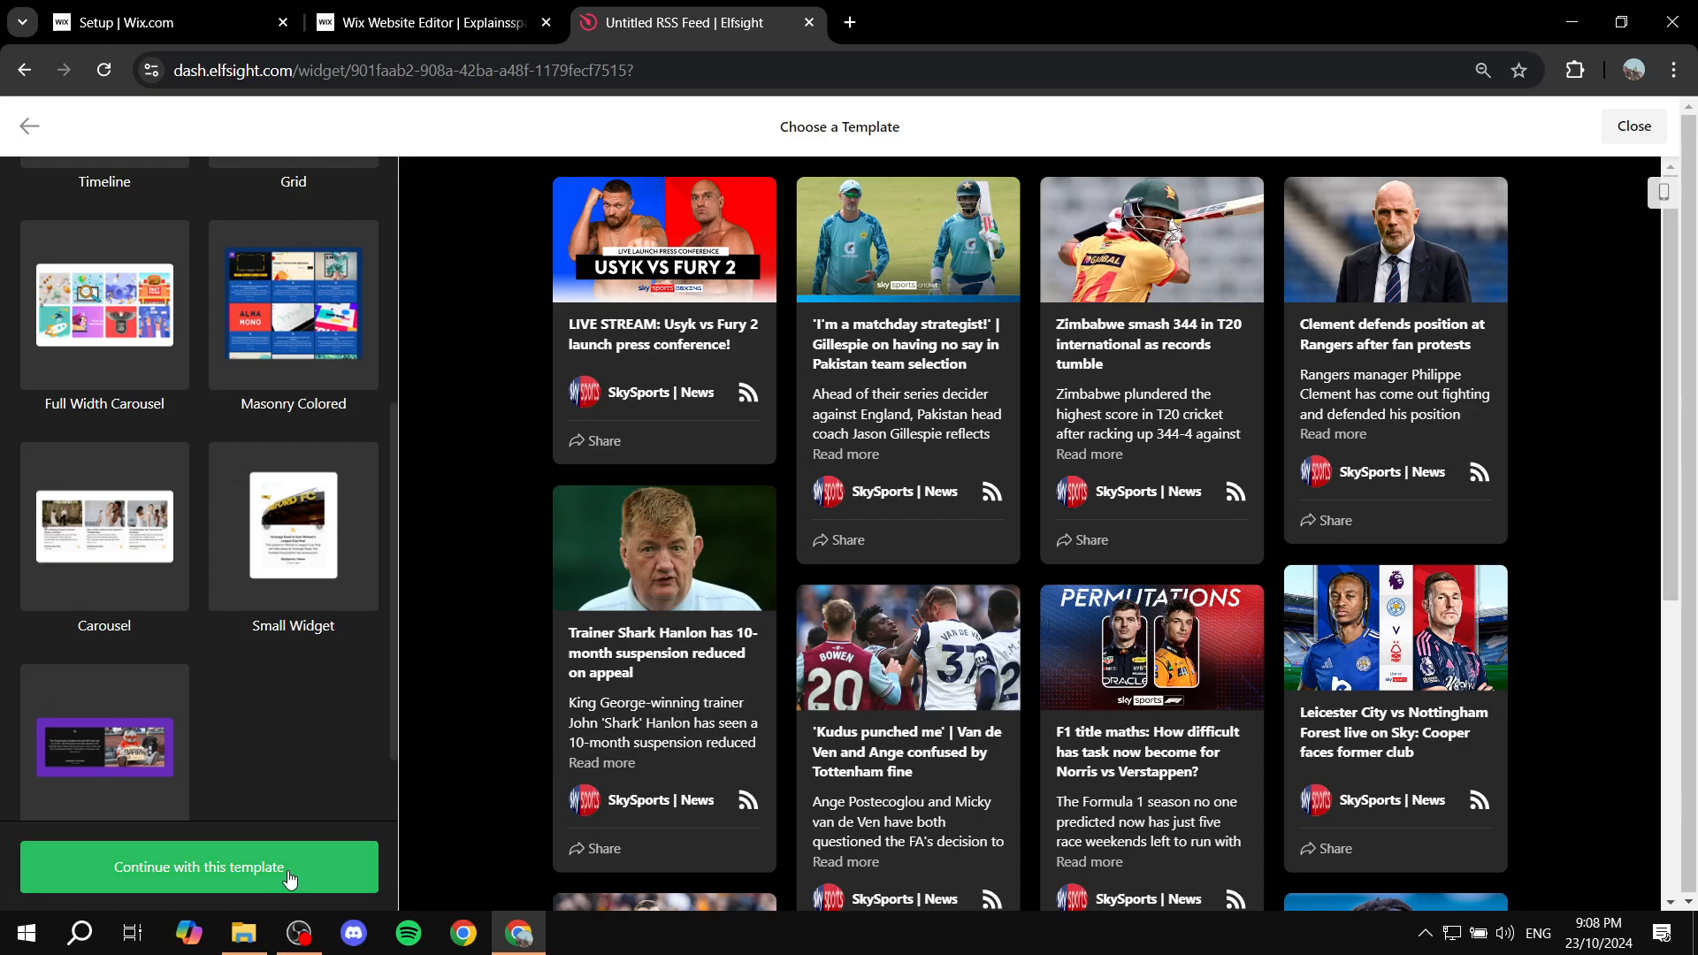
Create the RSS Feed widget from the chosen template and start adding an RSS URL source.
left_click(198, 866)
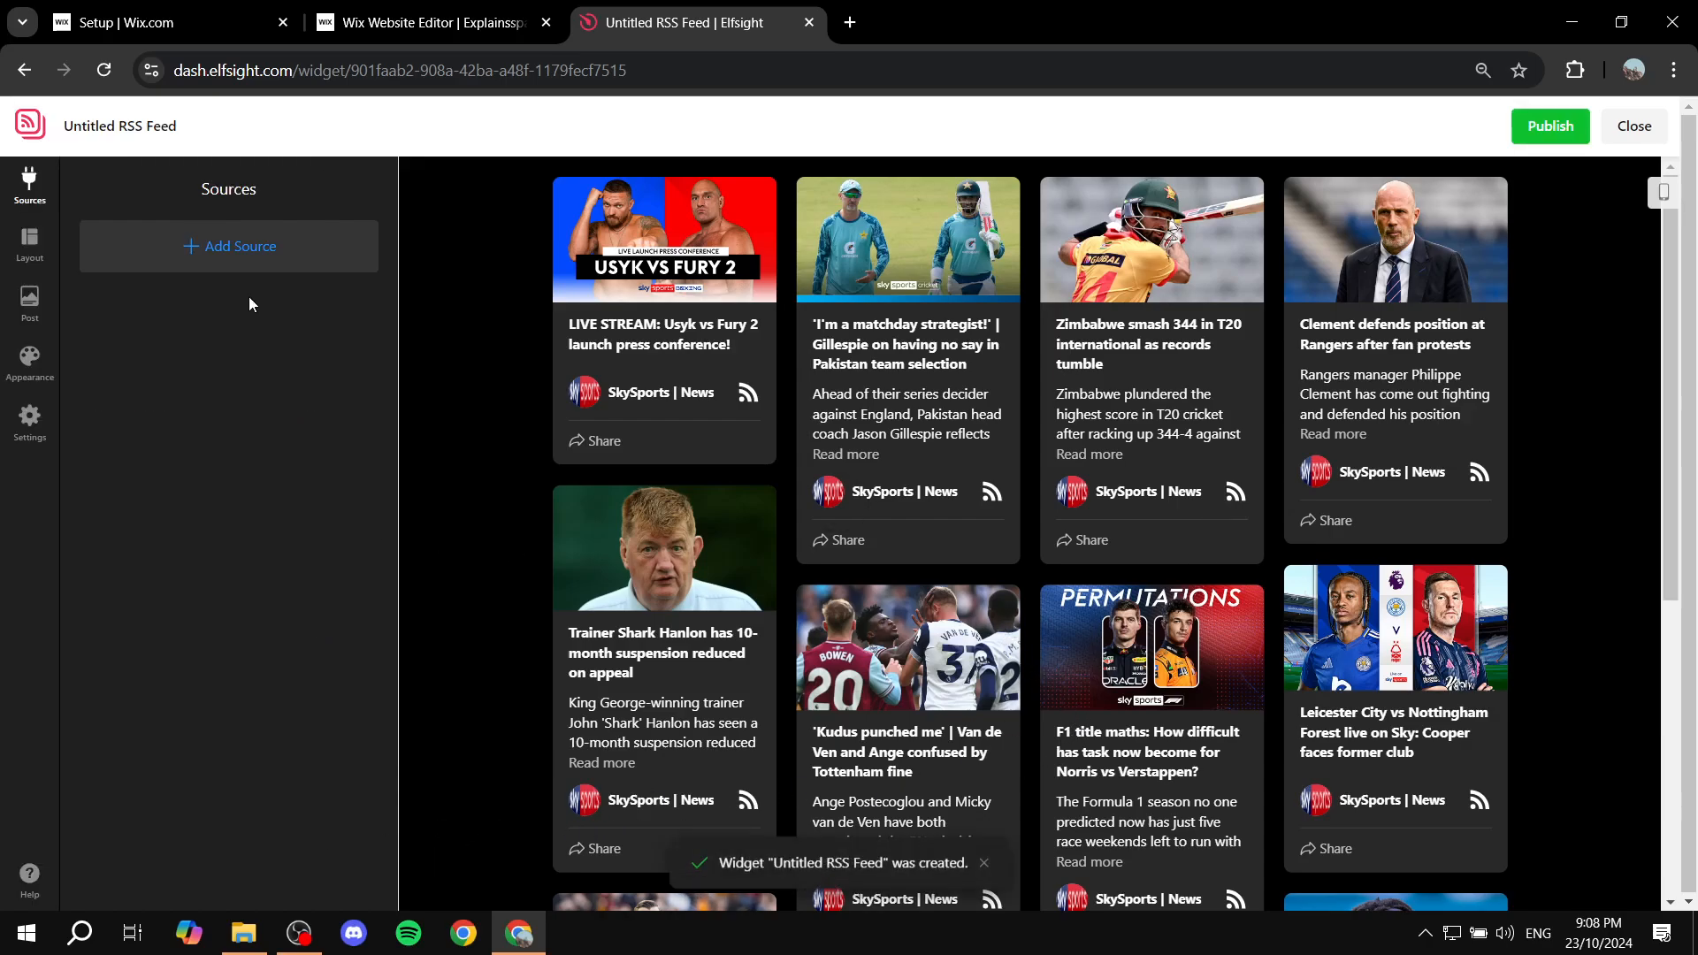
left_click(228, 246)
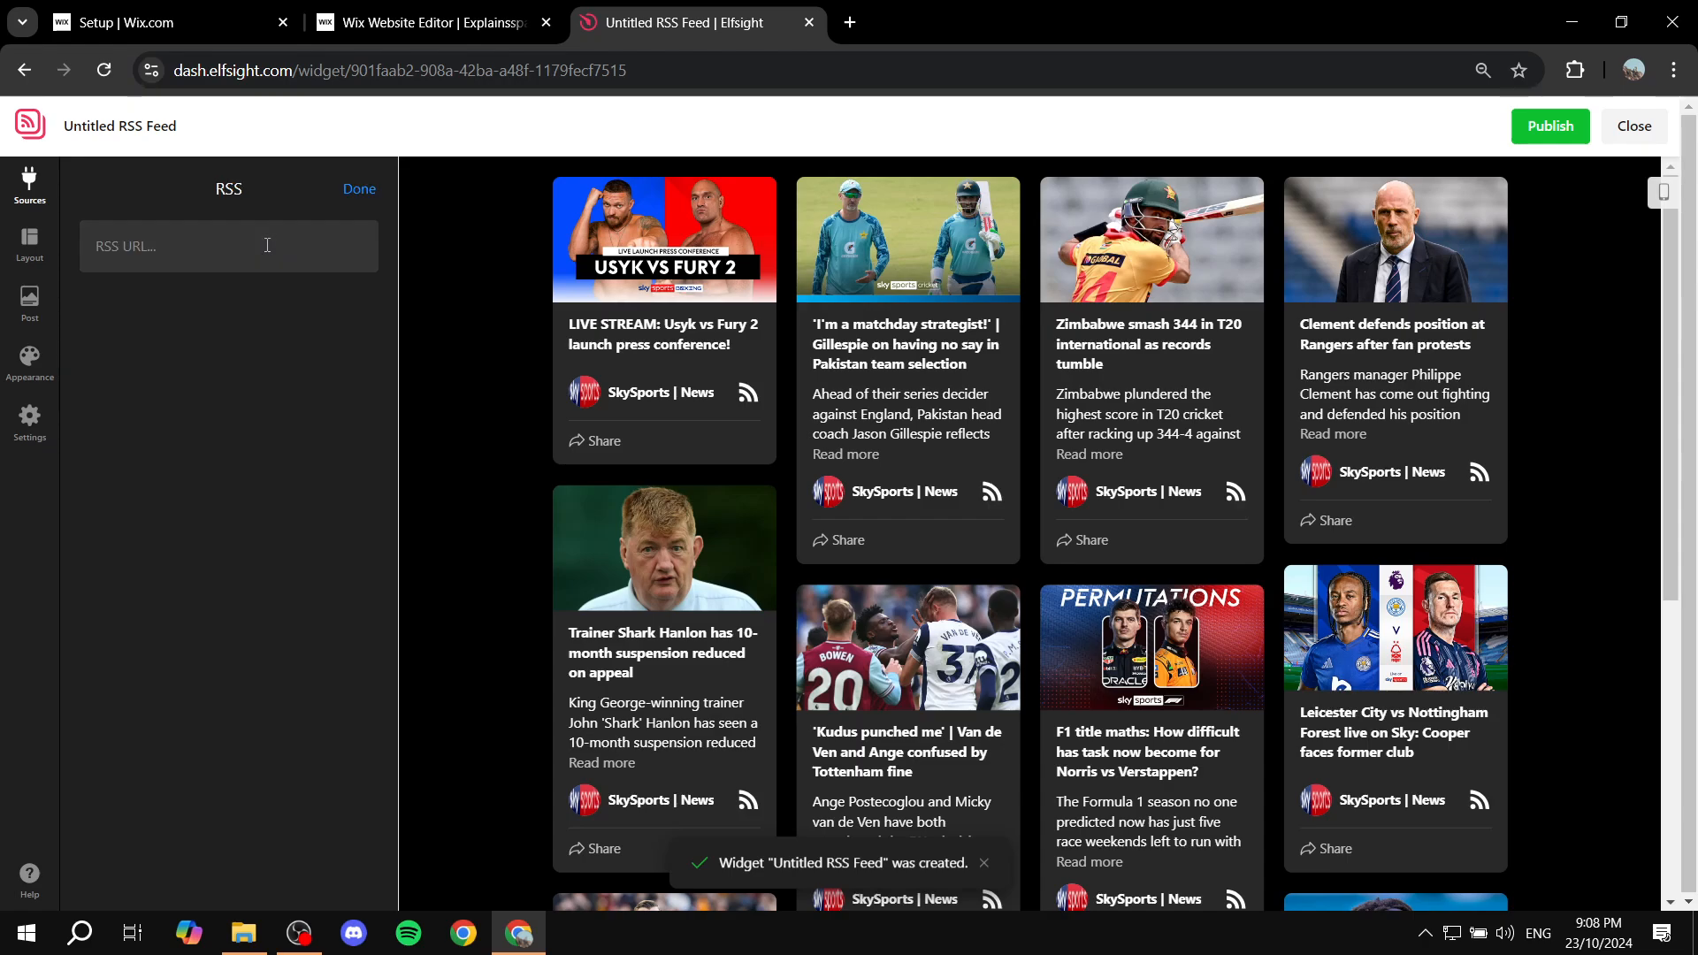
left_click(227, 245)
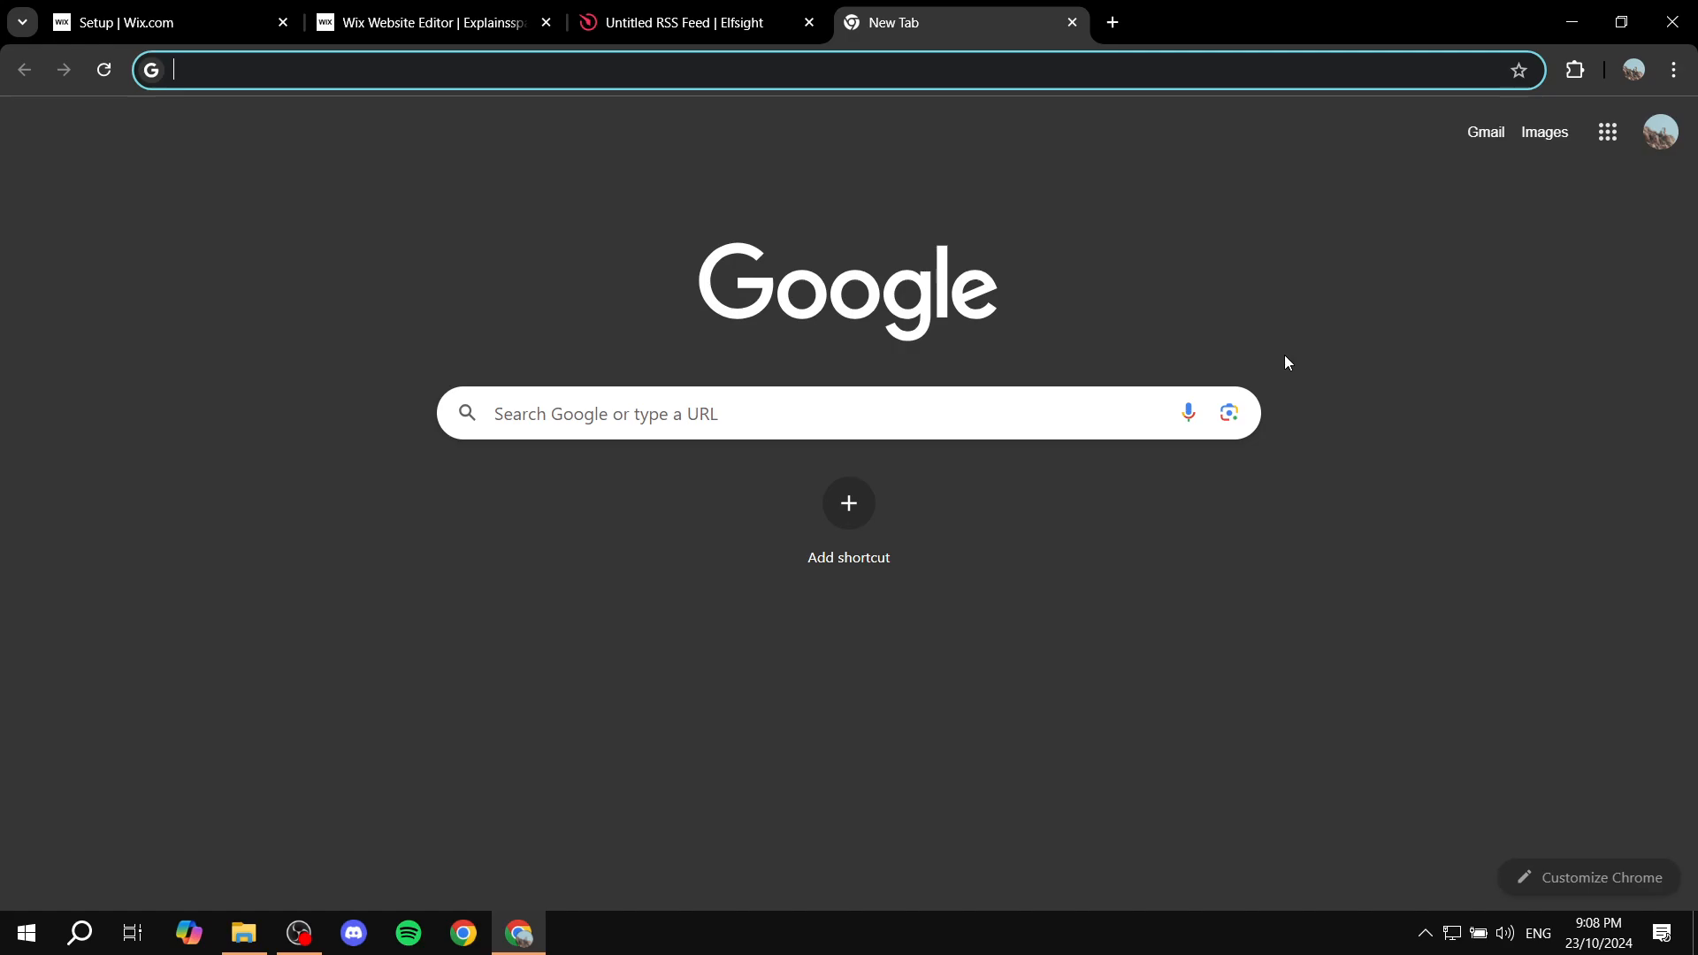
Load rss.app in a new tab and go to google.com in another.
type("rss.app")
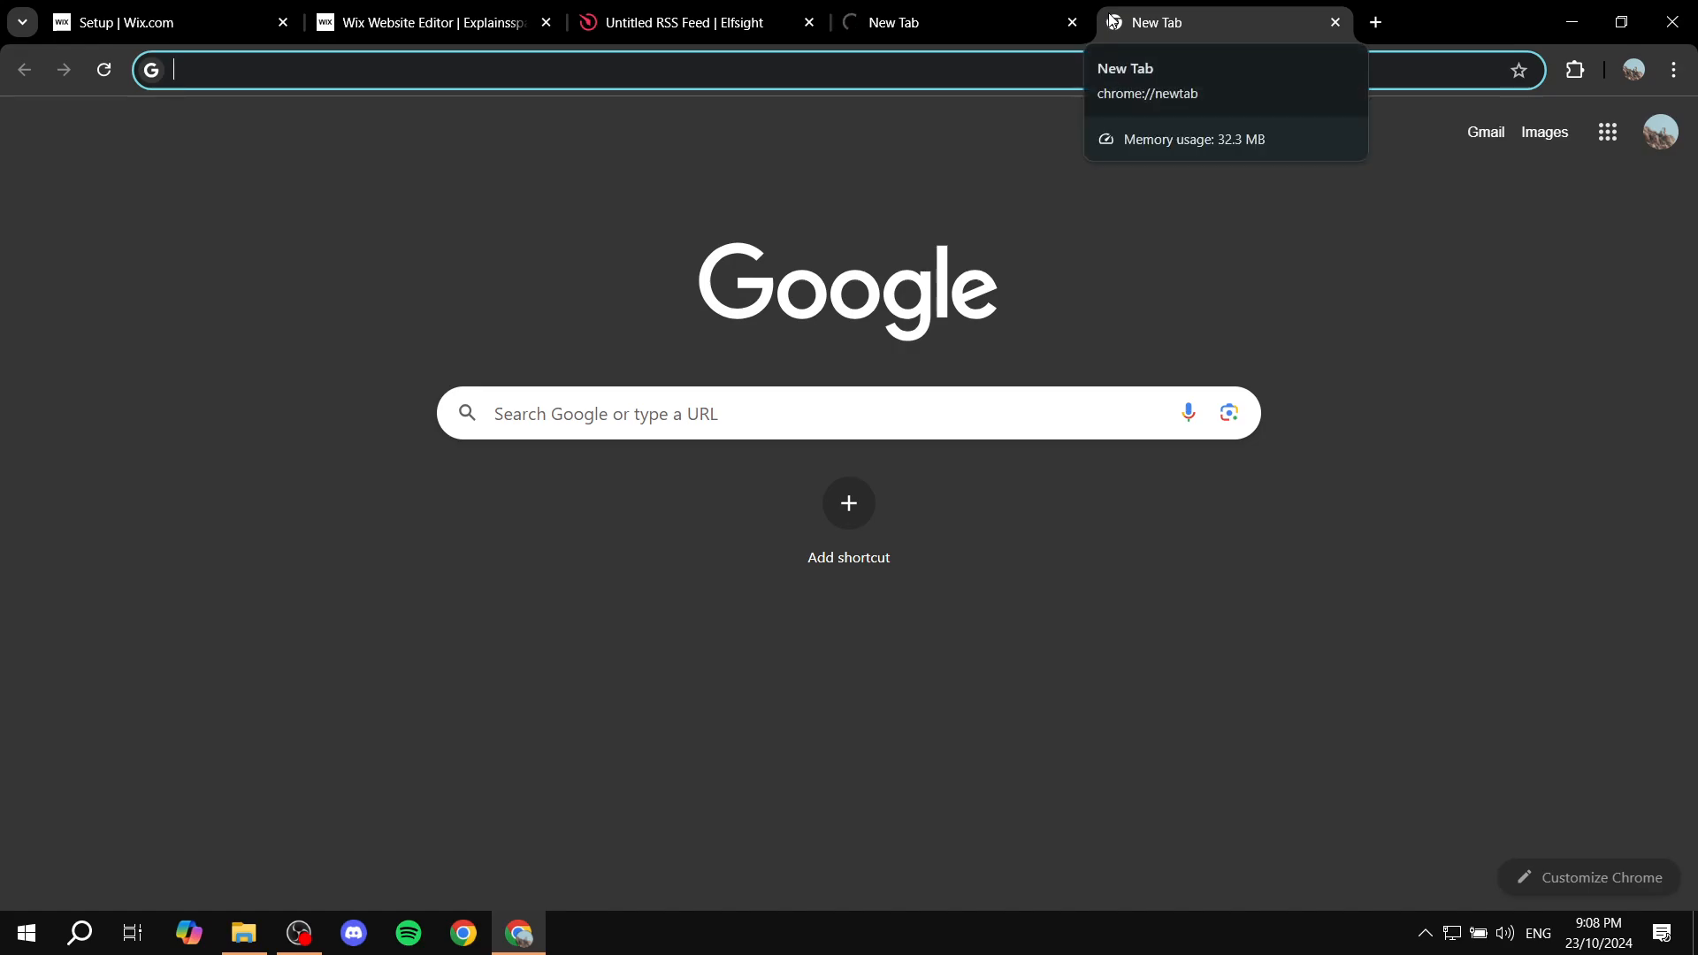
type("google.com")
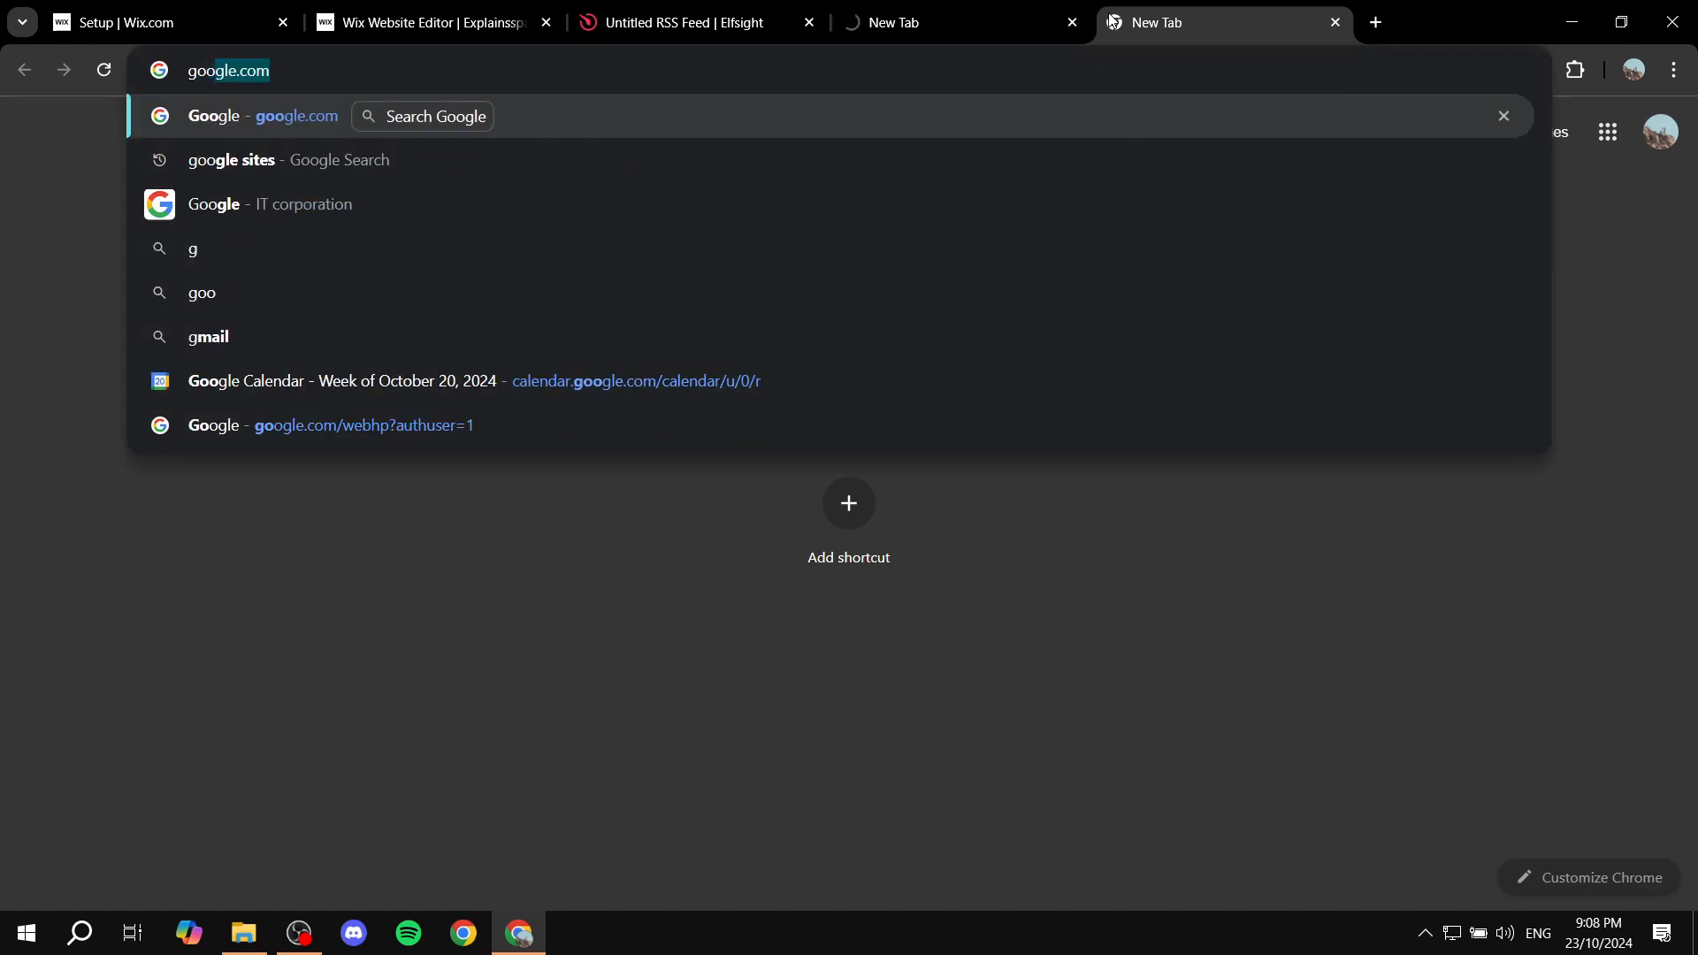
key("Return")
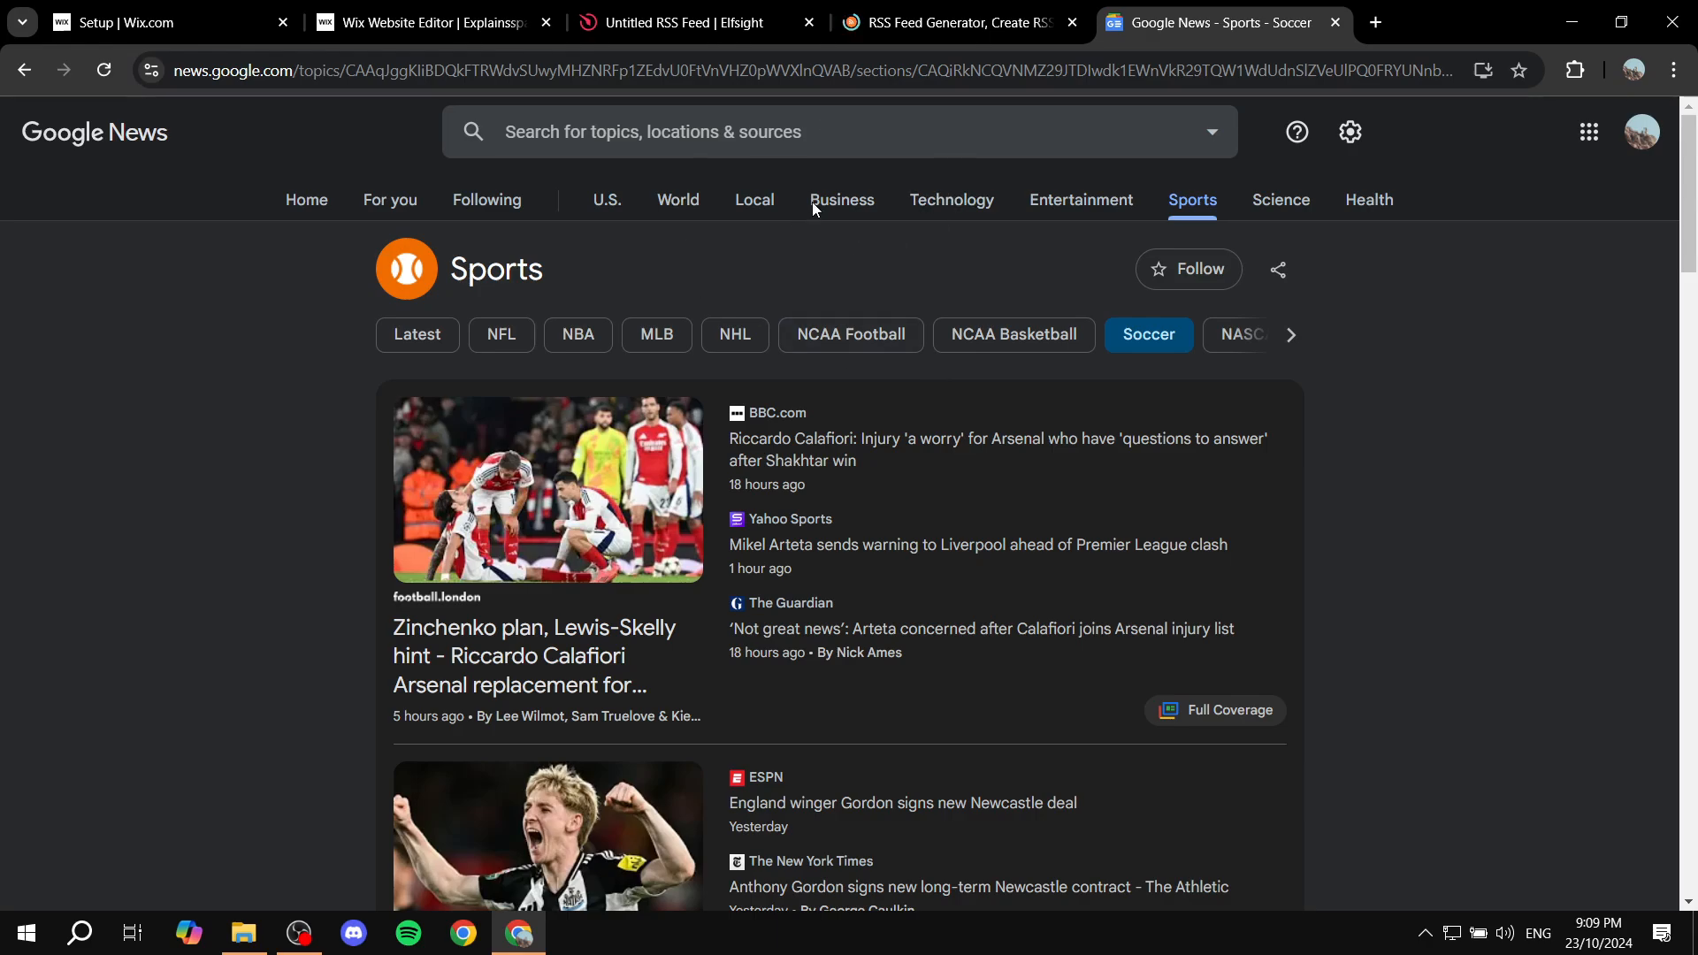
mouse_move(878, 313)
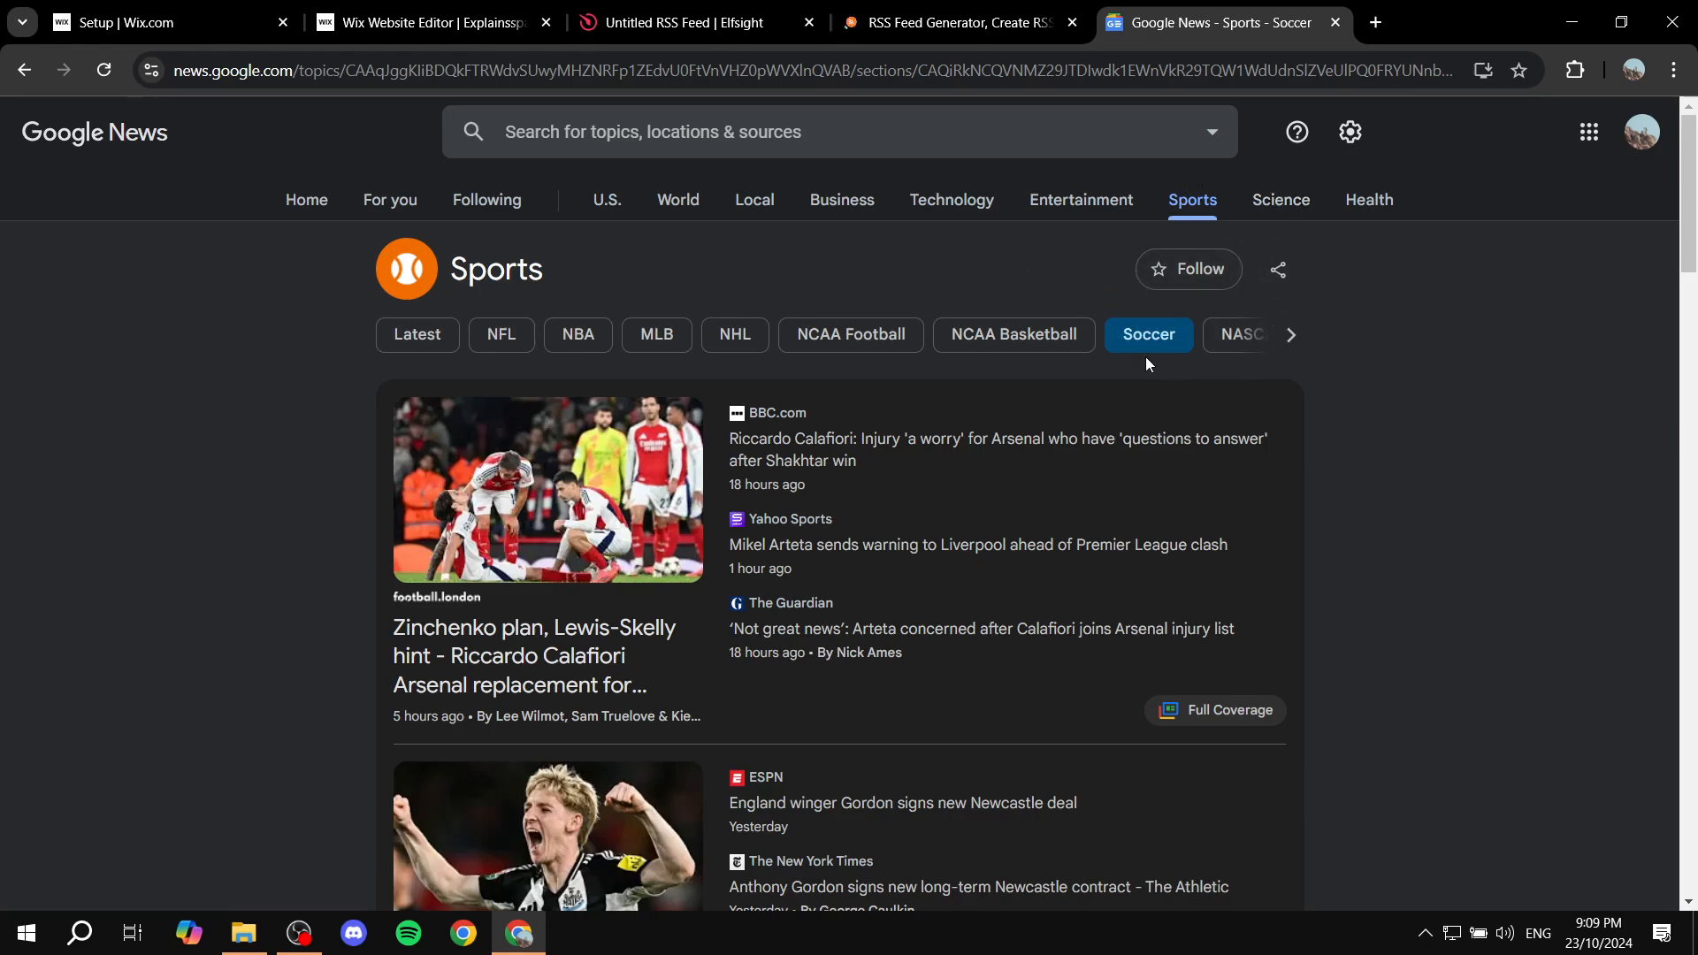
mouse_move(1147, 240)
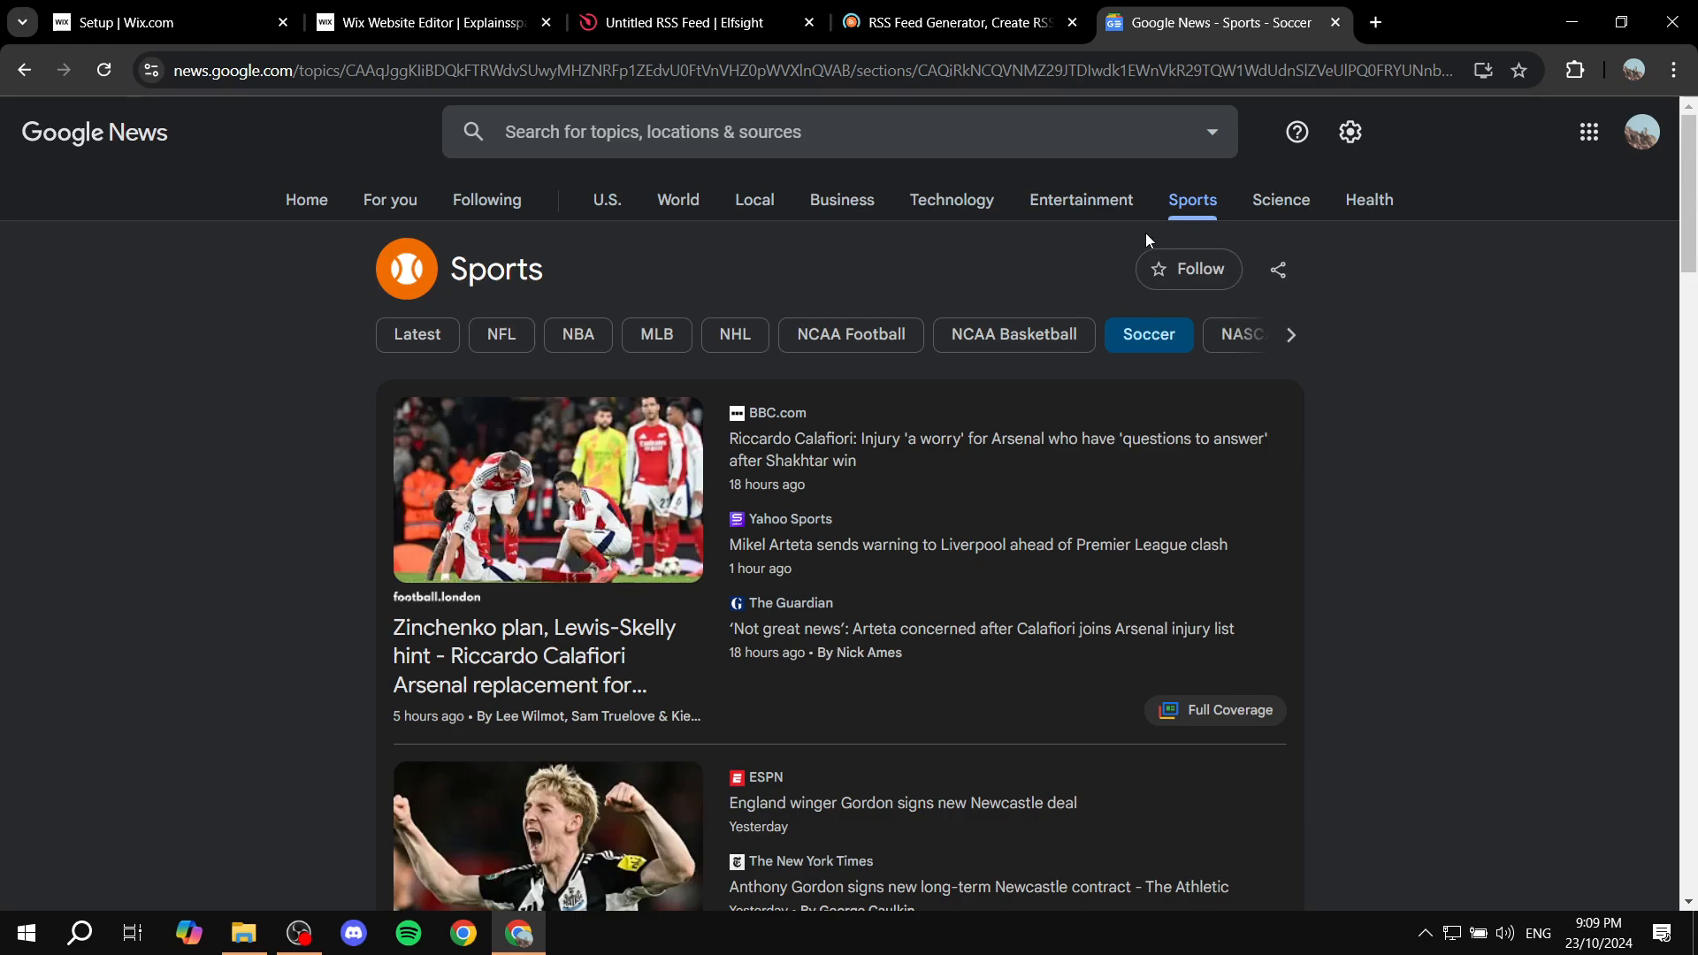
mouse_move(1176, 353)
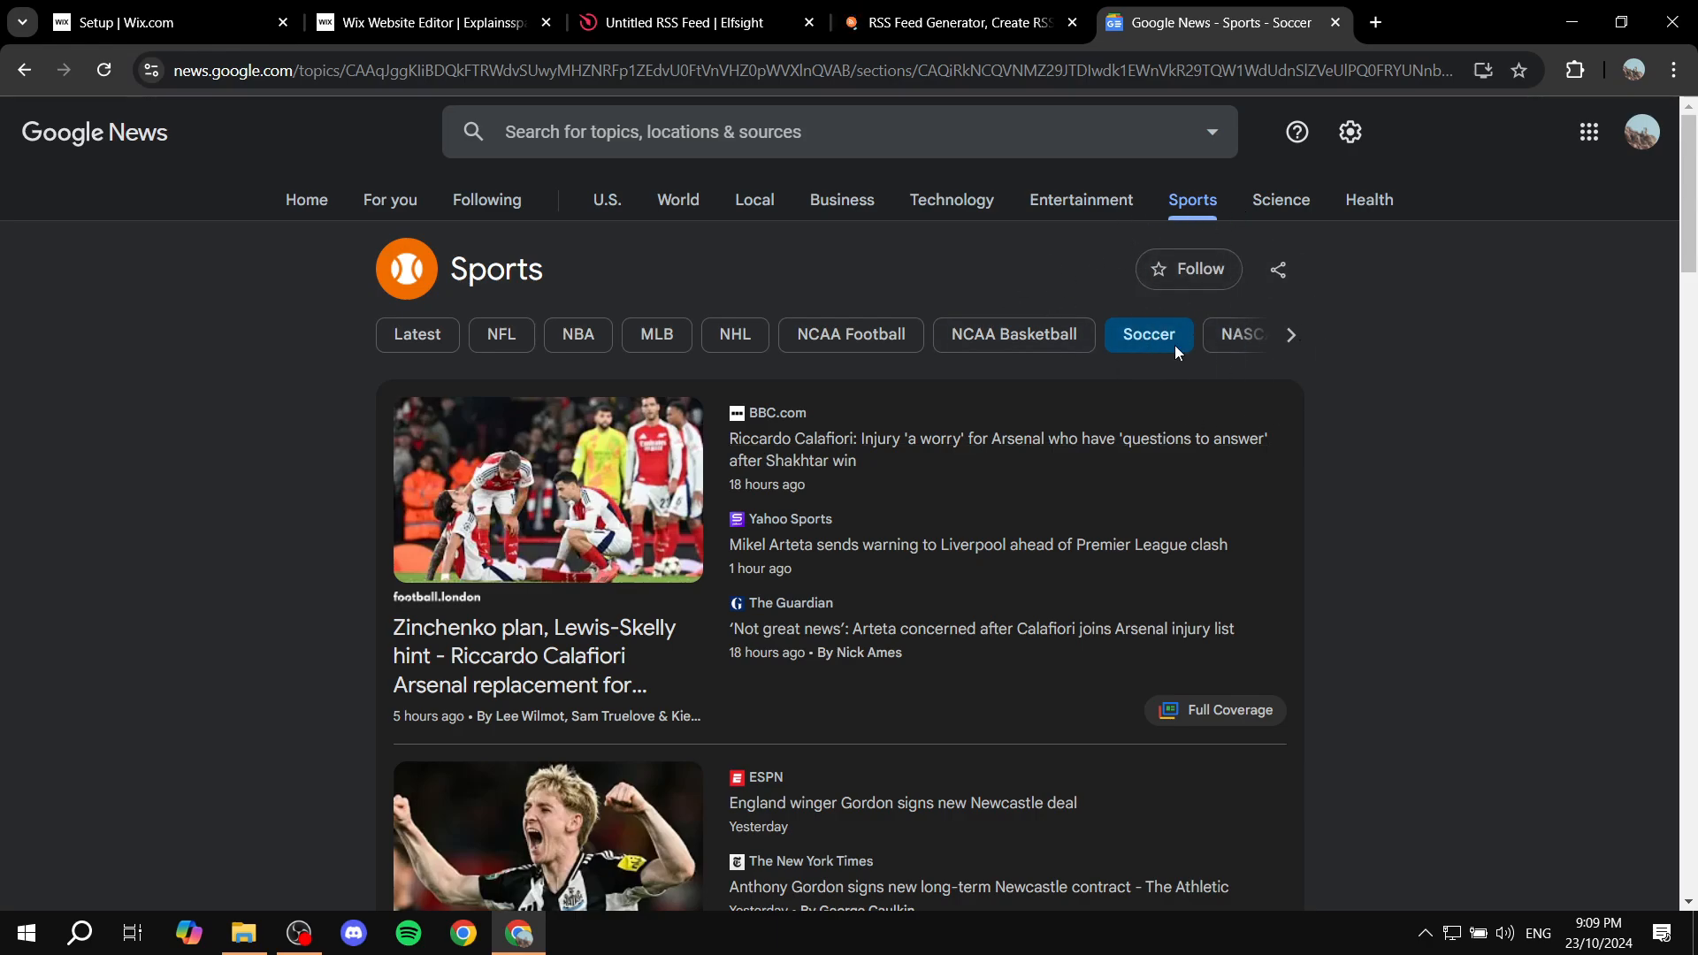
Select the Google News Sports > Soccer page URL in the address bar.
left_click(758, 71)
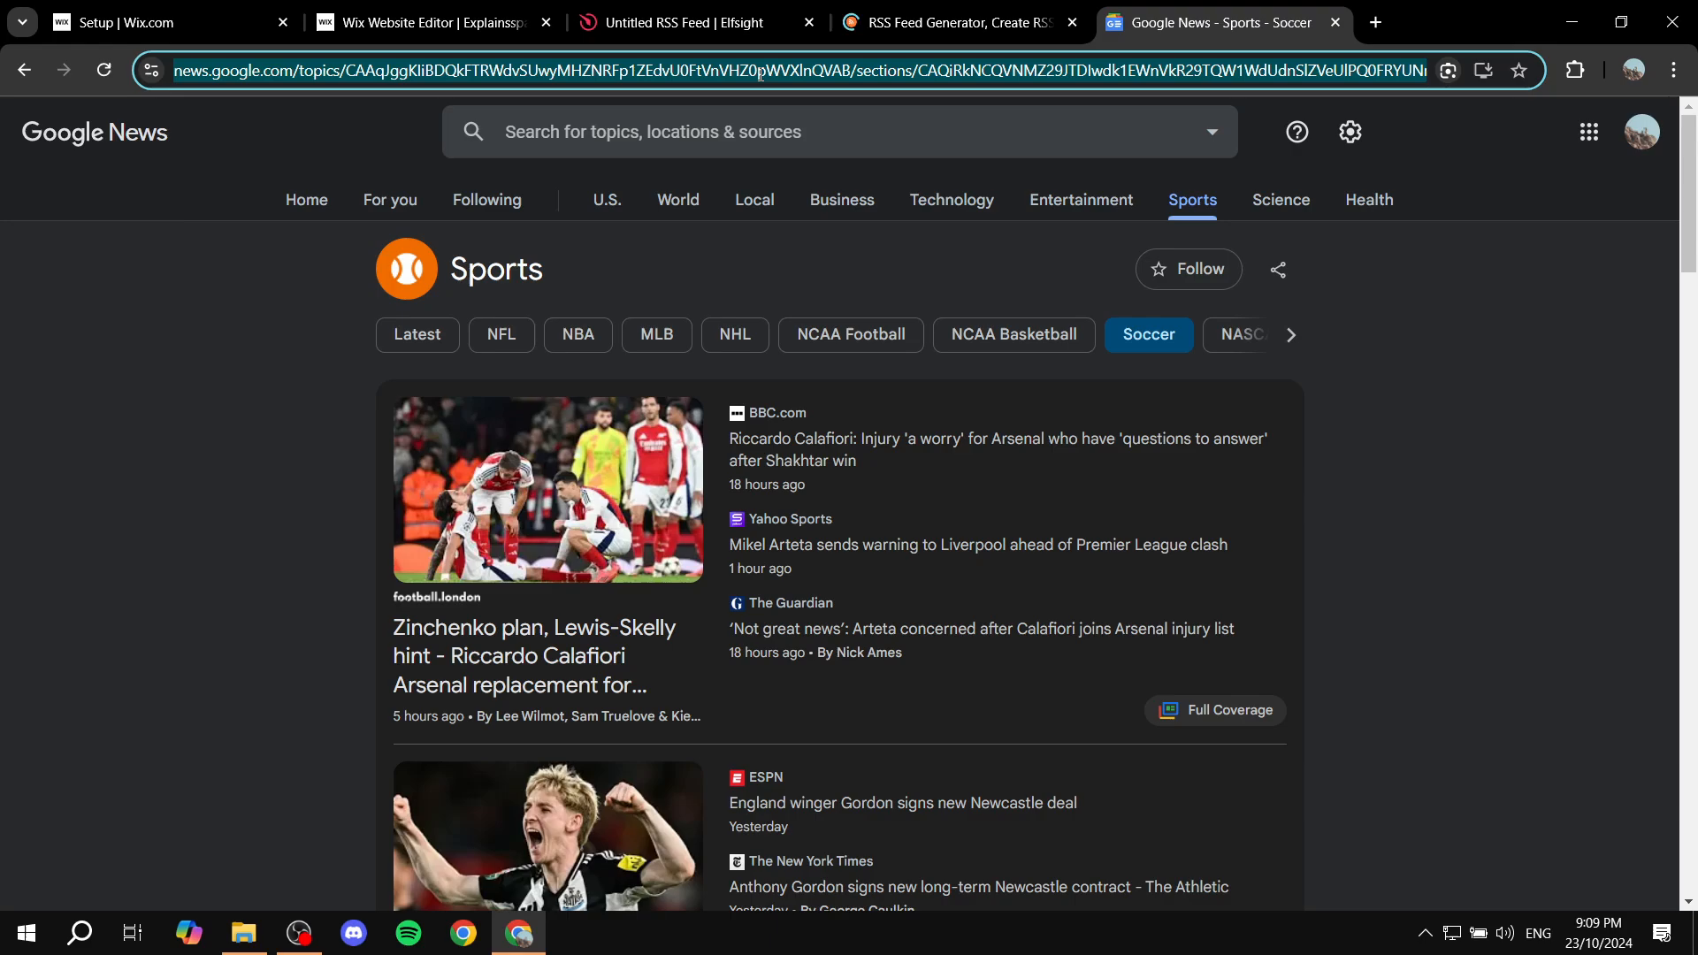
In RSS.app, choose the Google News feed generator and enter the Sports page URL.
left_click(957, 22)
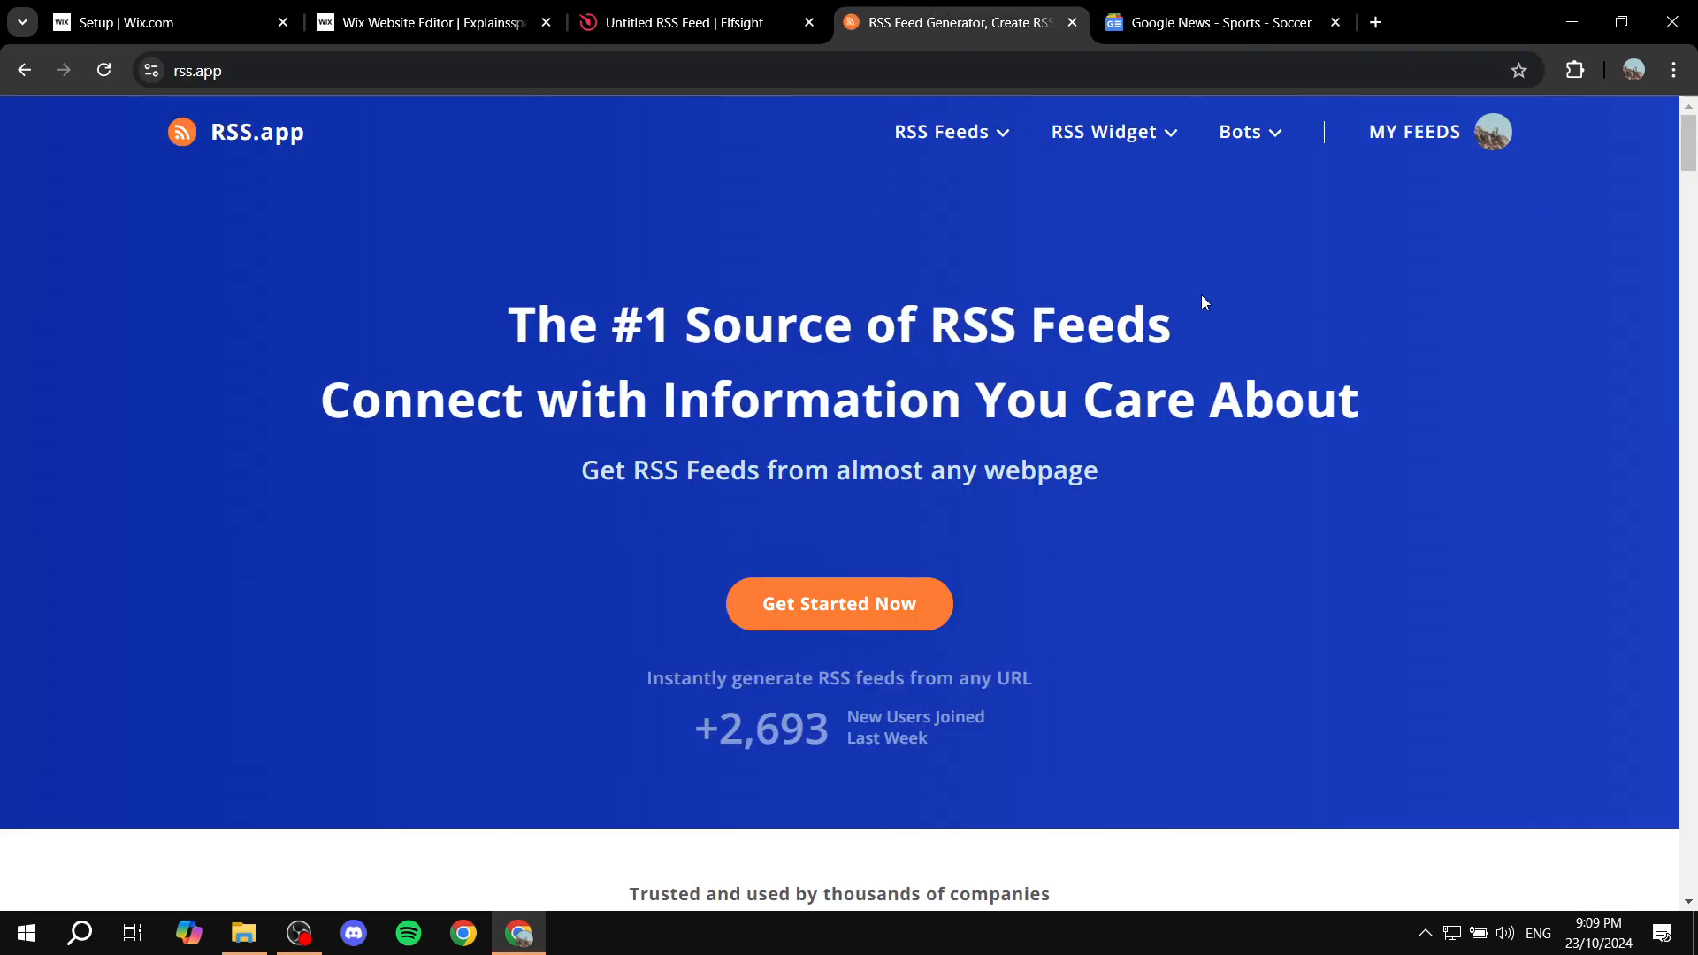
left_click(940, 131)
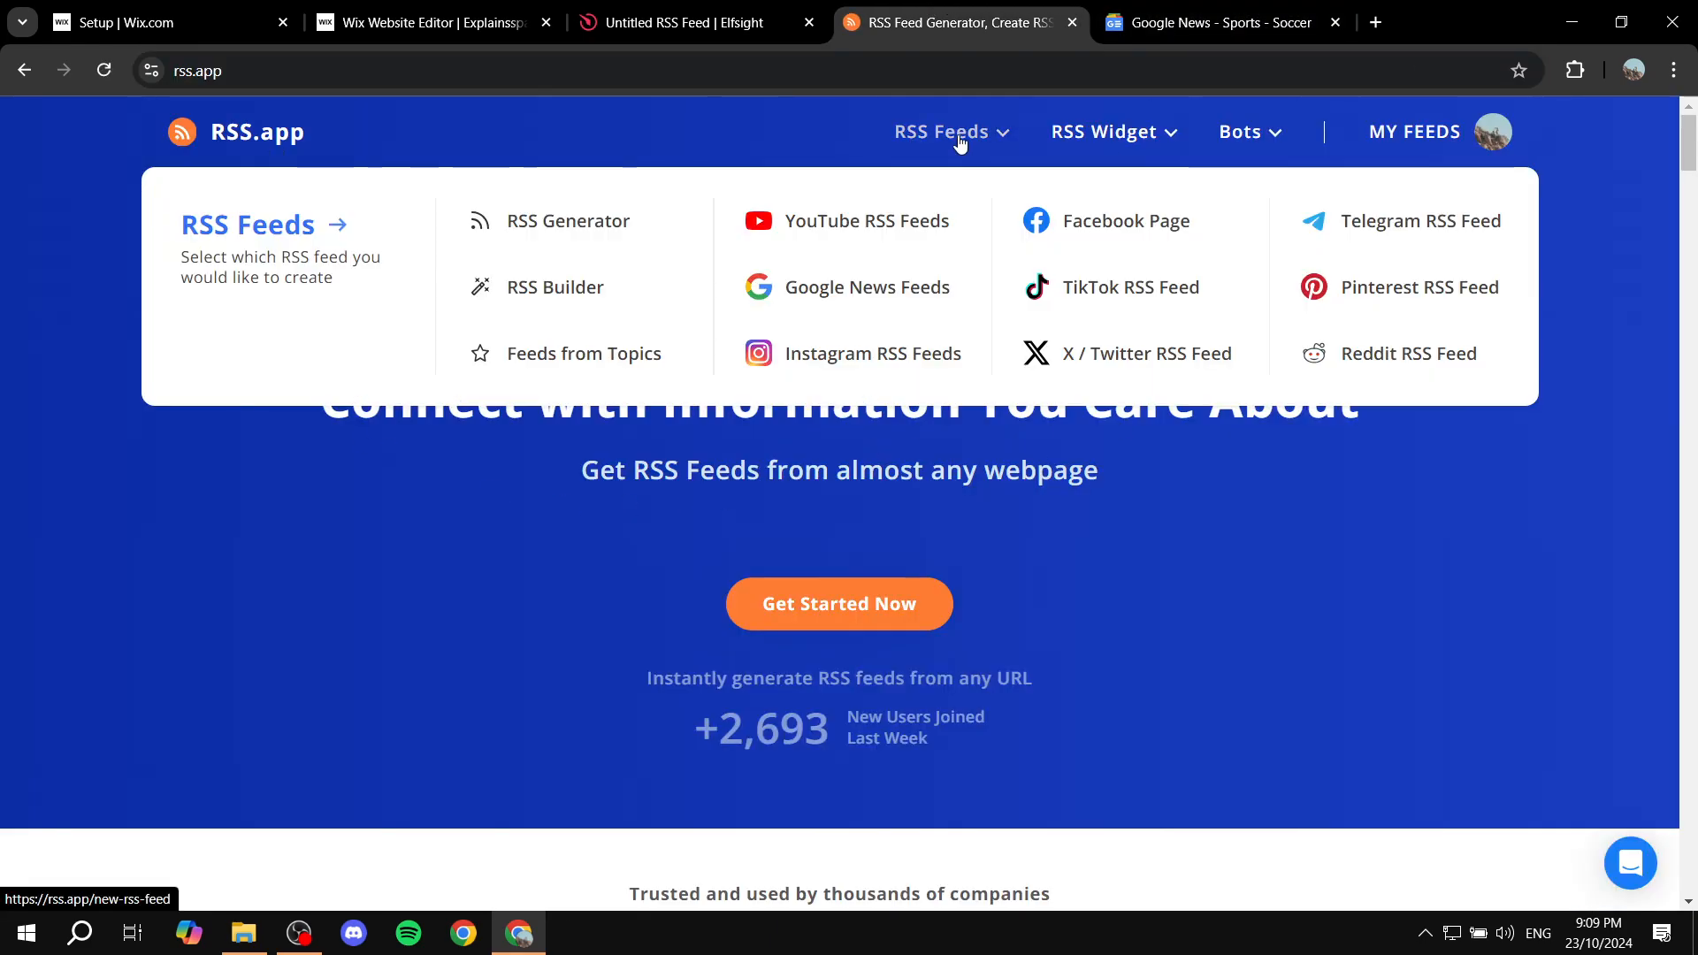
mouse_move(957, 146)
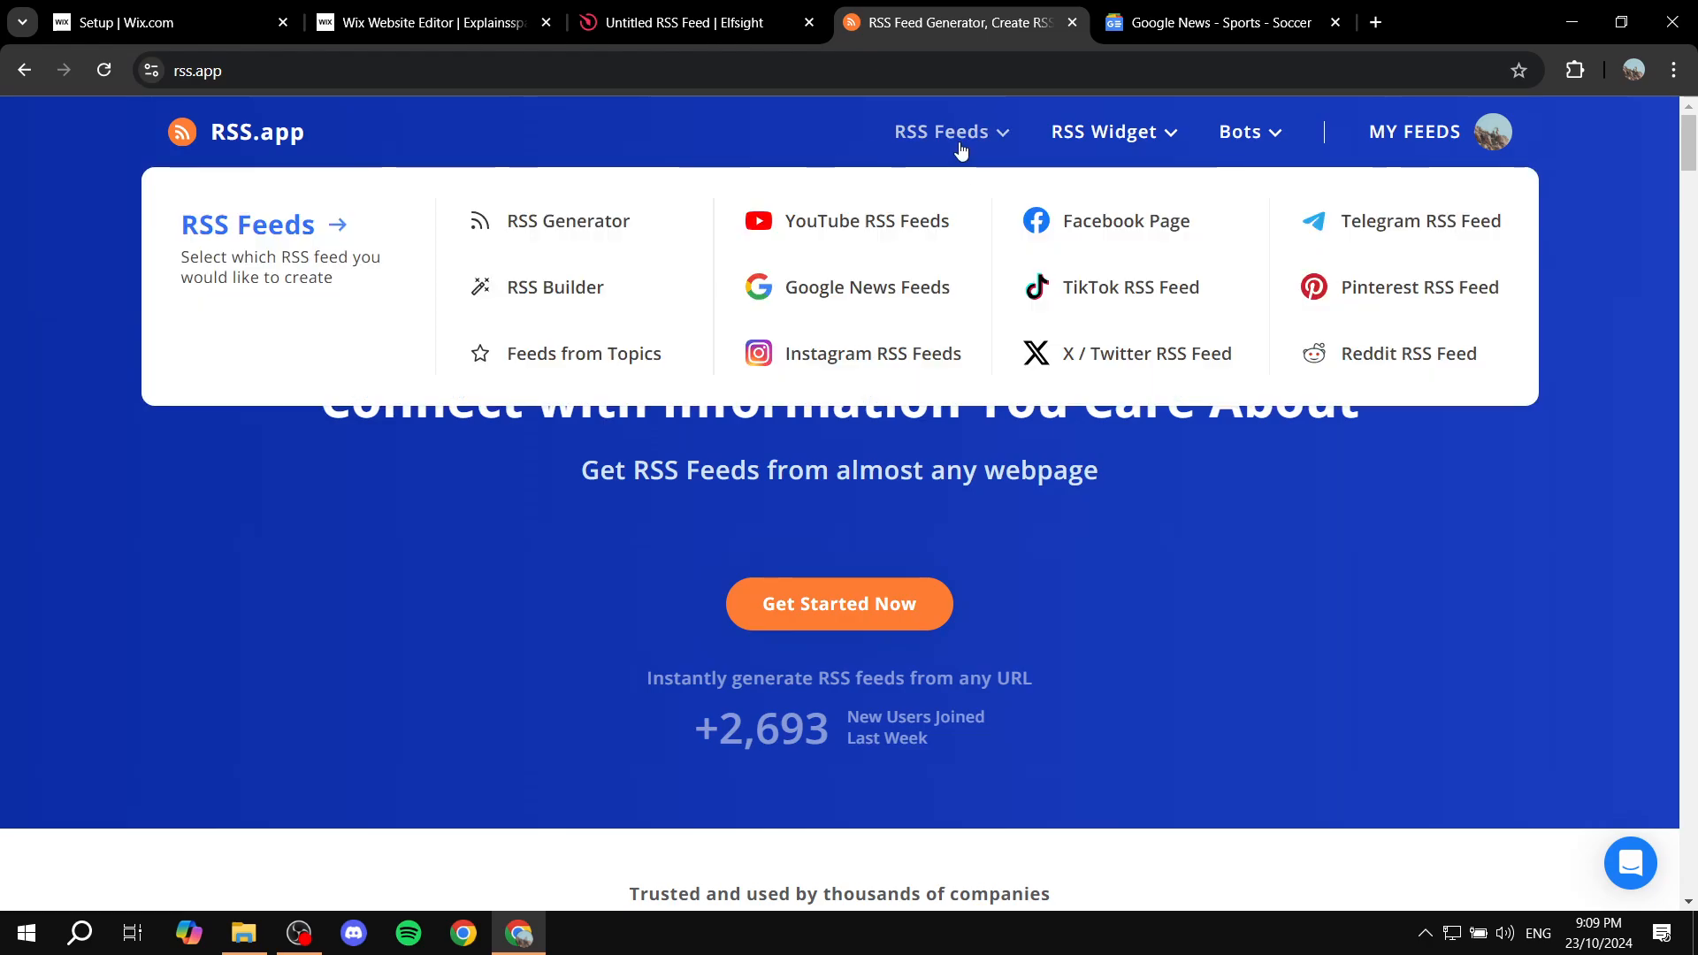
left_click(865, 287)
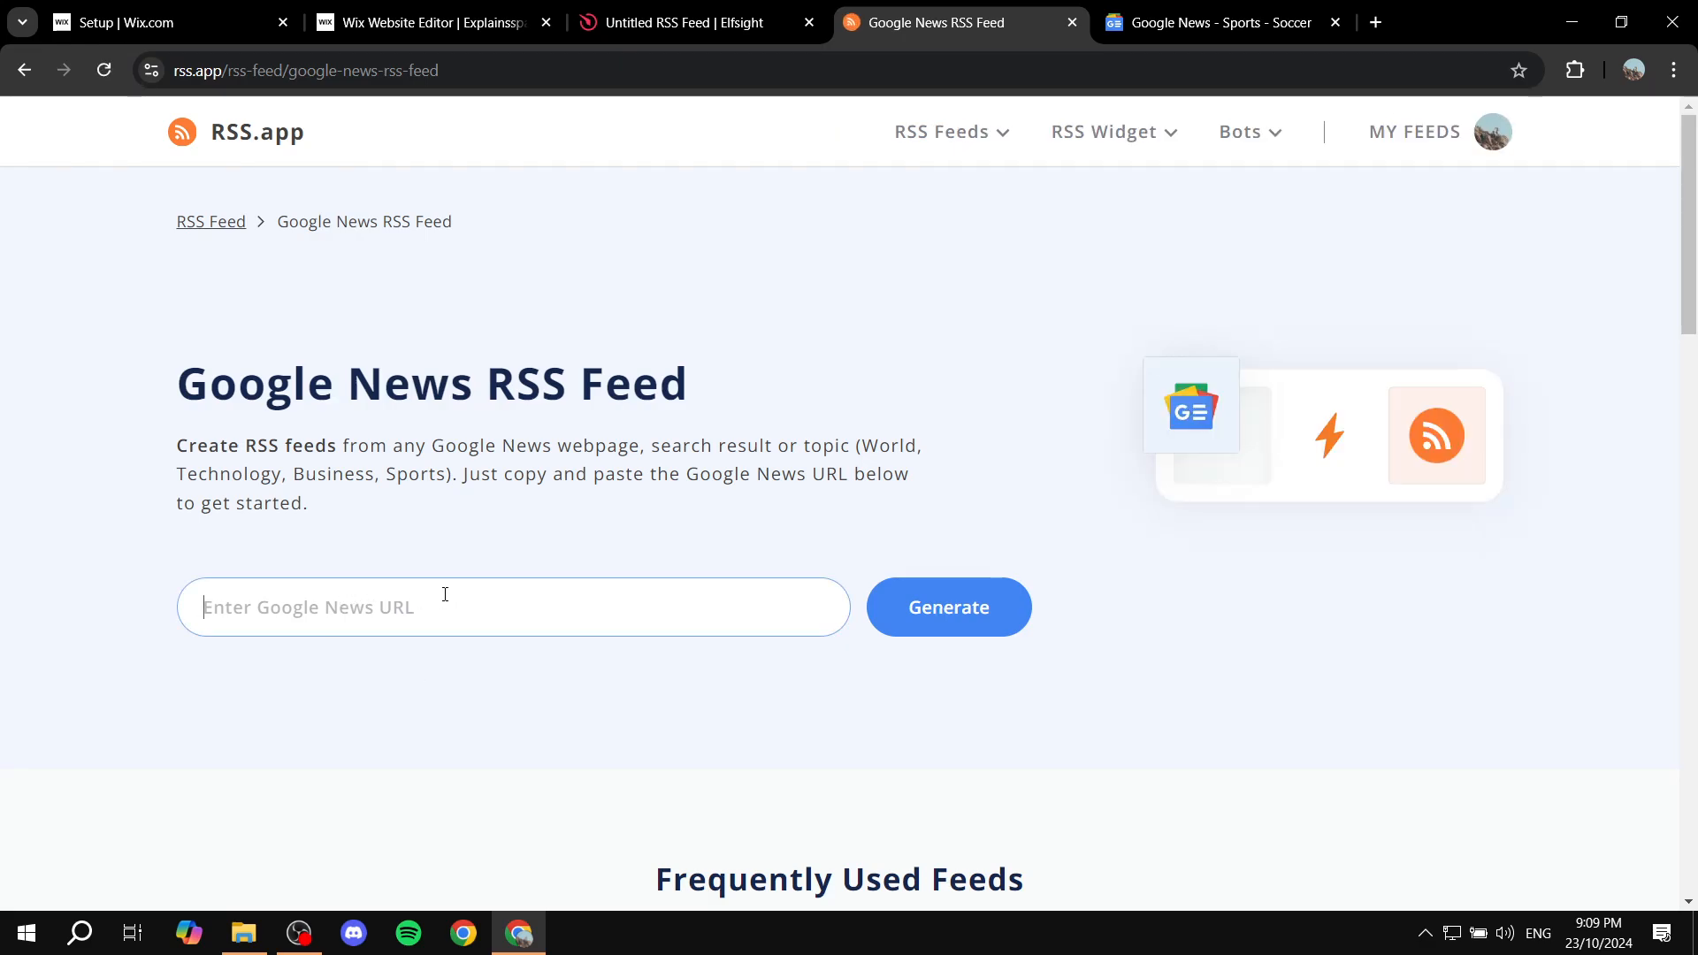
left_click(947, 607)
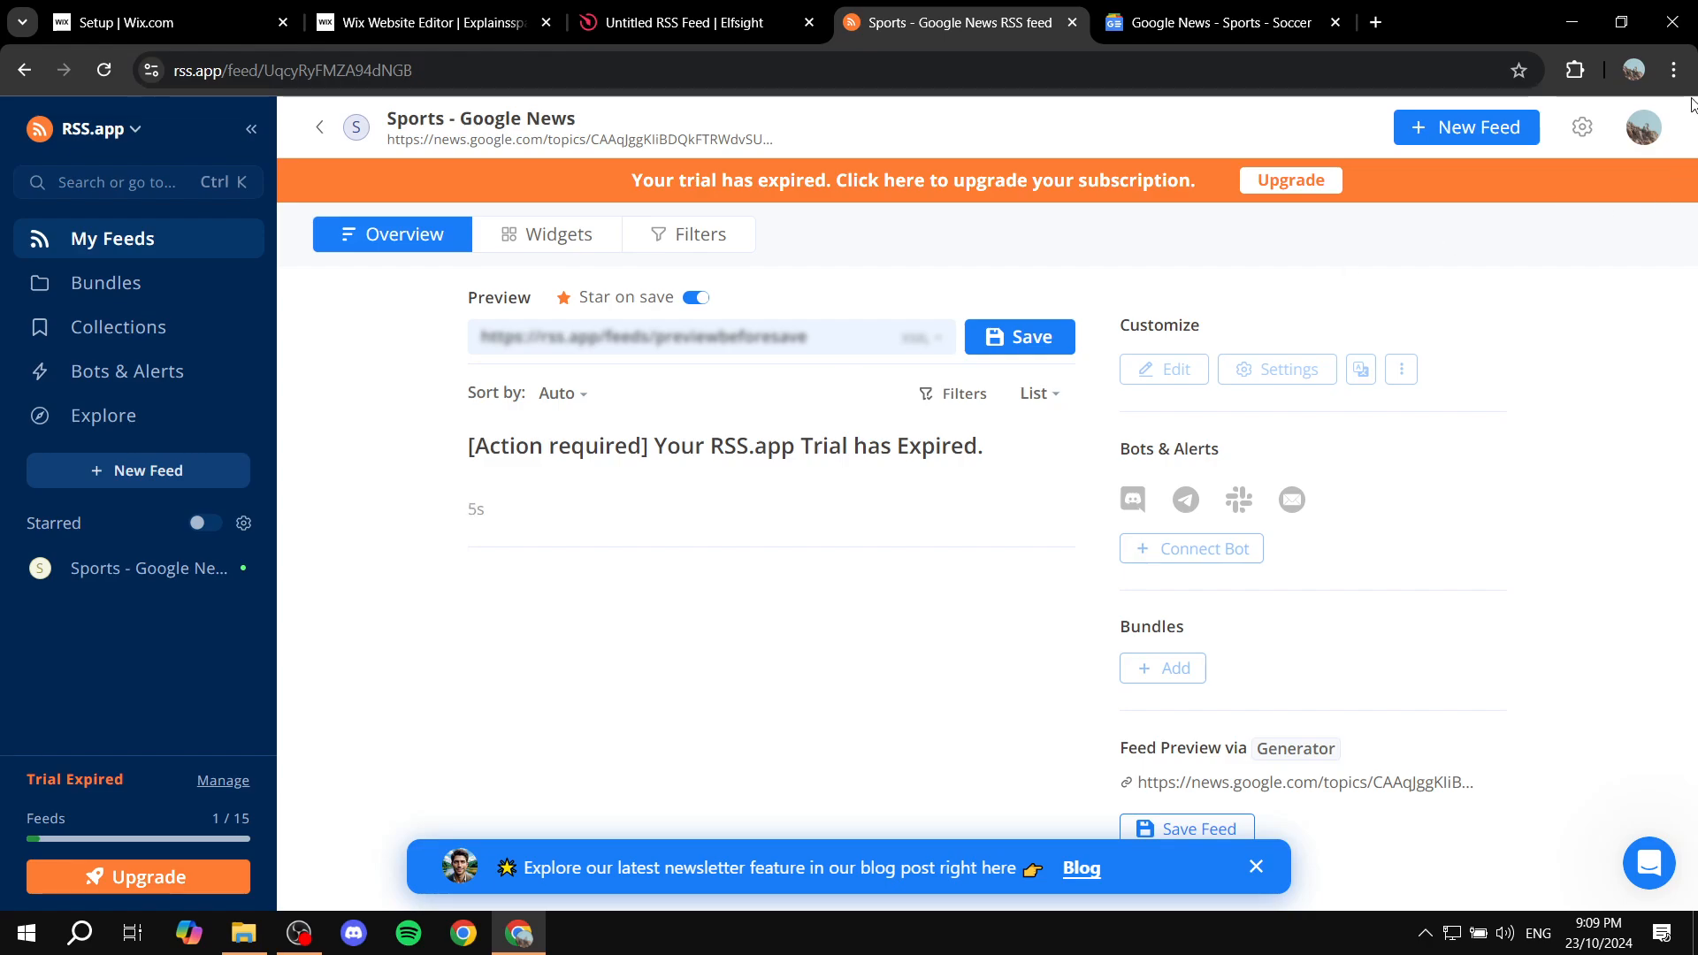
Save the 'Sports - Google News' feed and copy its XML feed address.
left_click(1641, 126)
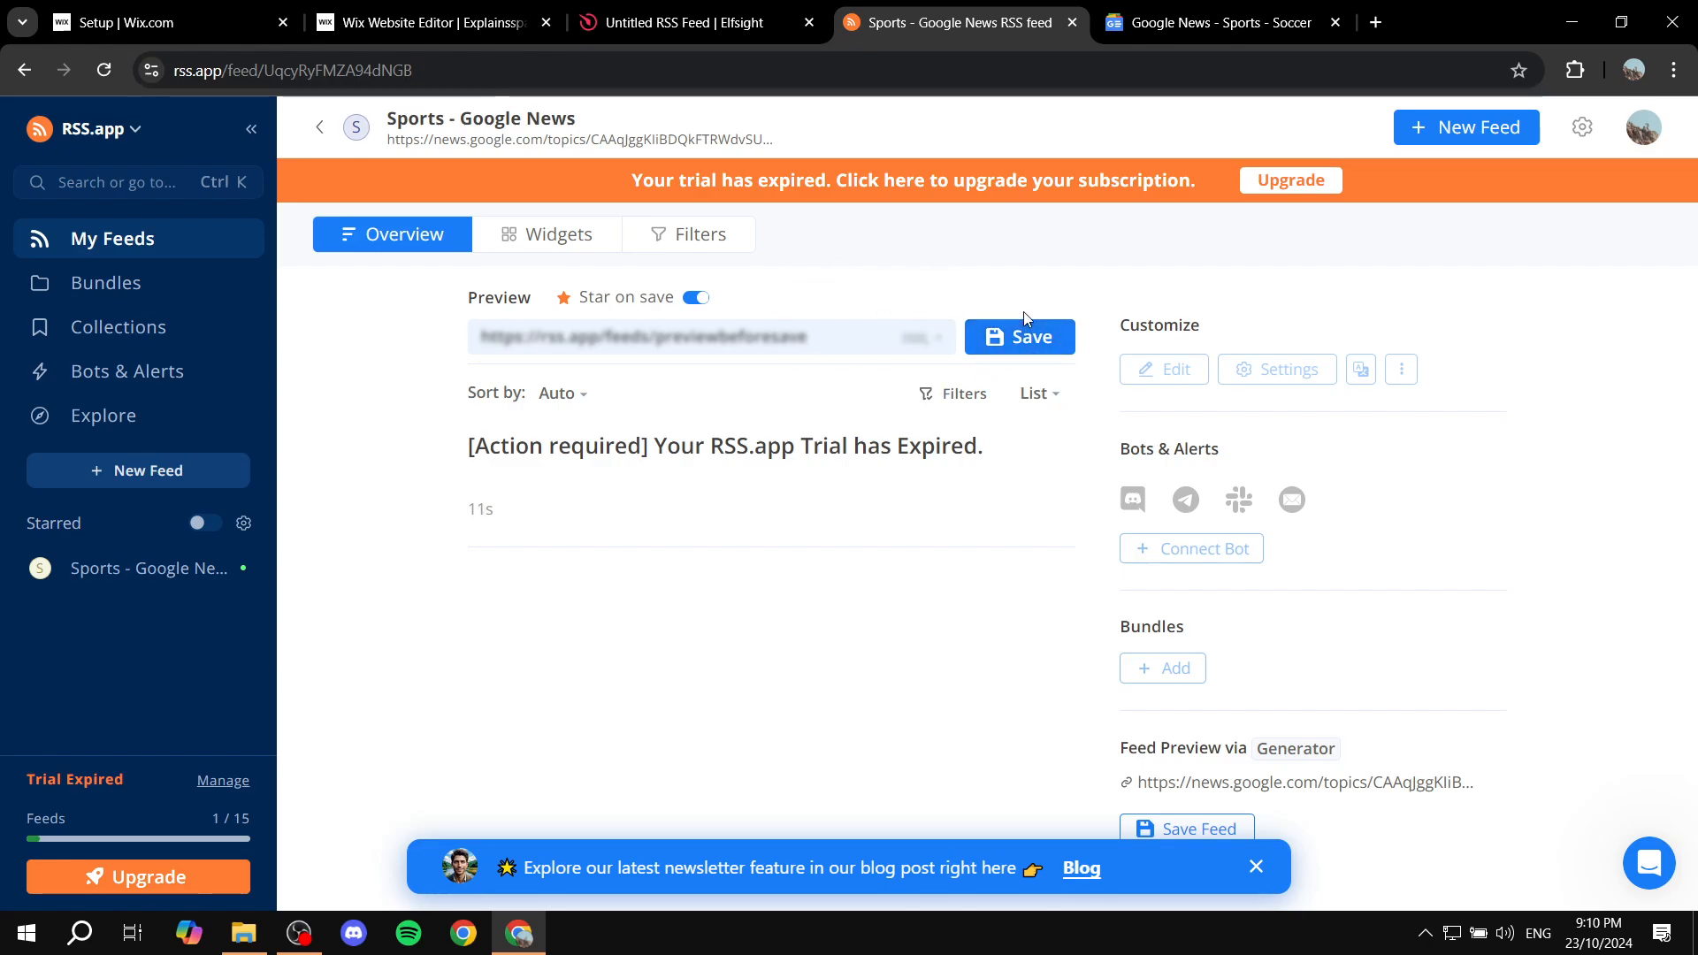
left_click(1018, 337)
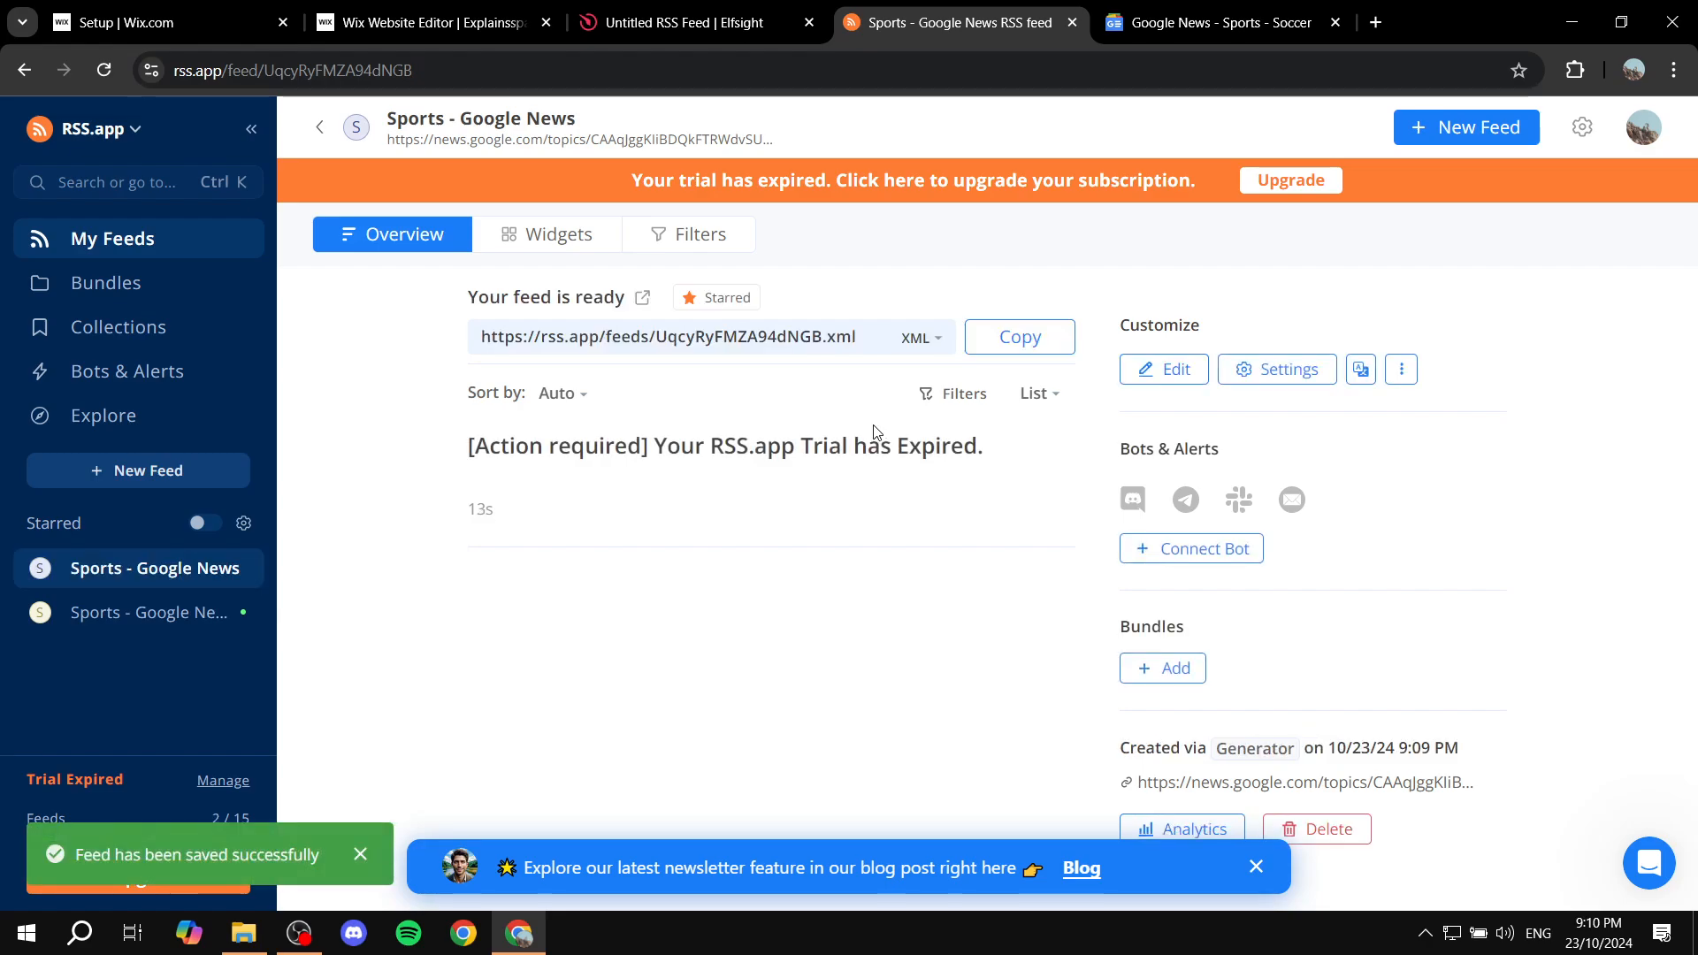
left_click(1017, 337)
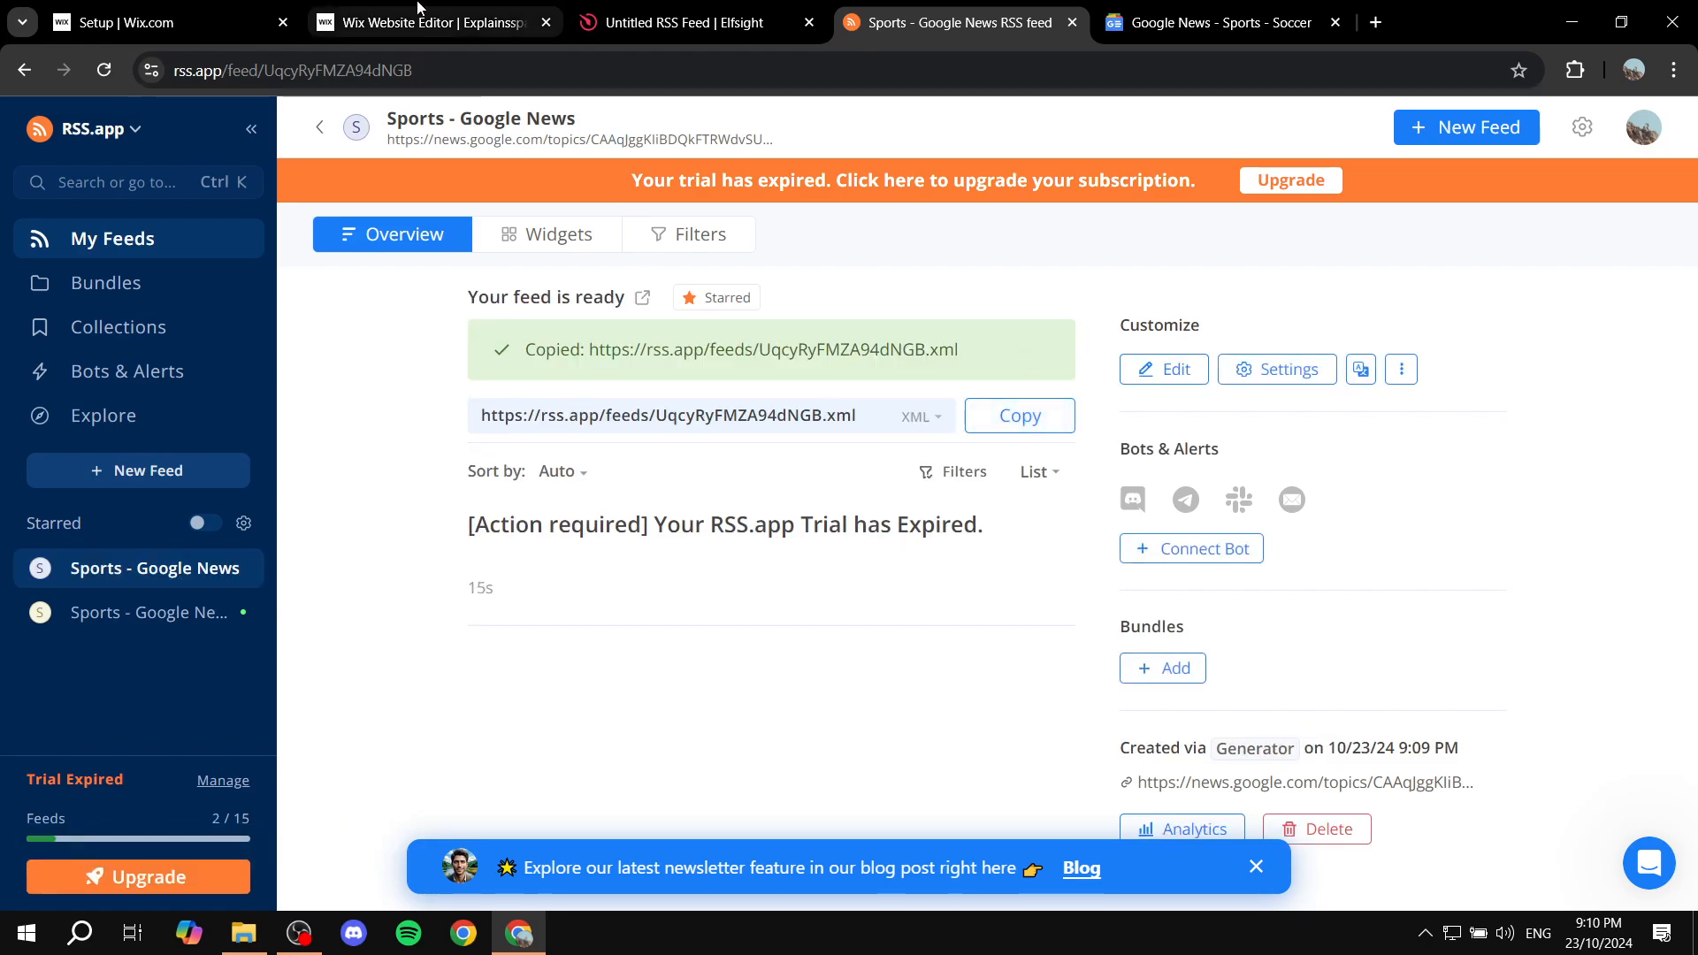
left_click(162, 21)
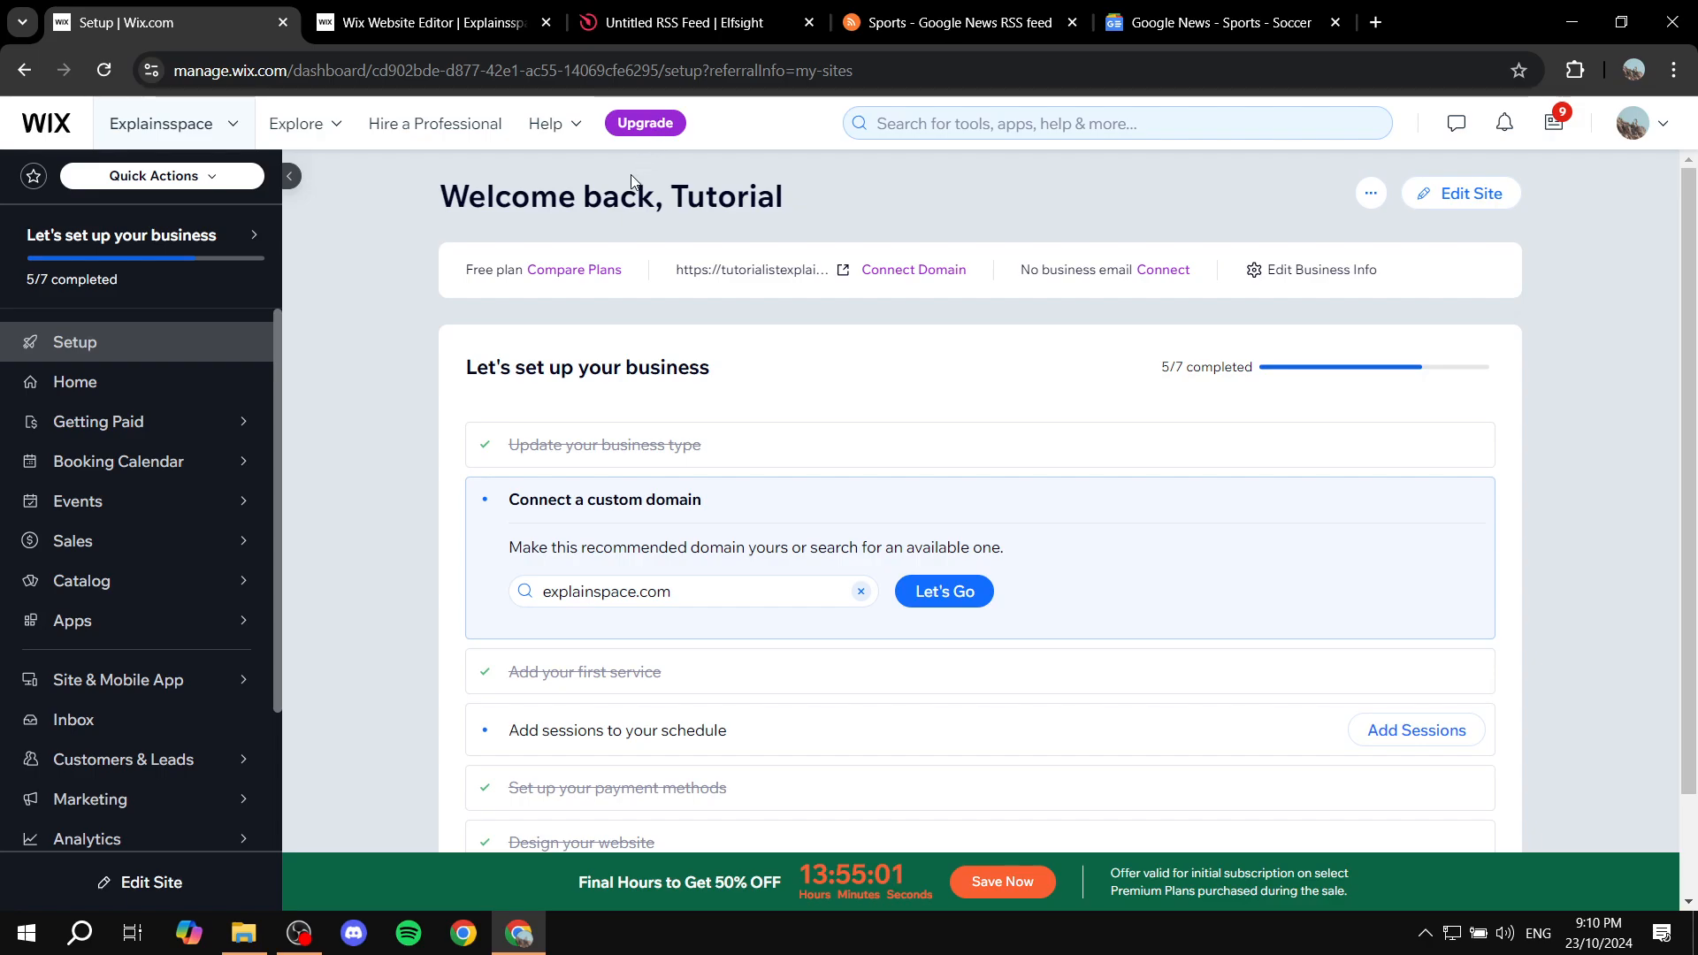
Paste the RSS.app feed address into the Elfsight widget's RSS URL field.
left_click(433, 21)
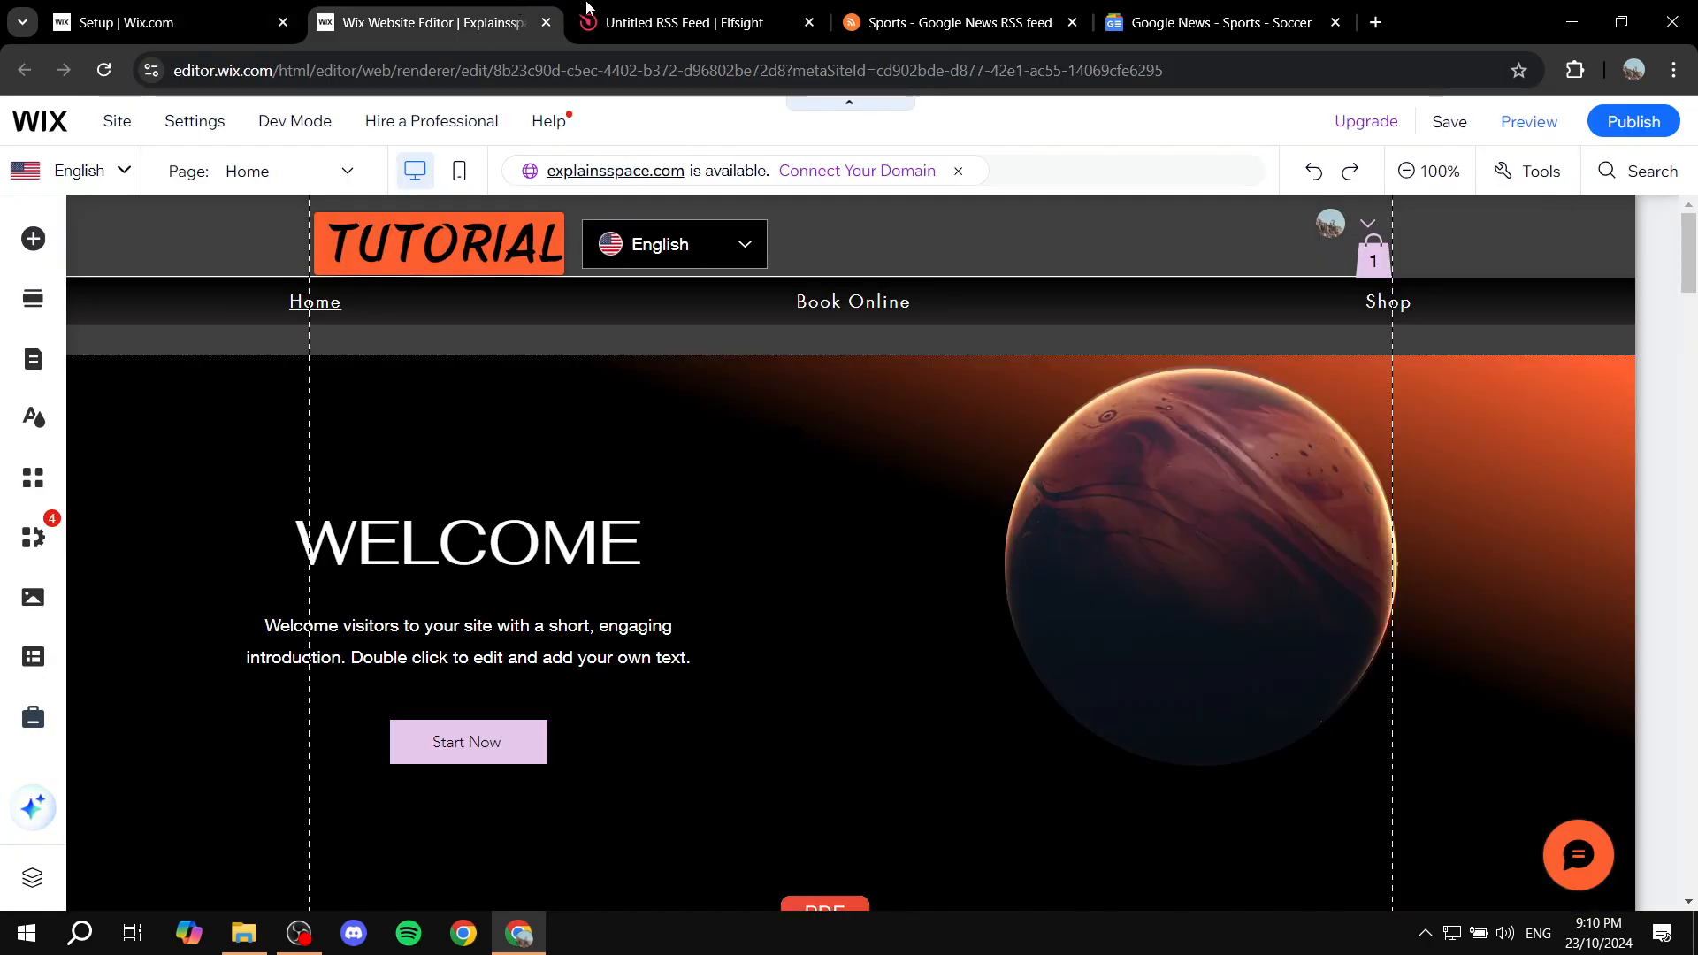
left_click(671, 21)
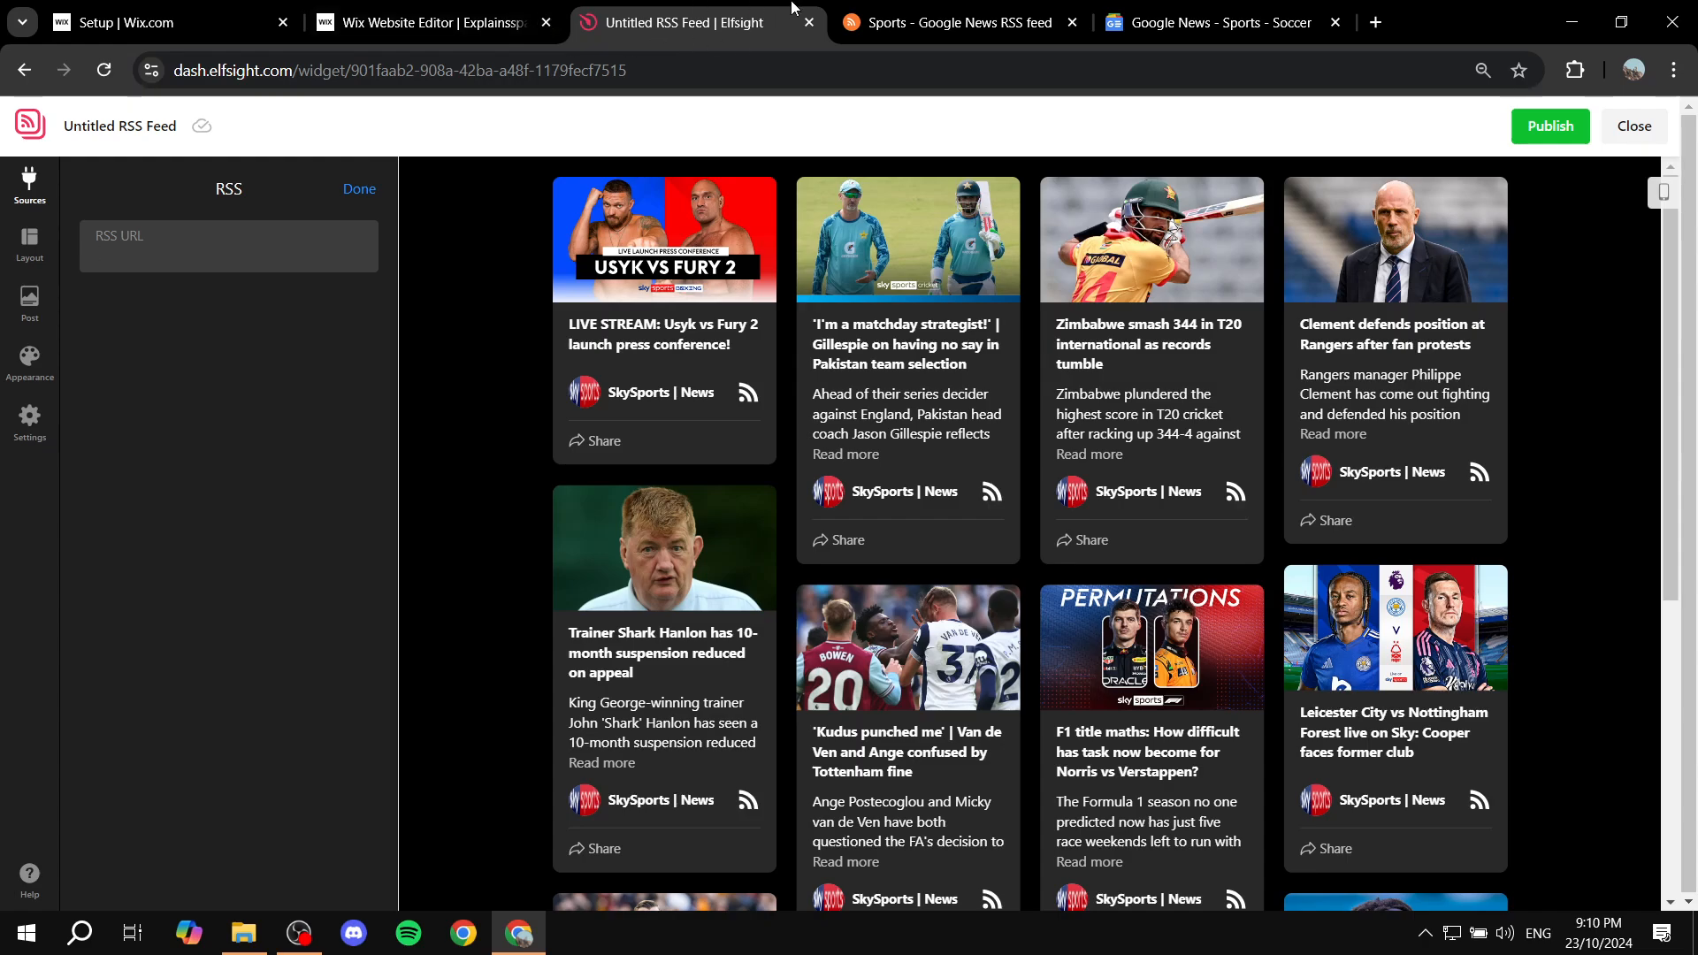
mouse_move(658, 8)
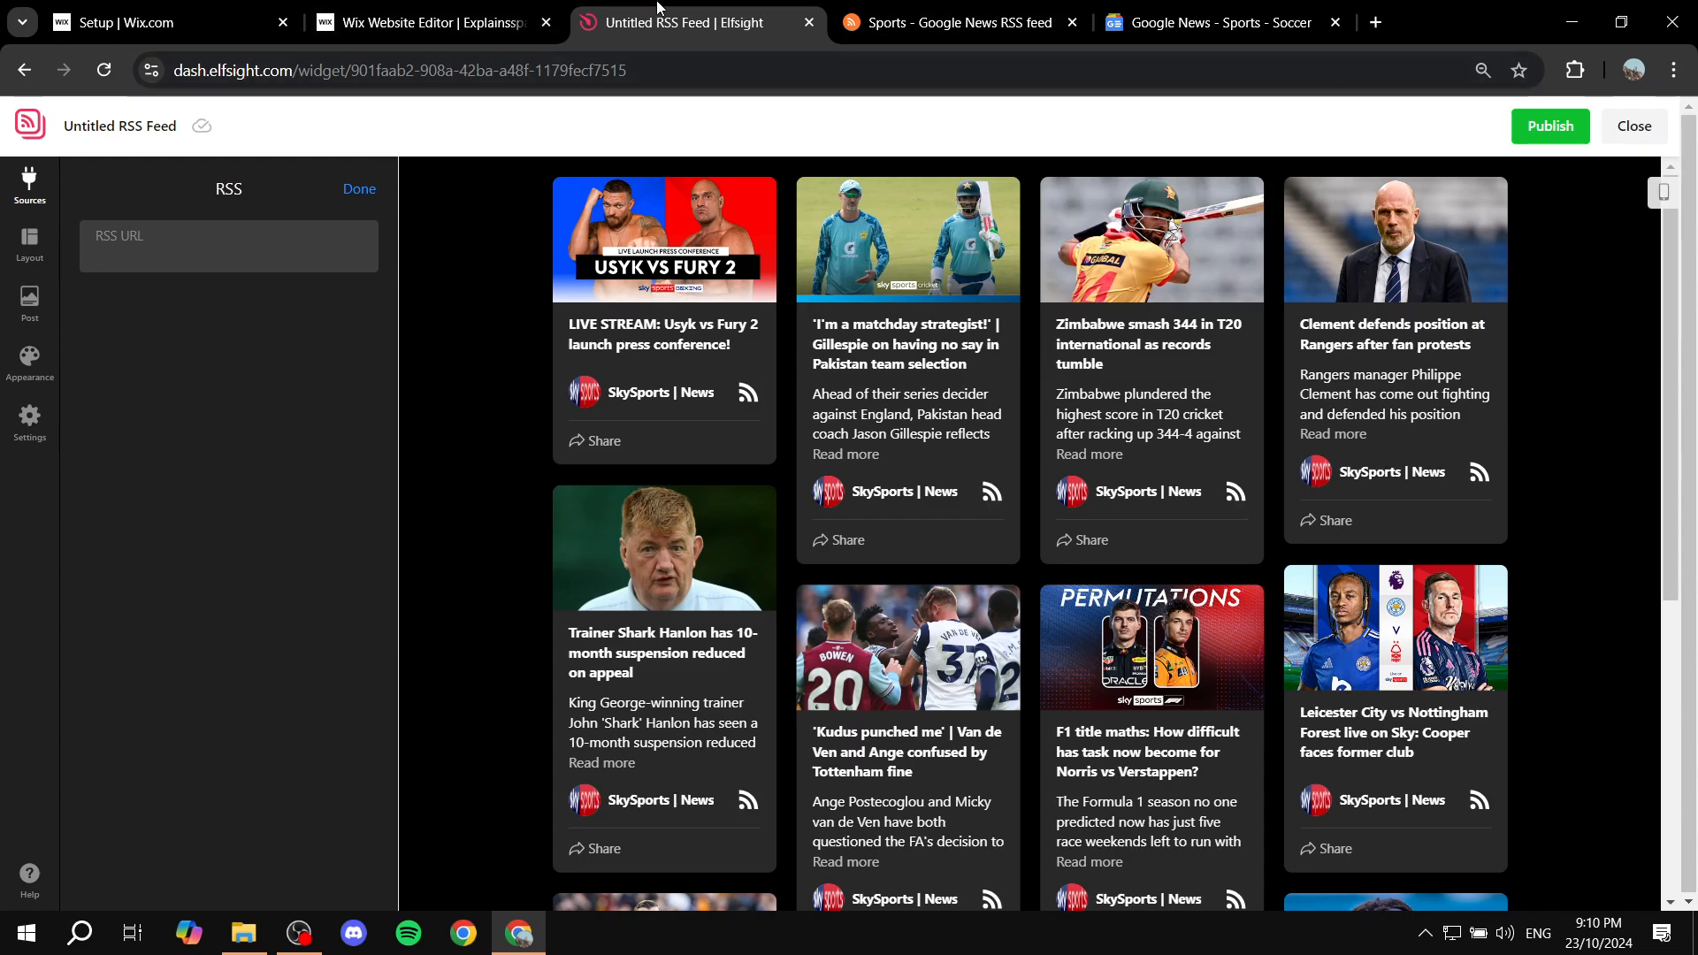
mouse_move(708, 30)
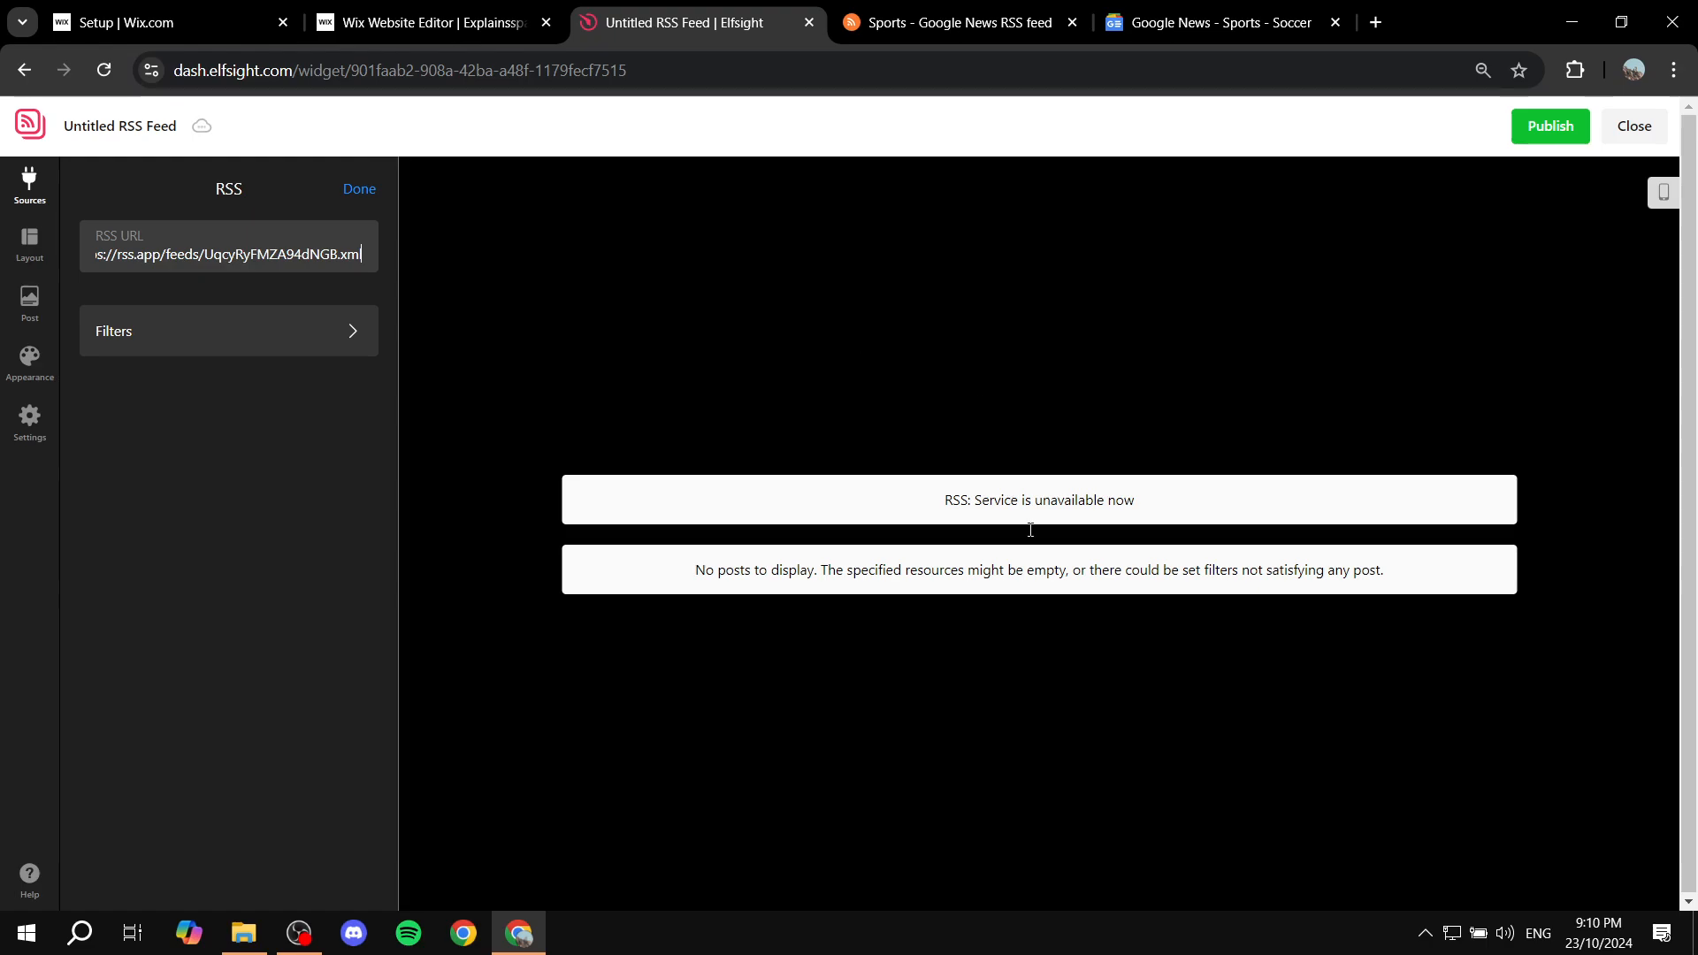
mouse_move(936, 391)
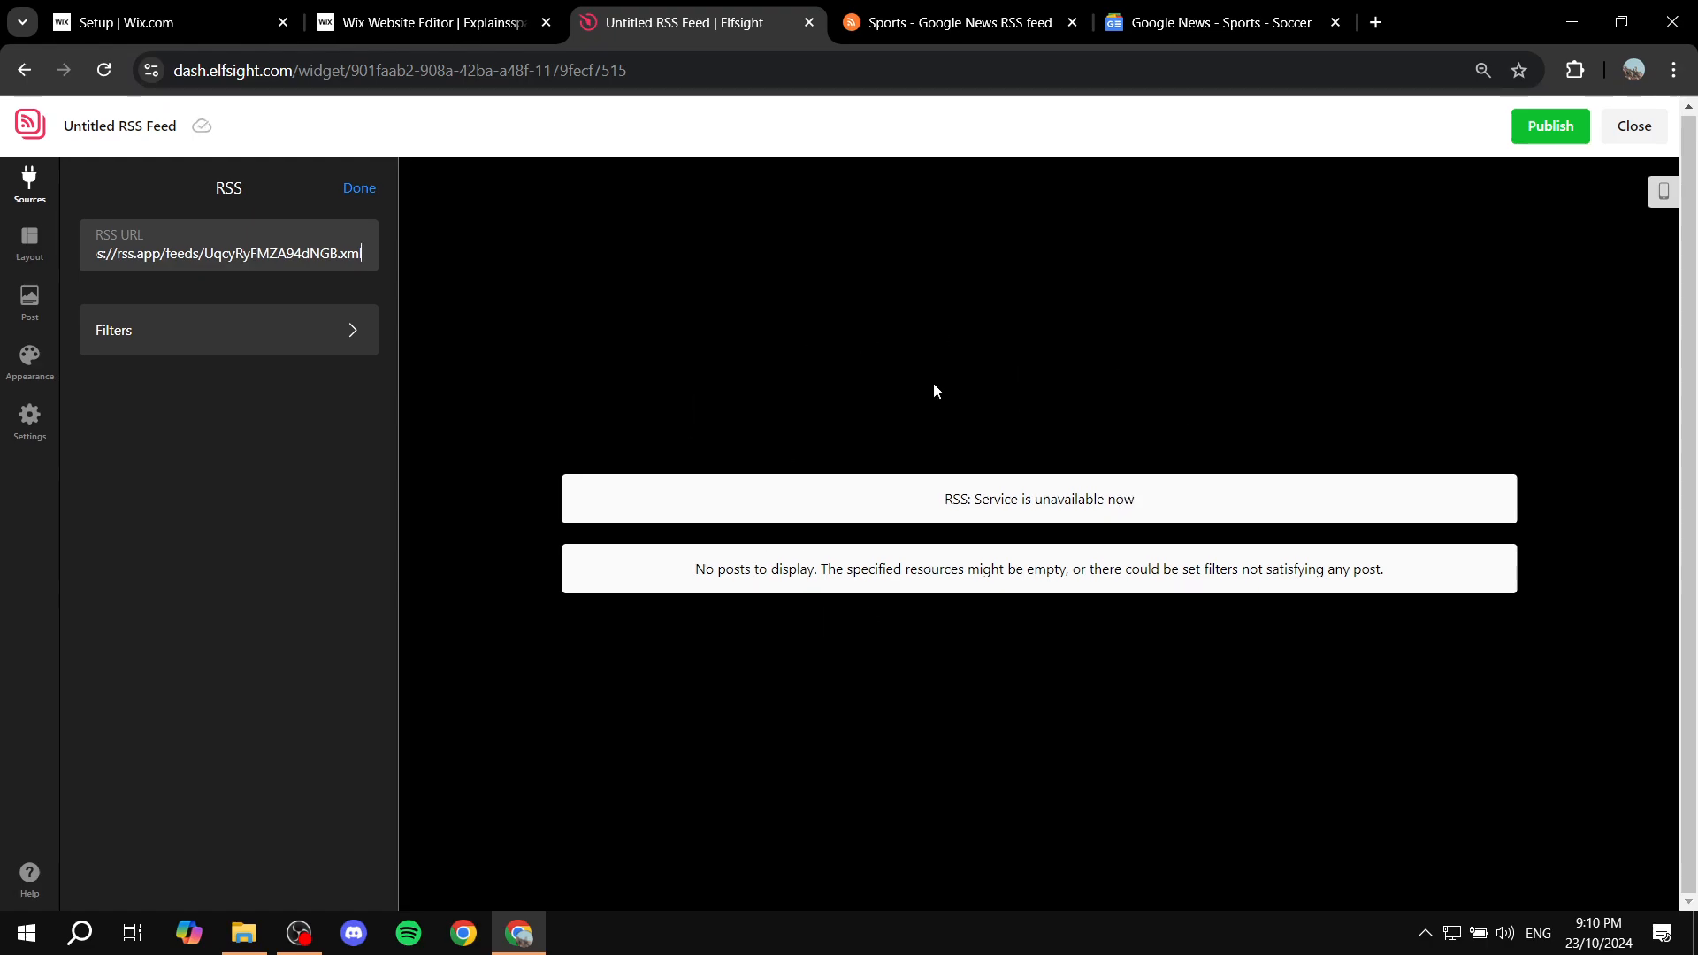
left_click(957, 22)
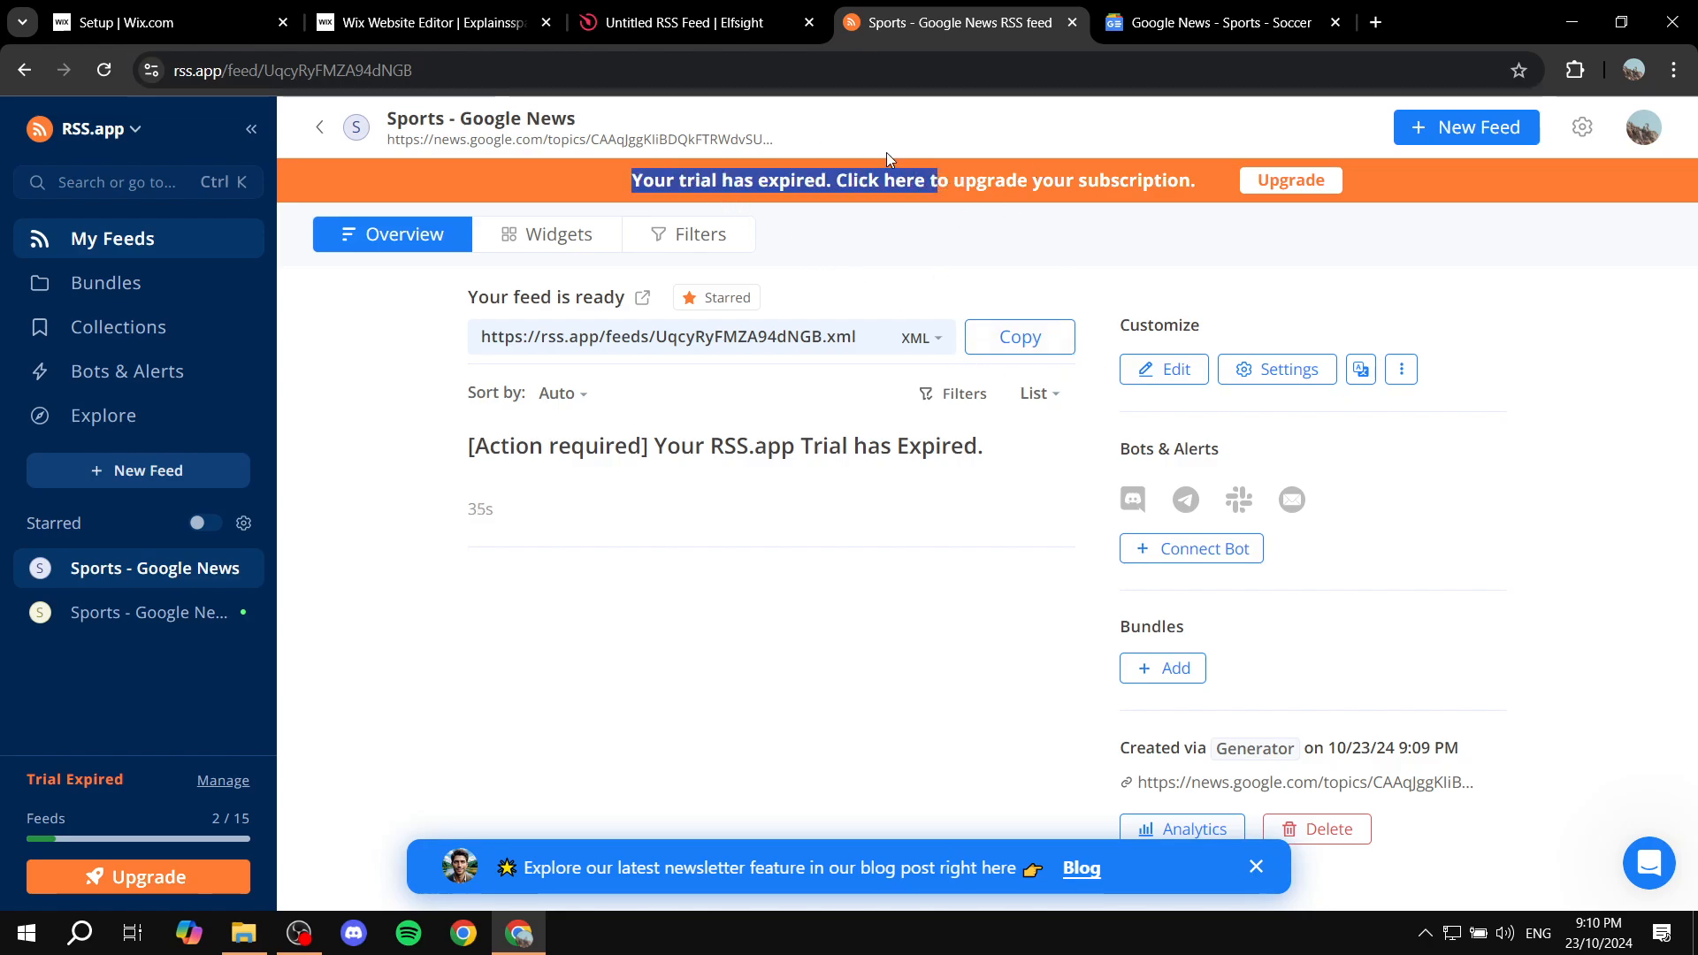
left_click(685, 23)
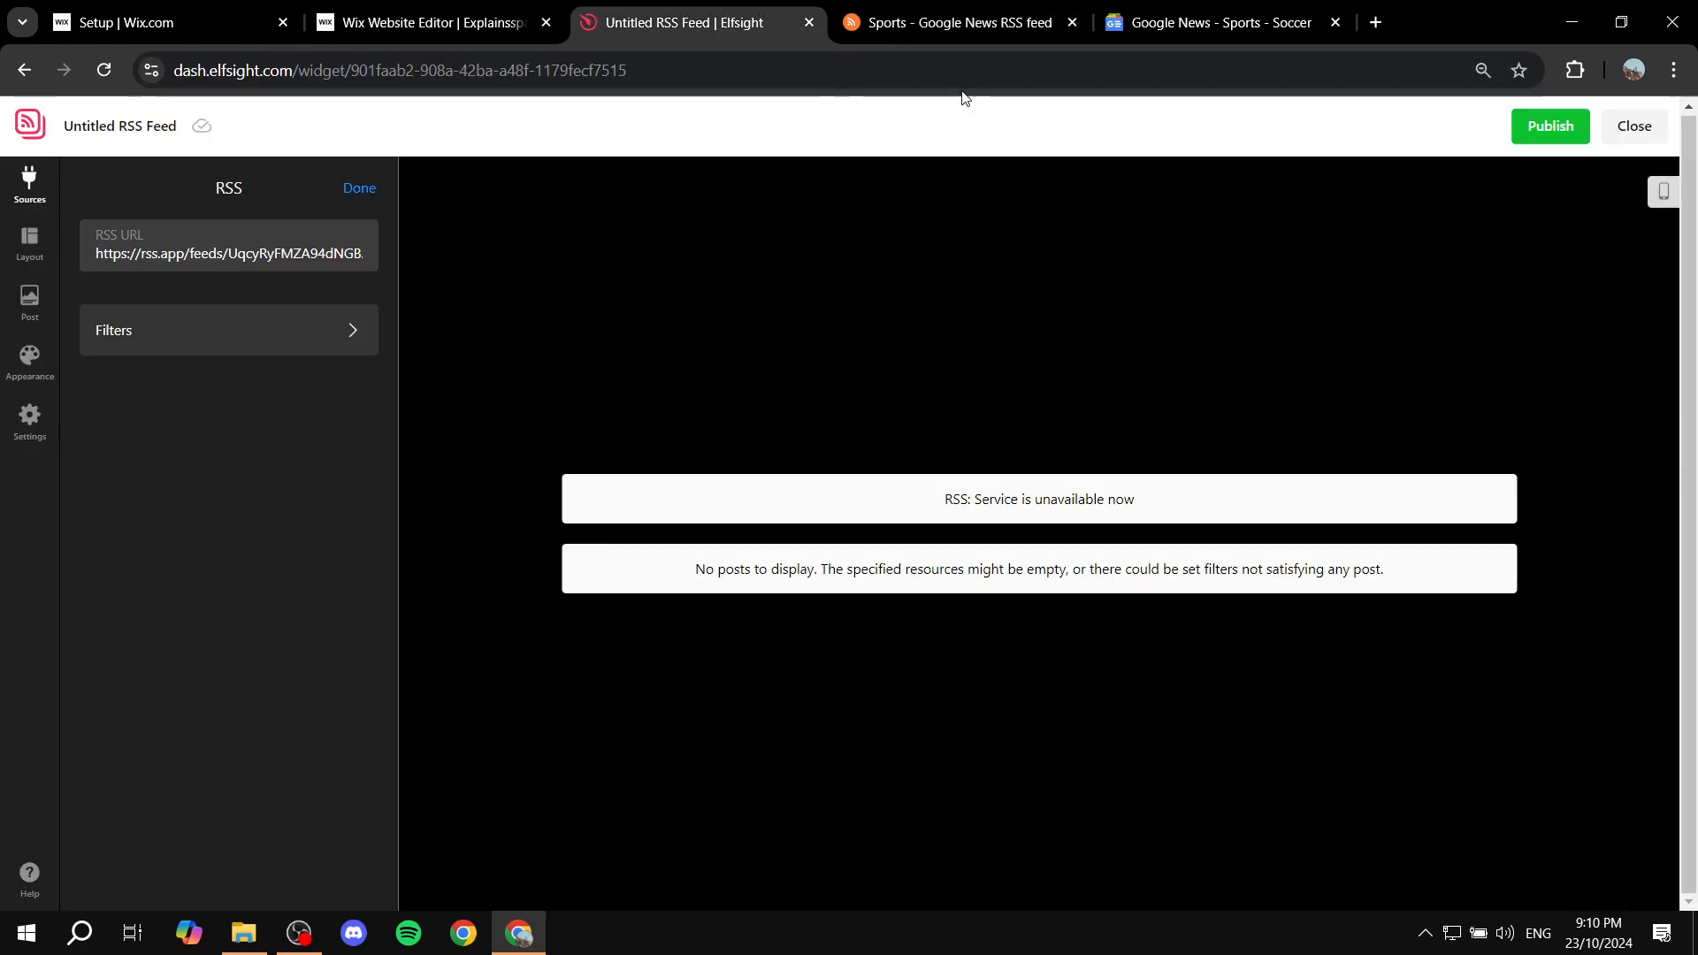
mouse_move(1473, 275)
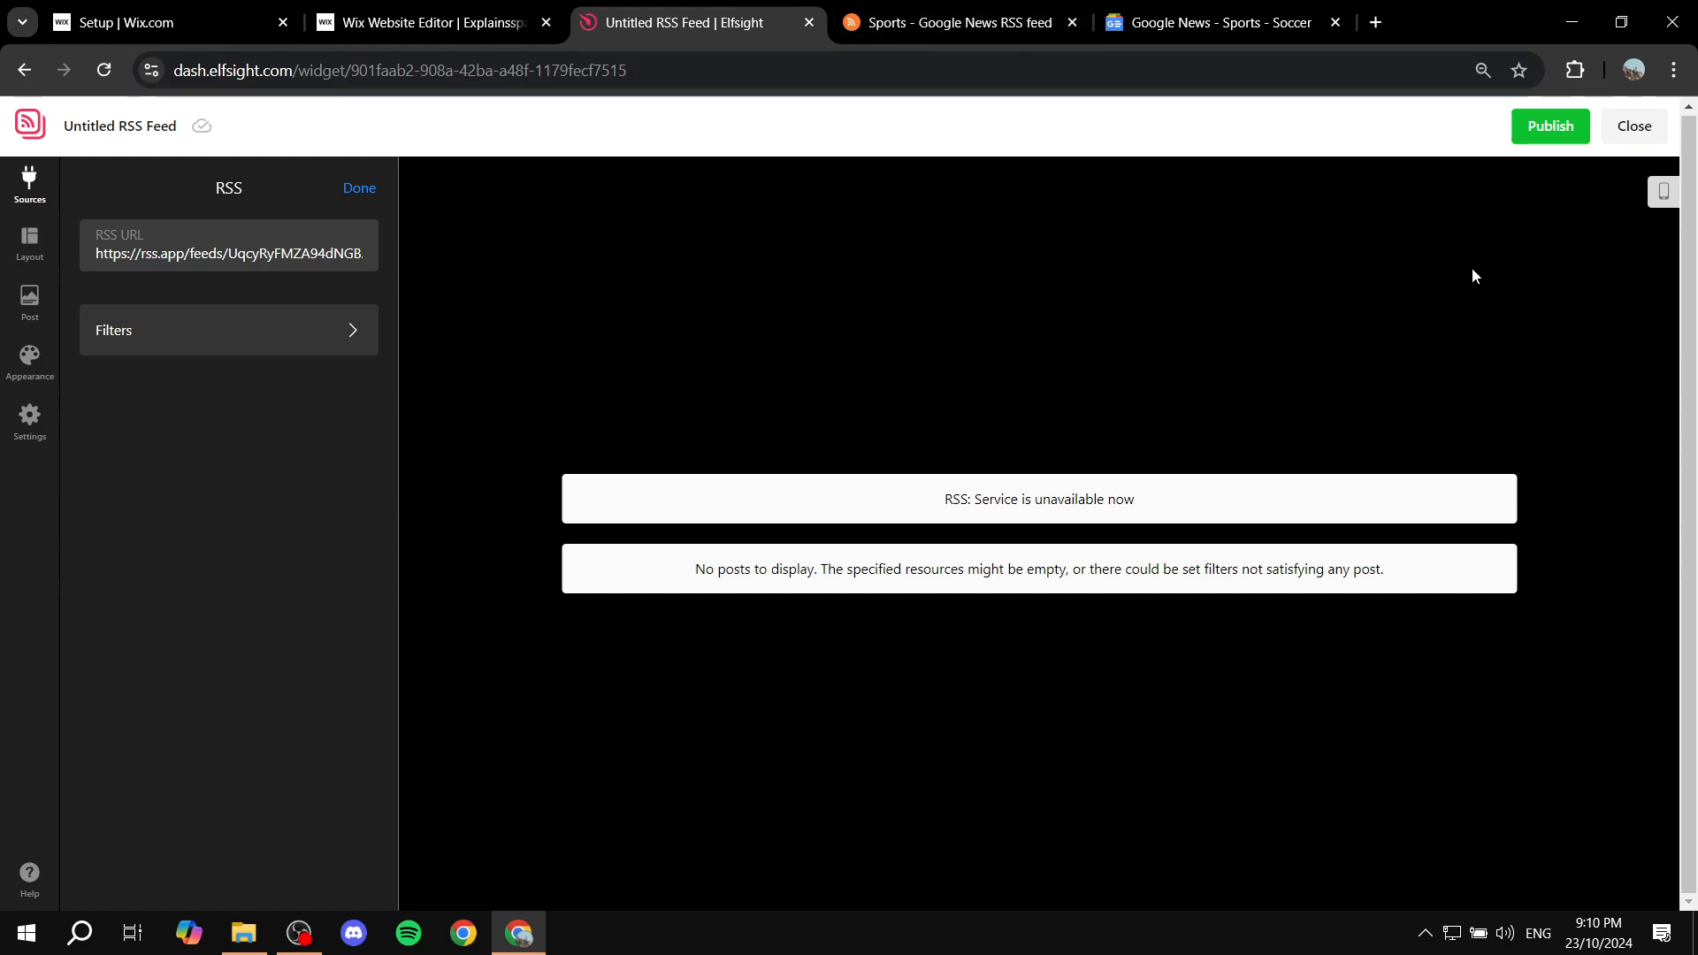
Publish the RSS Feed widget and copy its embed code.
left_click(1549, 126)
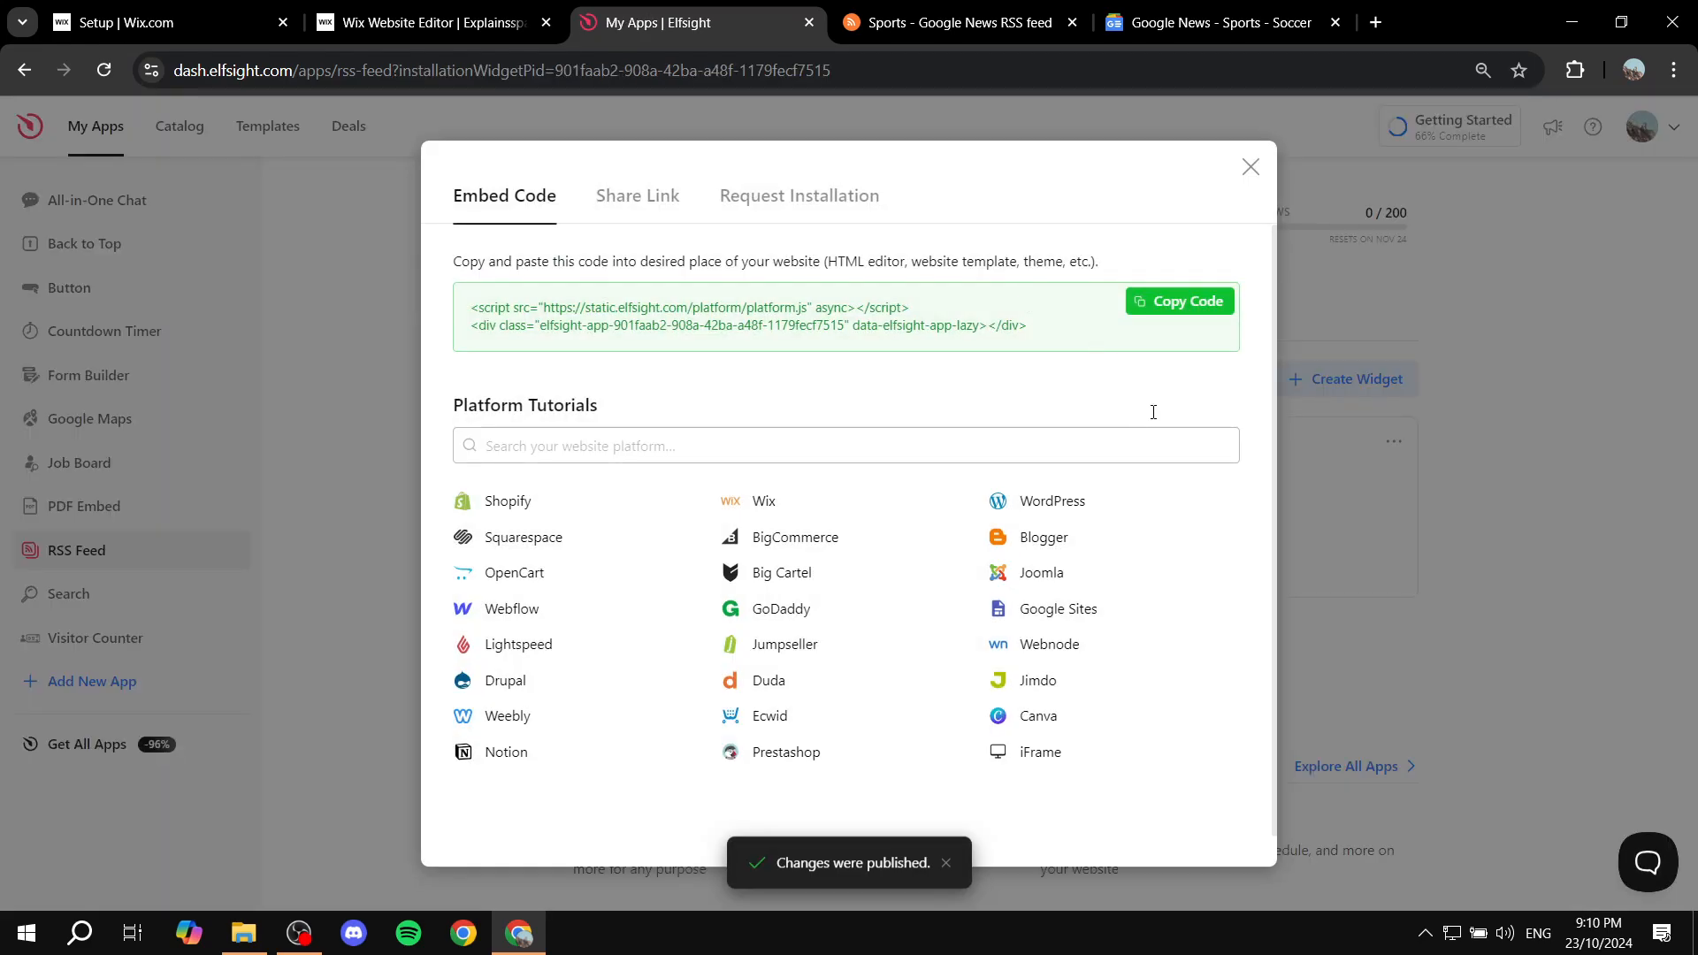
left_click(1178, 301)
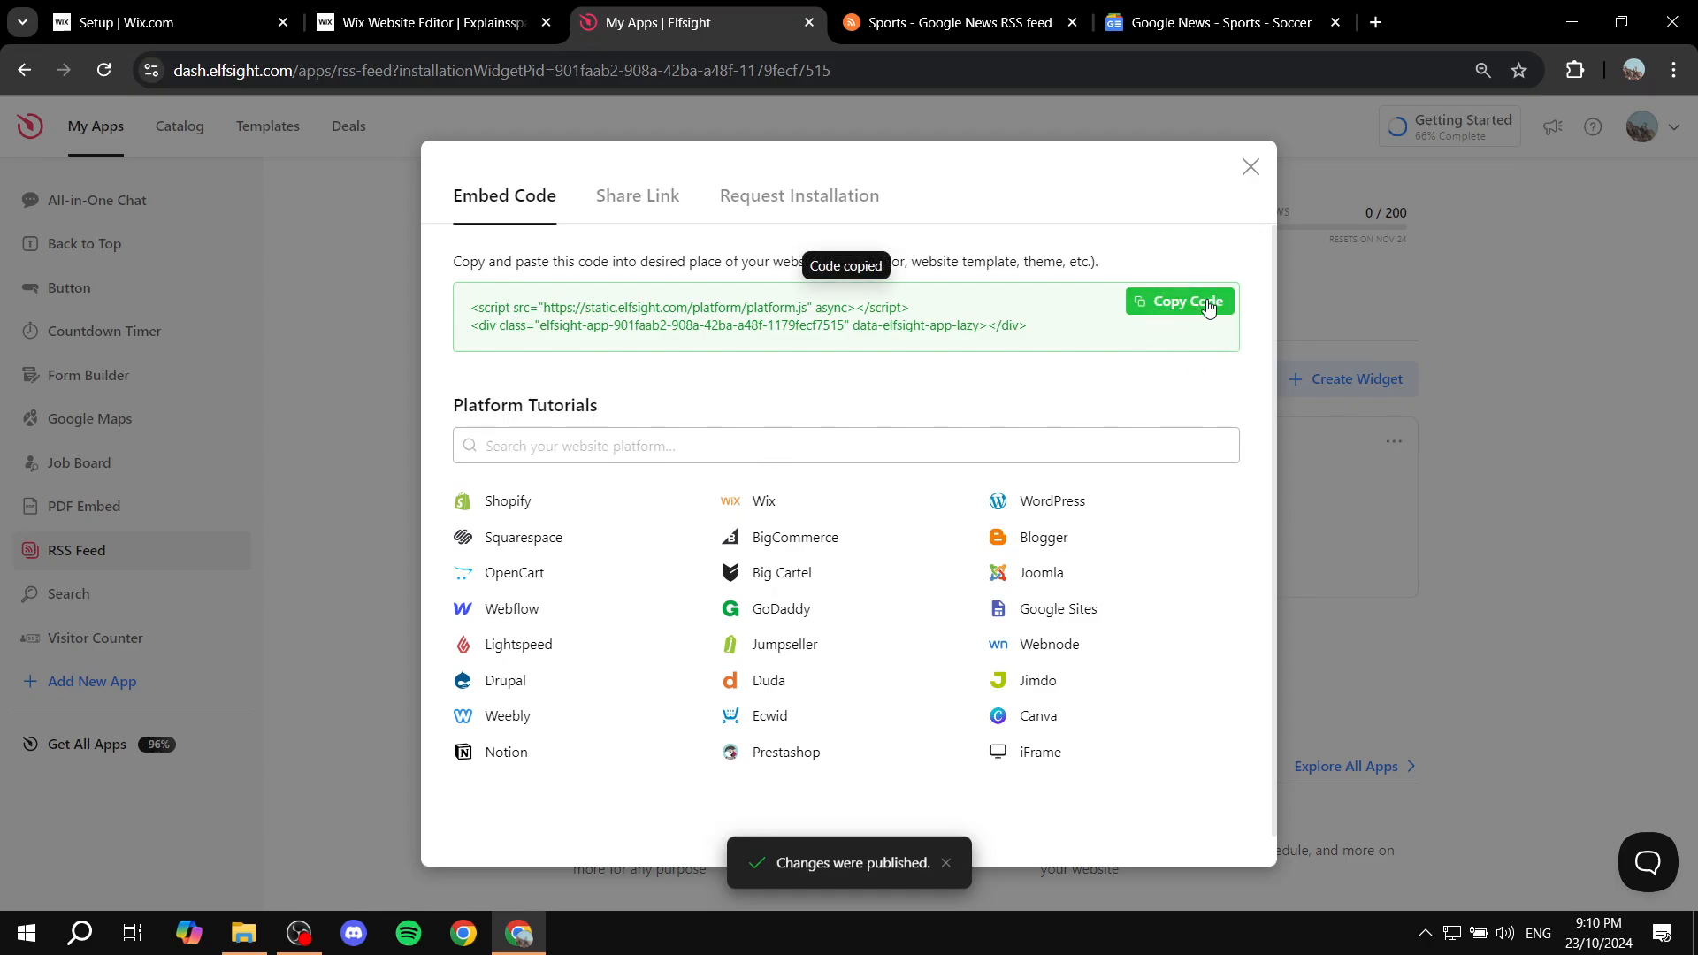
left_click(428, 21)
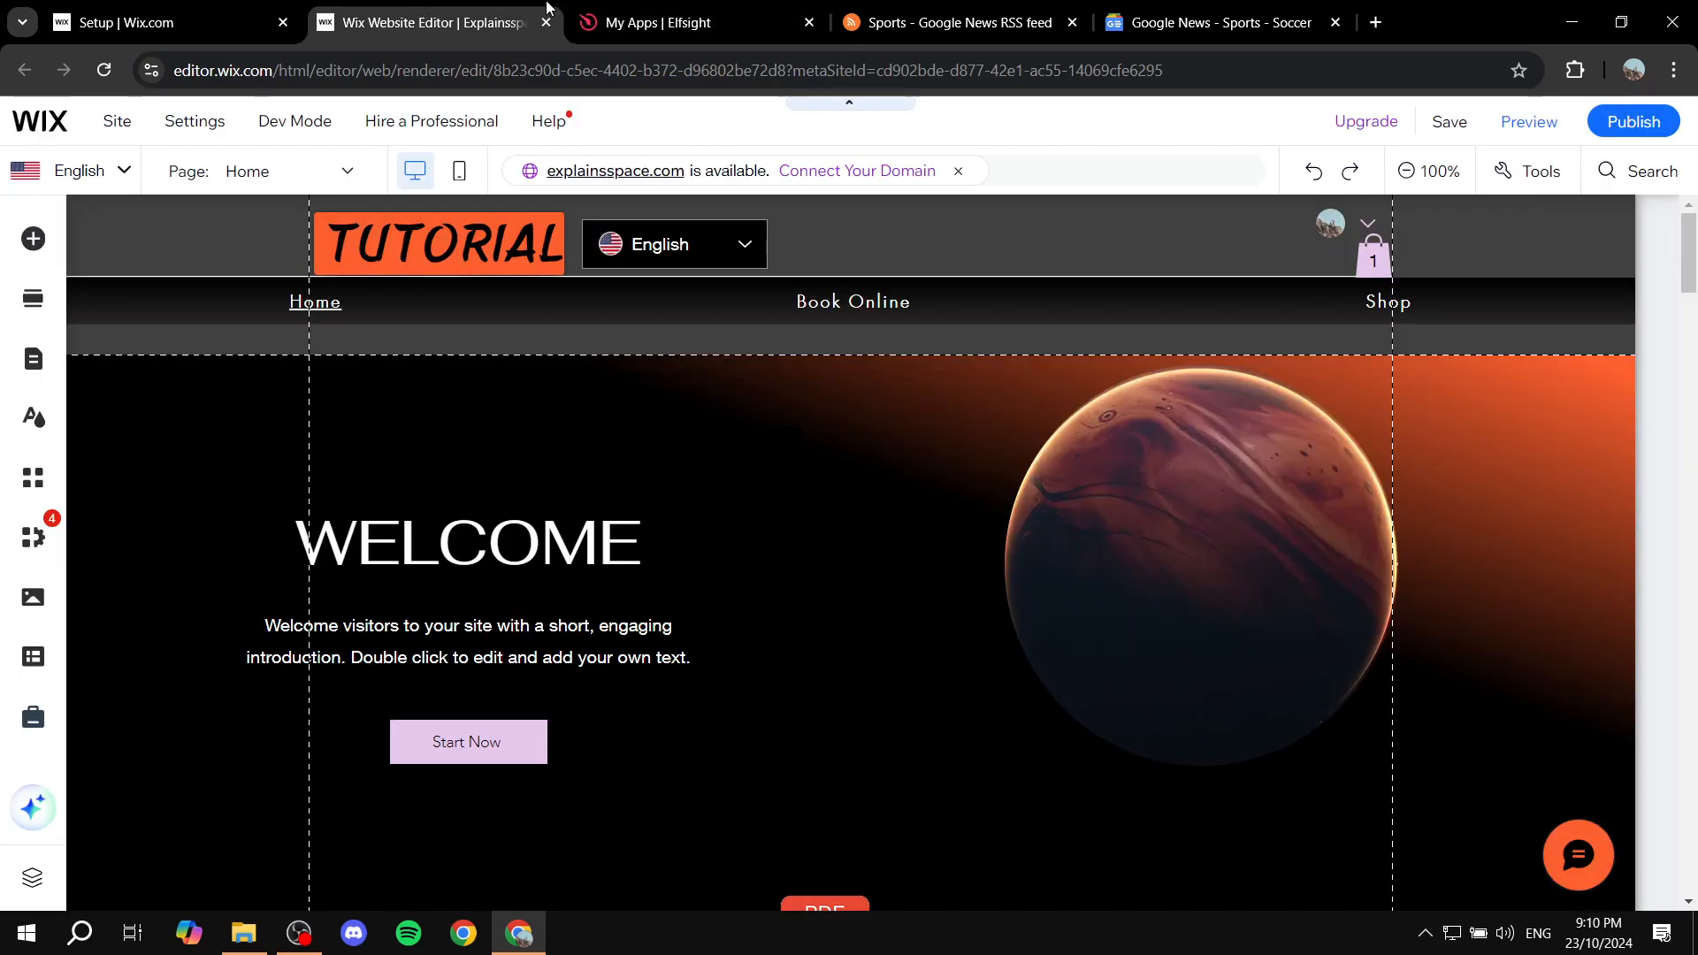
Insert an Embed HTML element from Add Elements > Embed Code and update it with the Elfsight code.
left_click(33, 239)
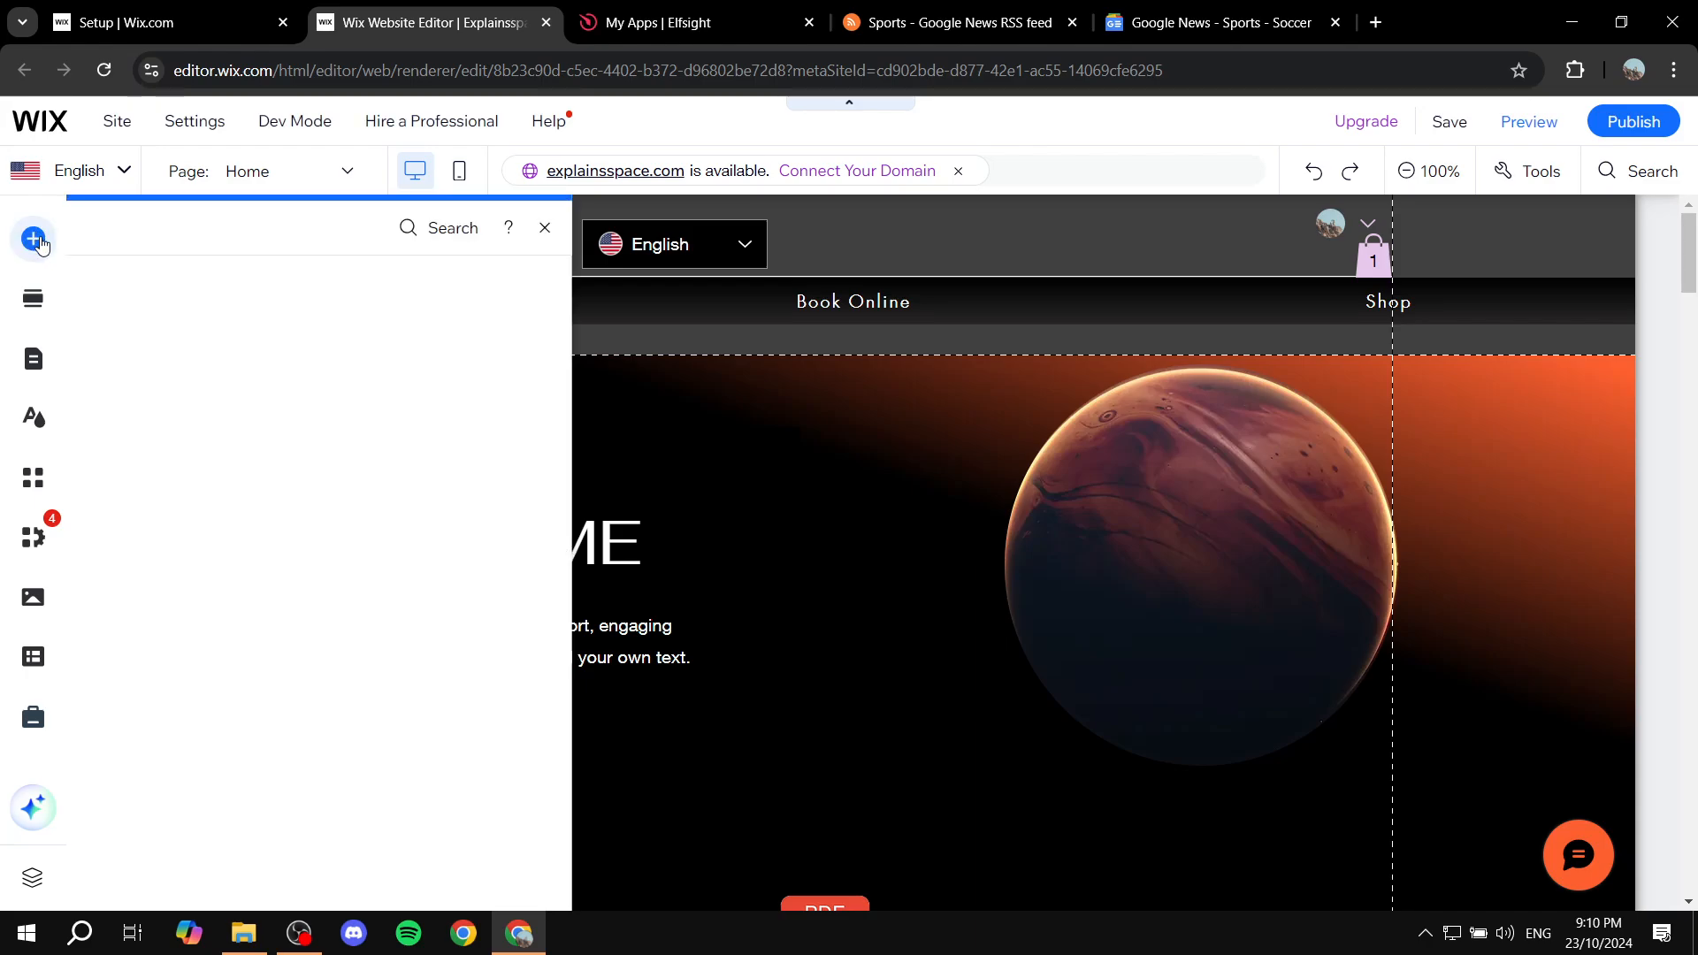
left_click(33, 240)
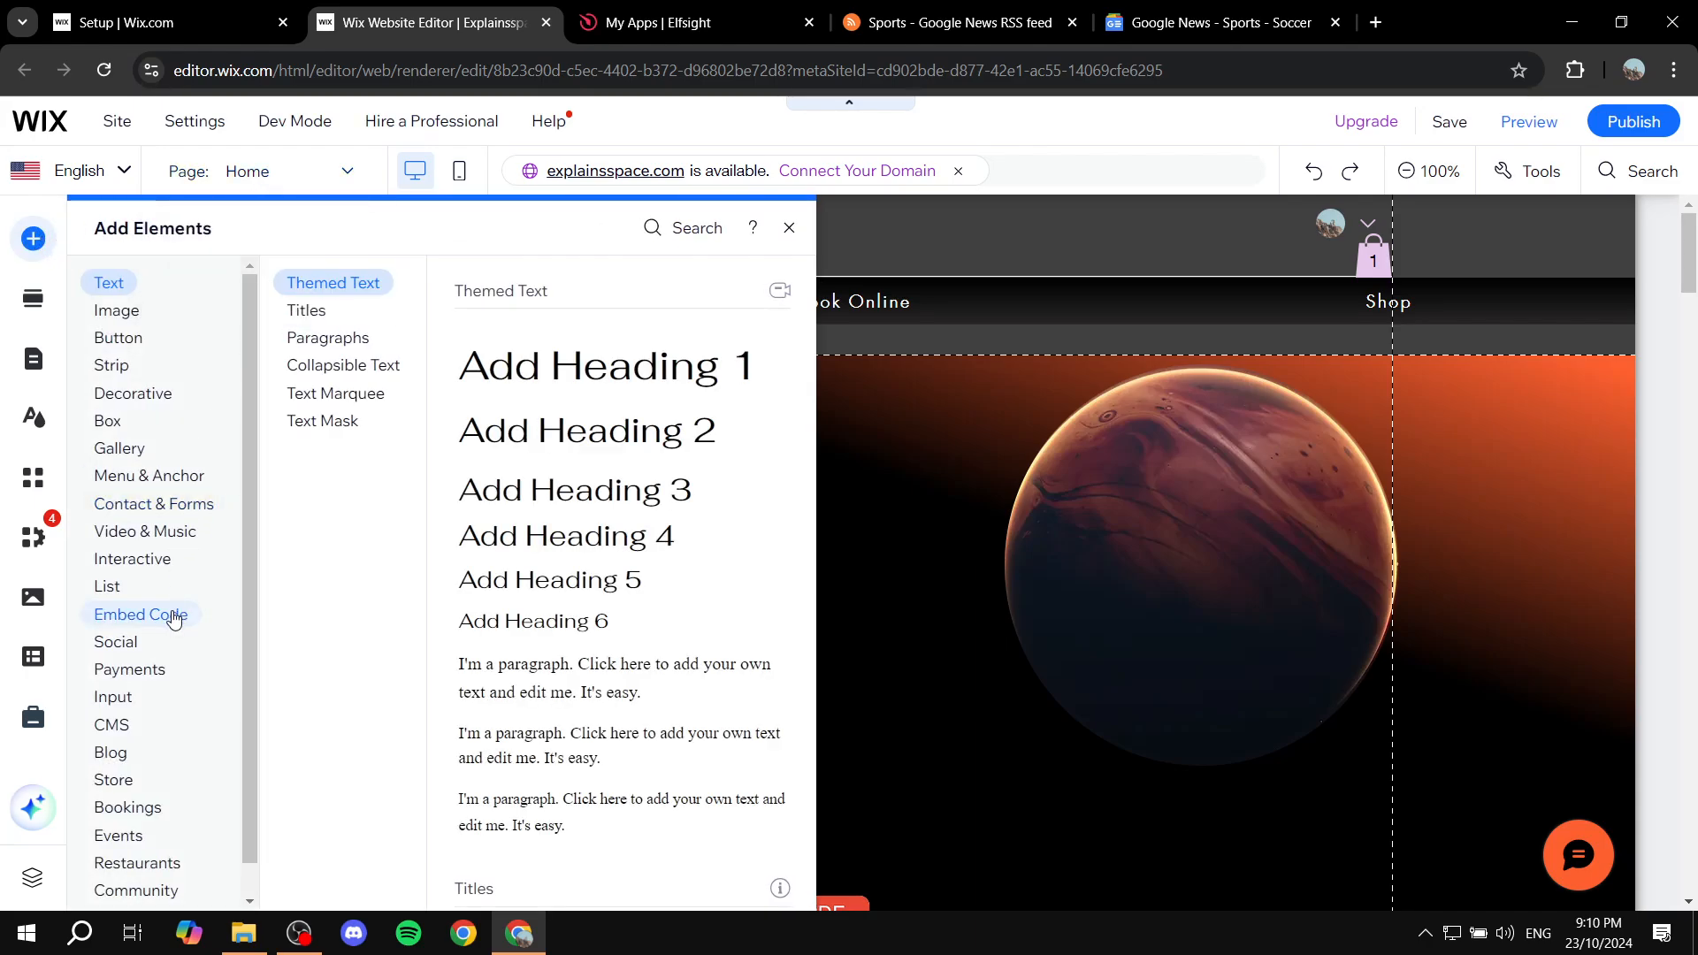
left_click(140, 614)
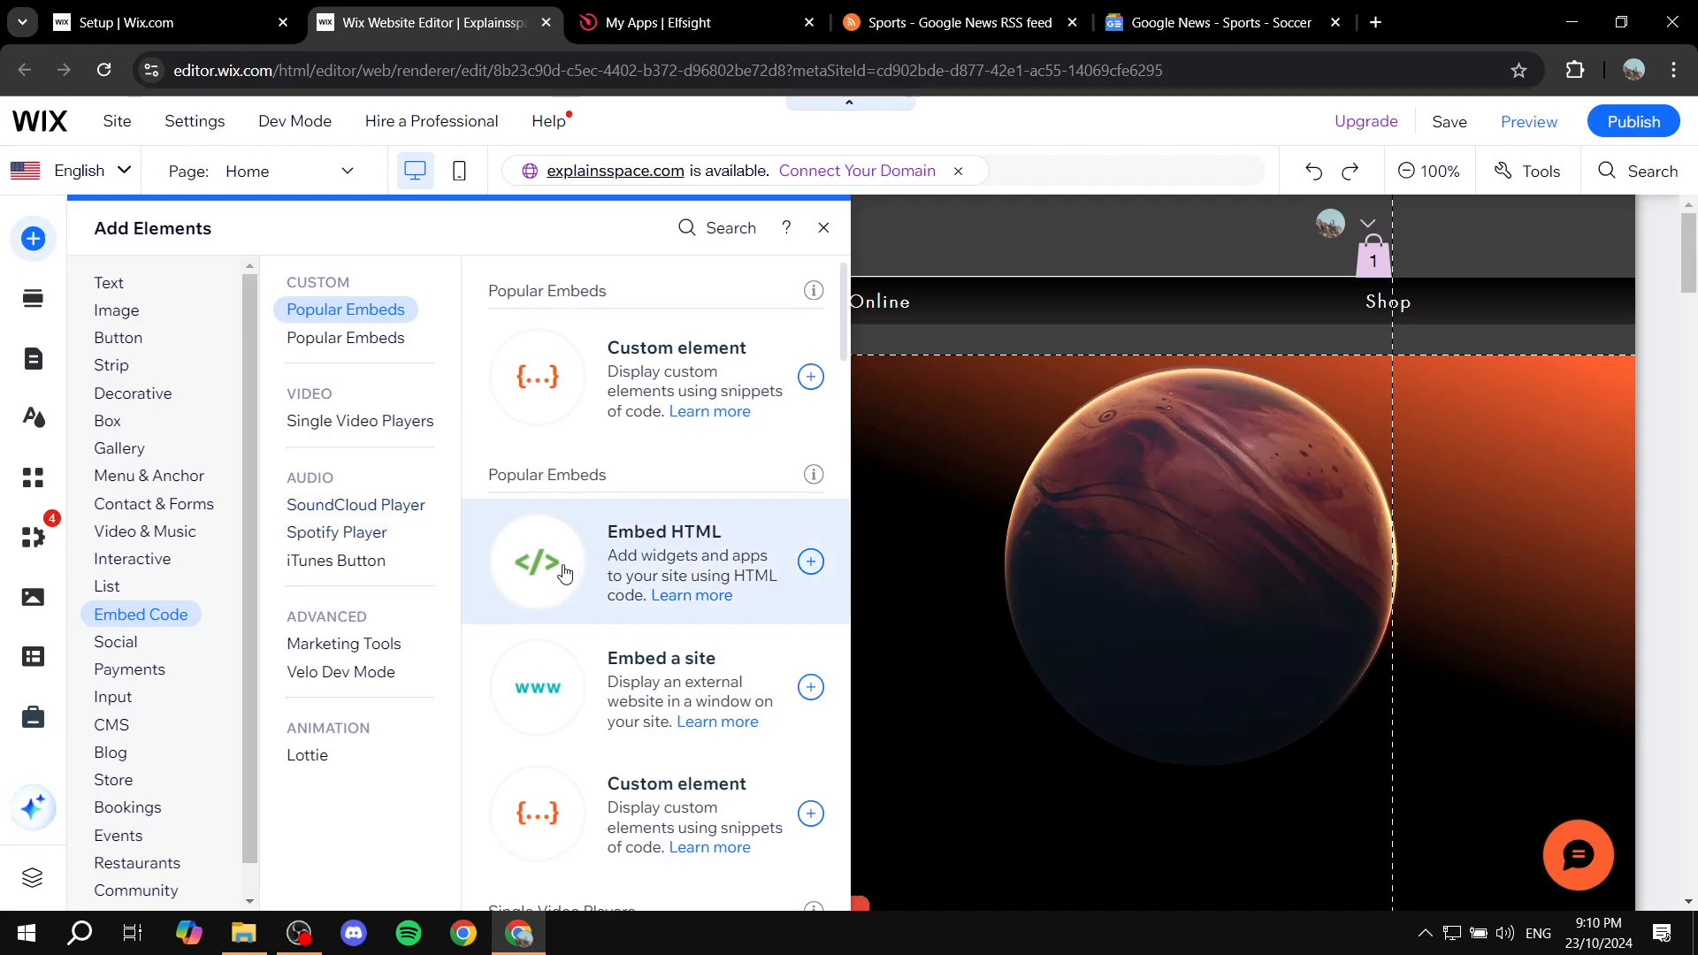
left_click(809, 561)
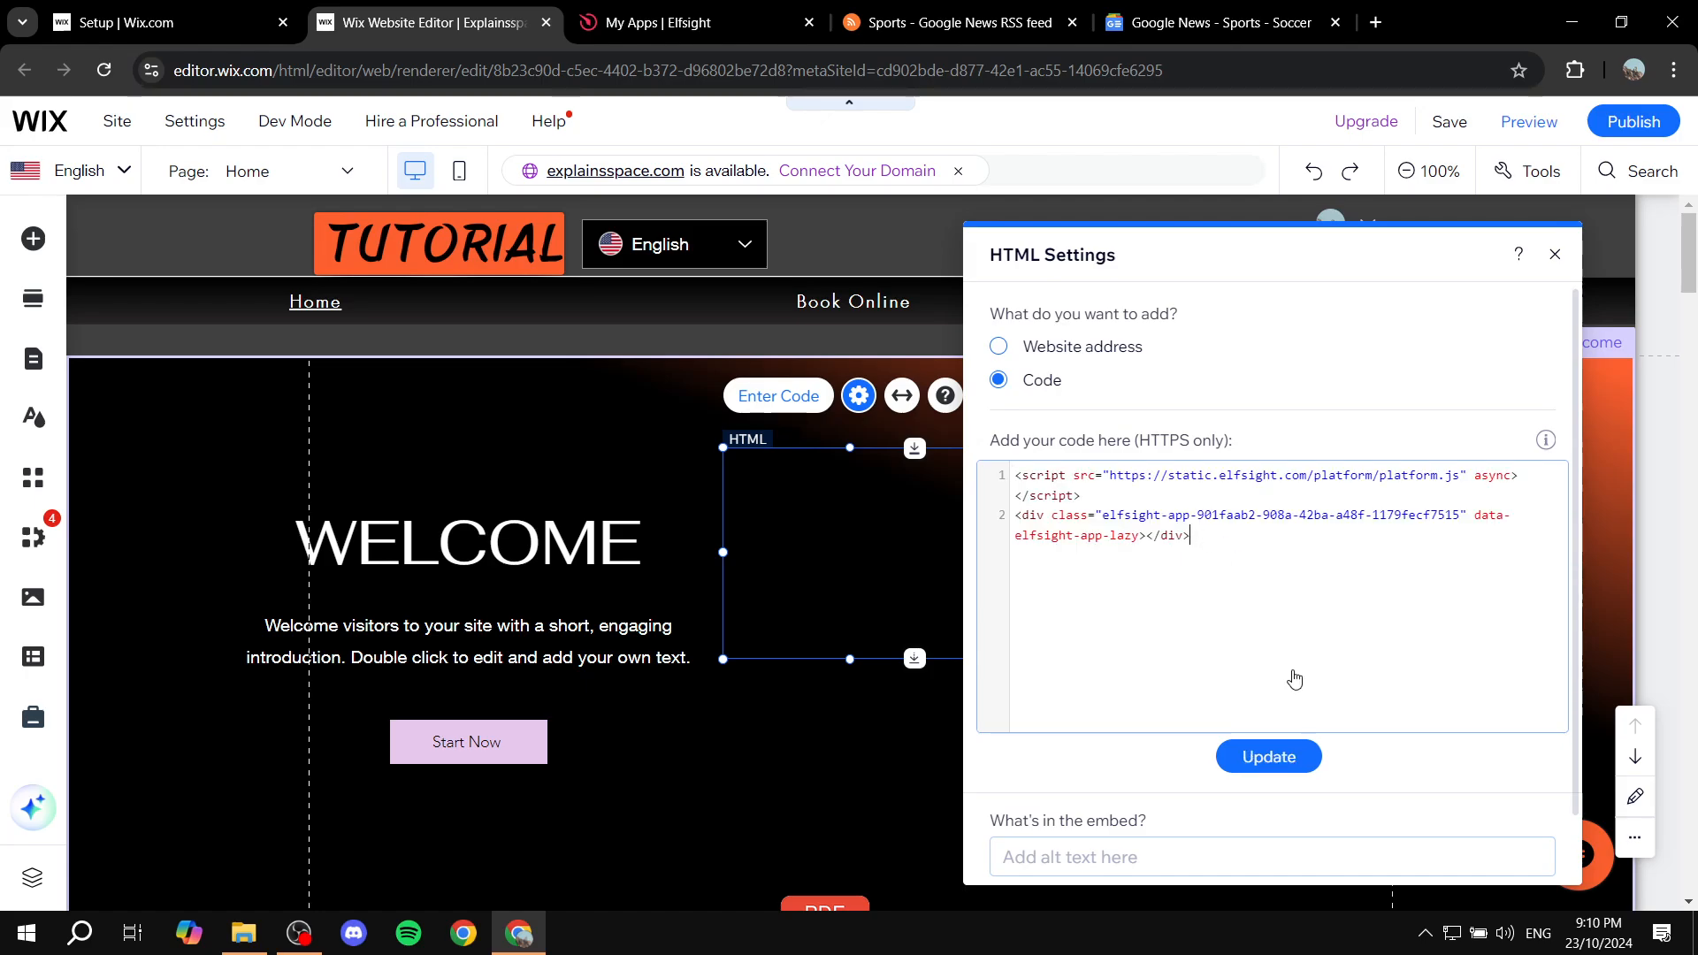
left_click(1267, 757)
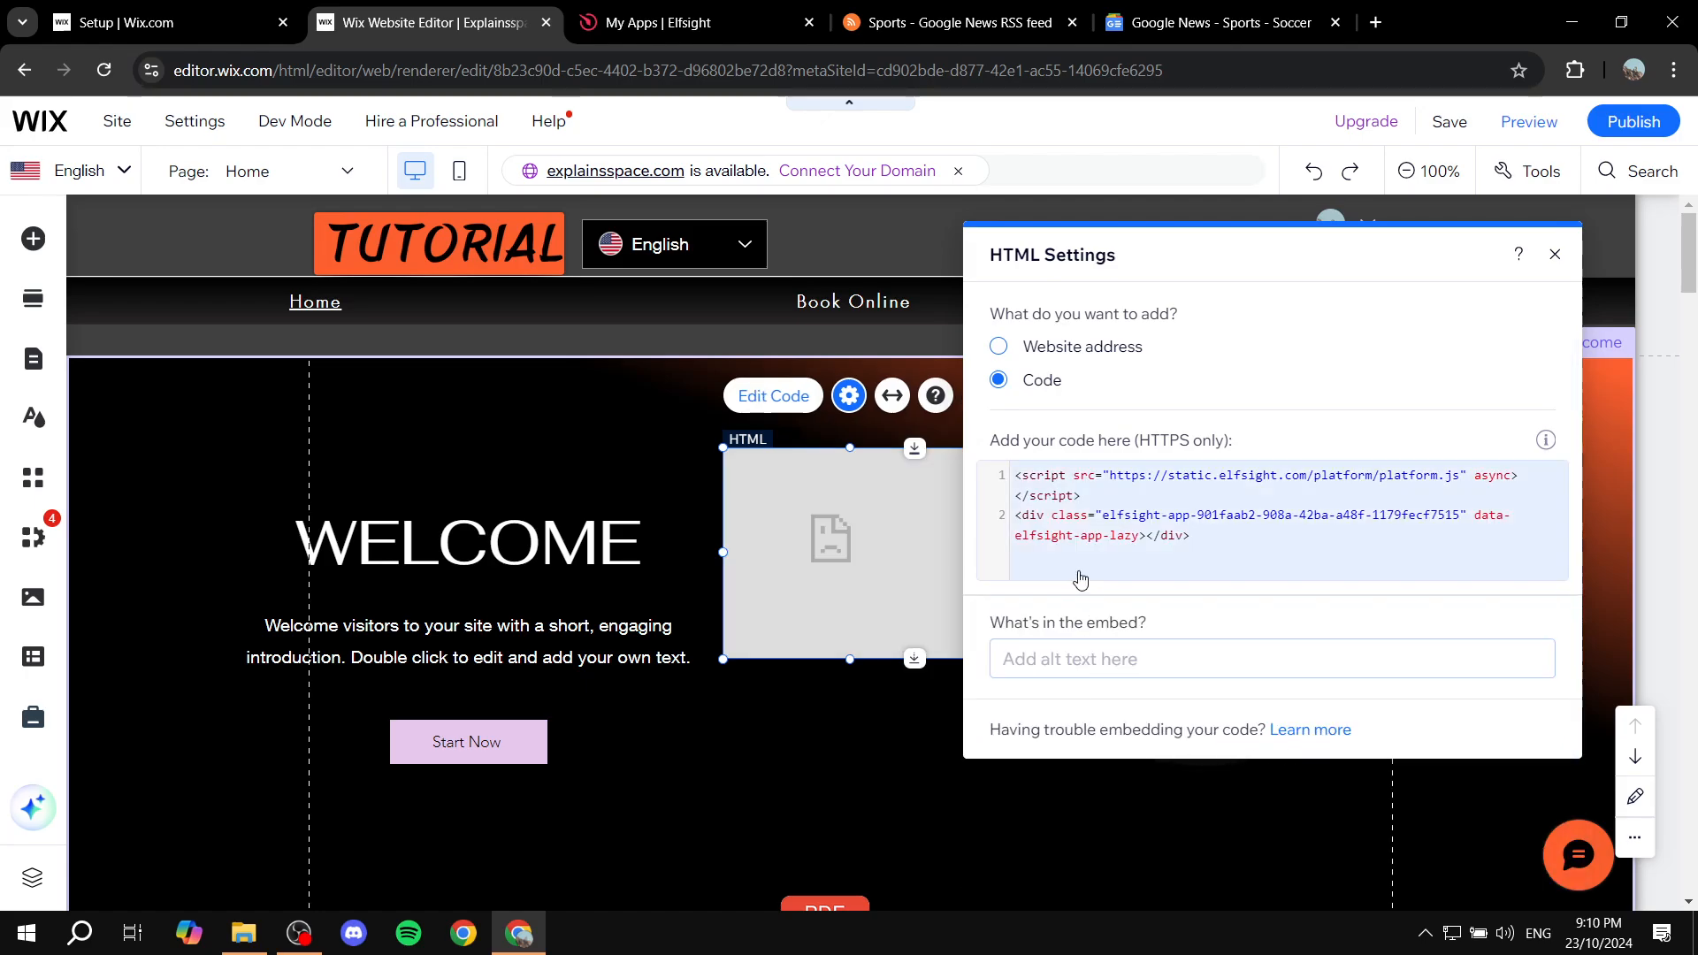
left_click(696, 21)
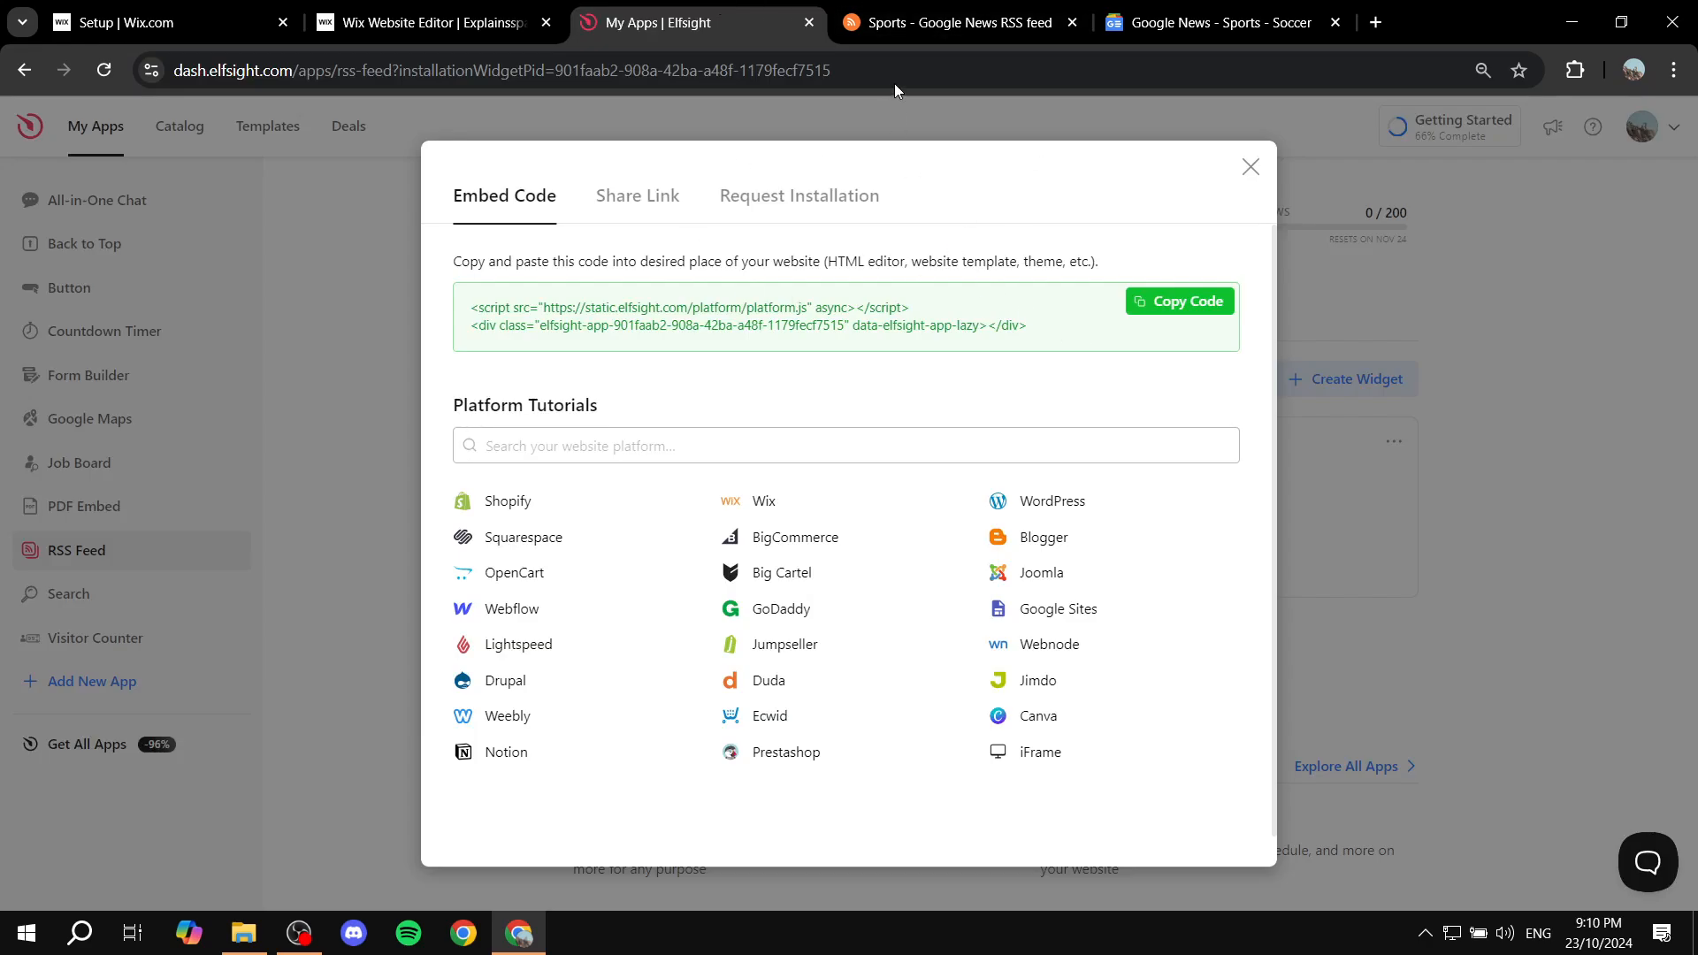
Check the RSS.app feed page and Elfsight widget list, then confirm the Wix home page's 'No posts to display' embed.
left_click(957, 21)
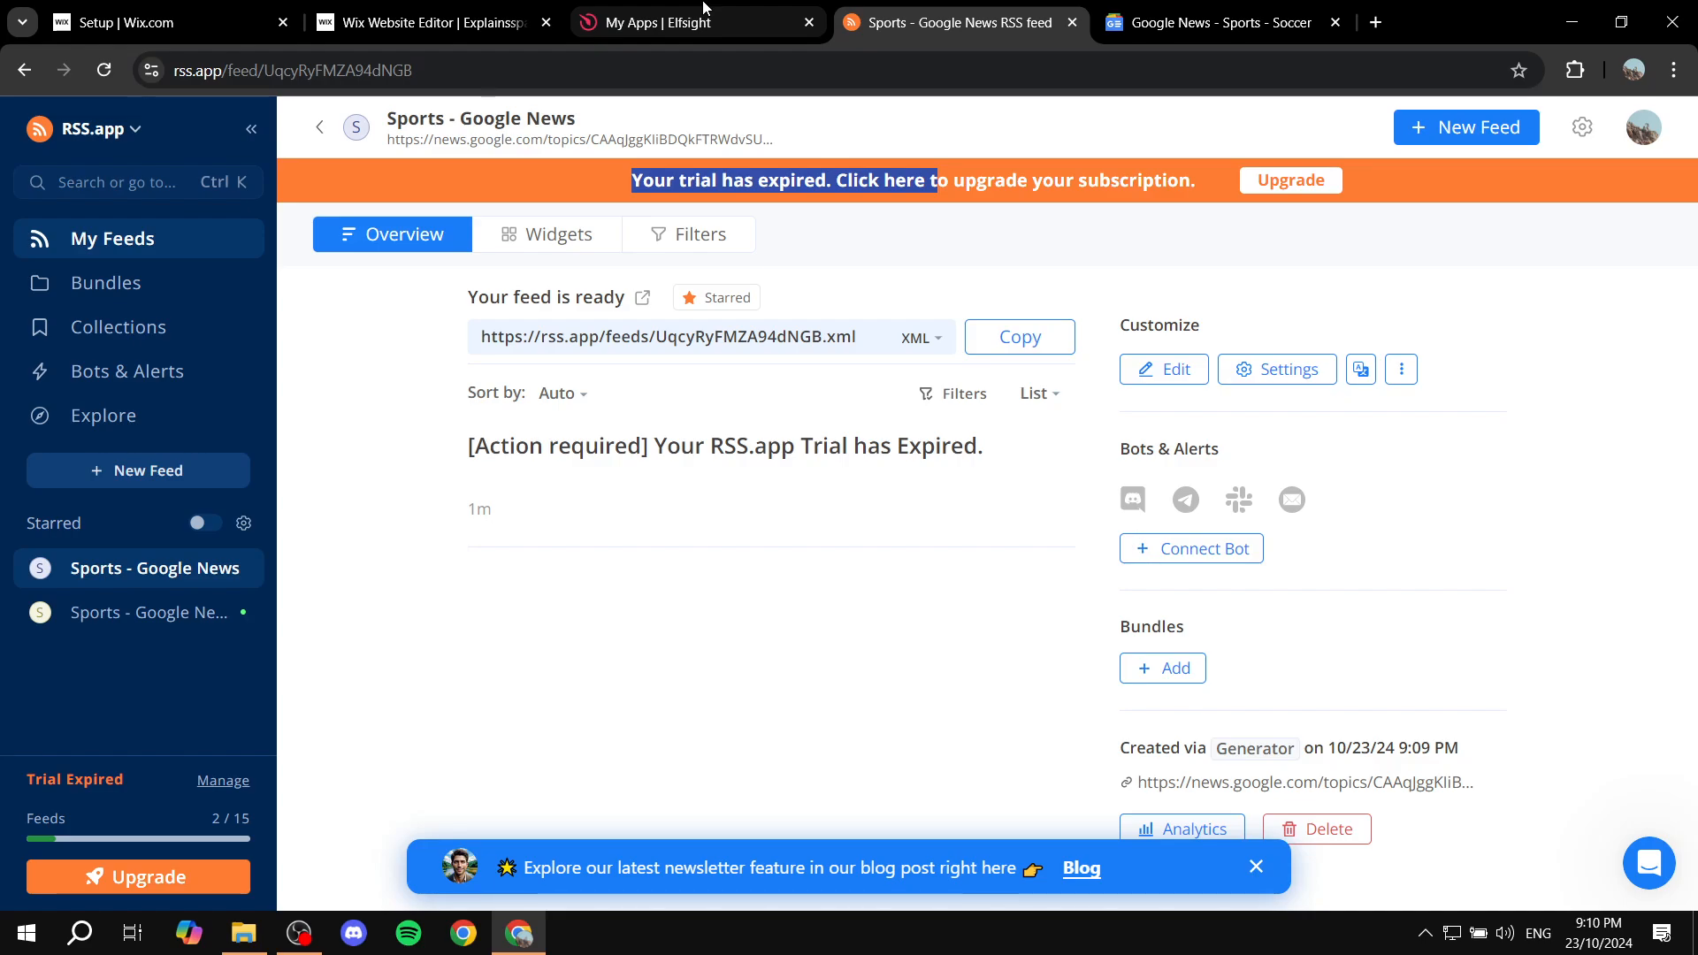
left_click(431, 21)
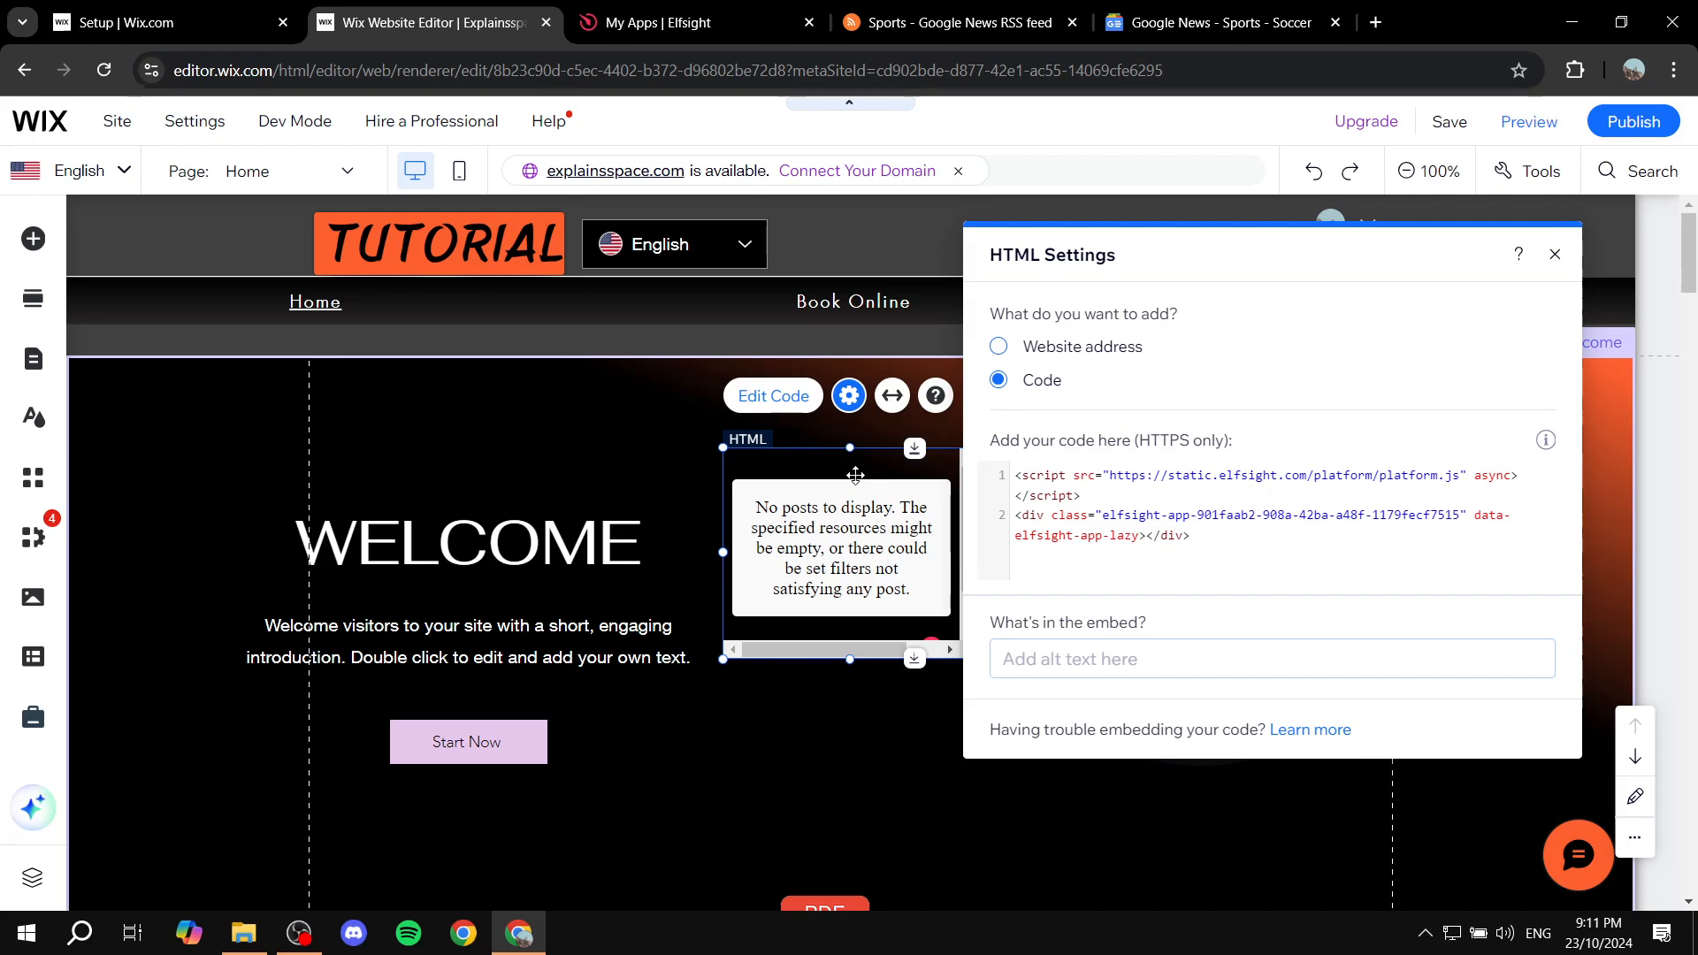
left_click(695, 23)
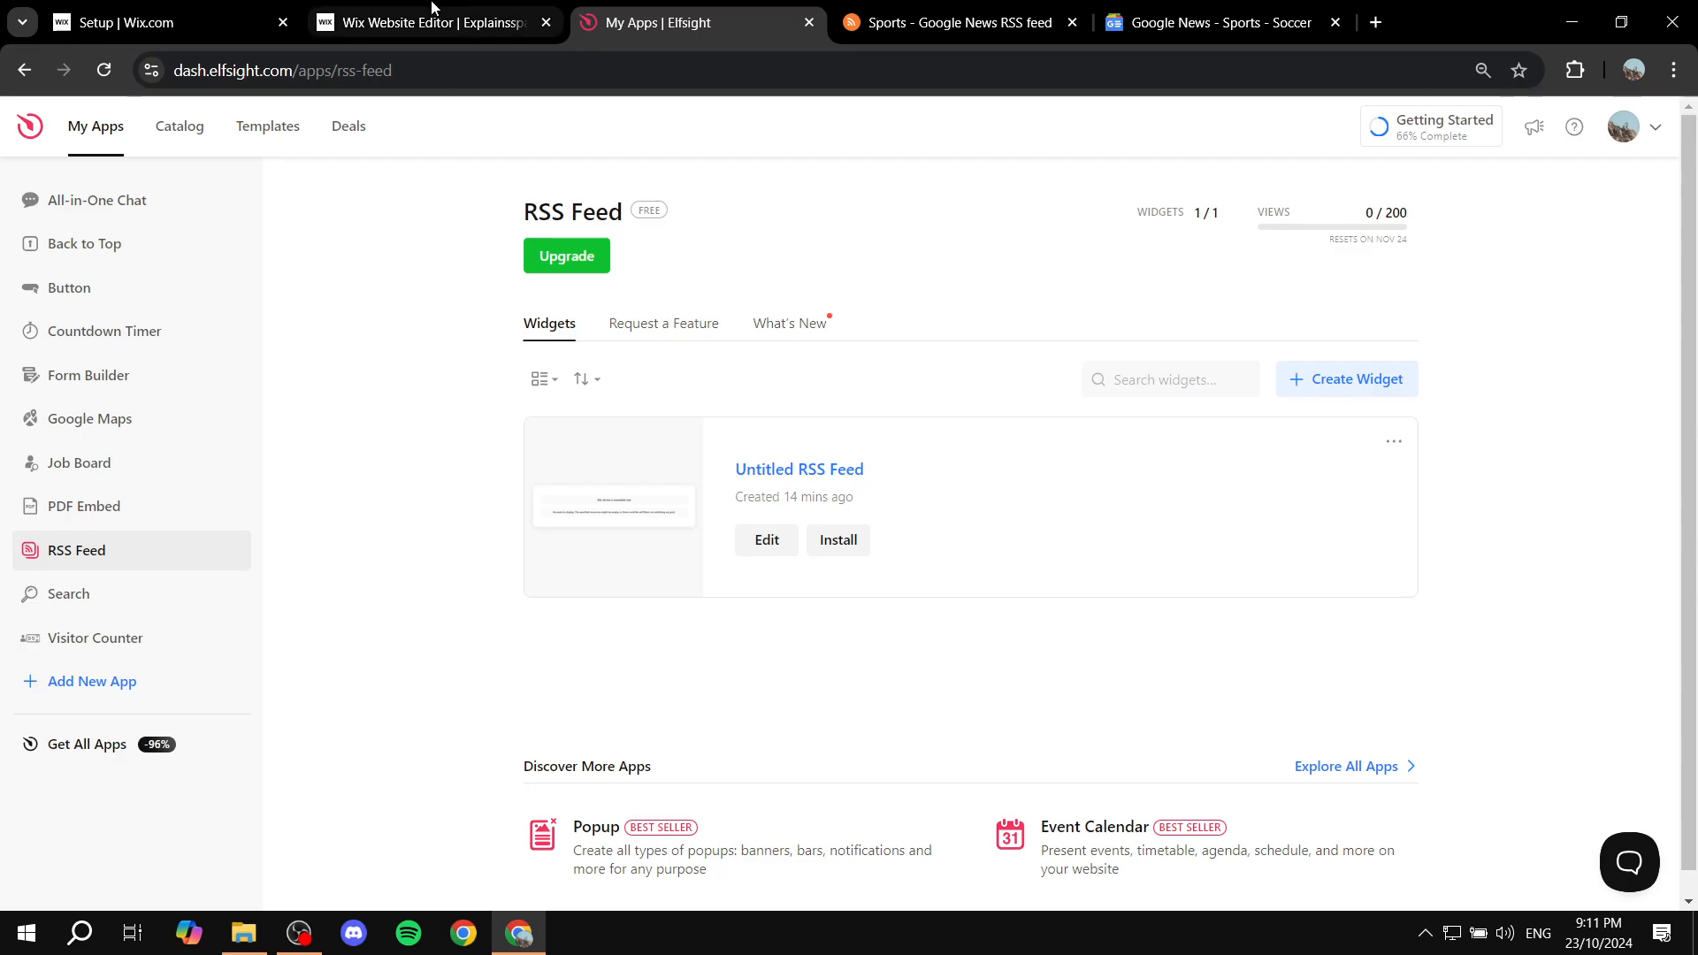
left_click(431, 21)
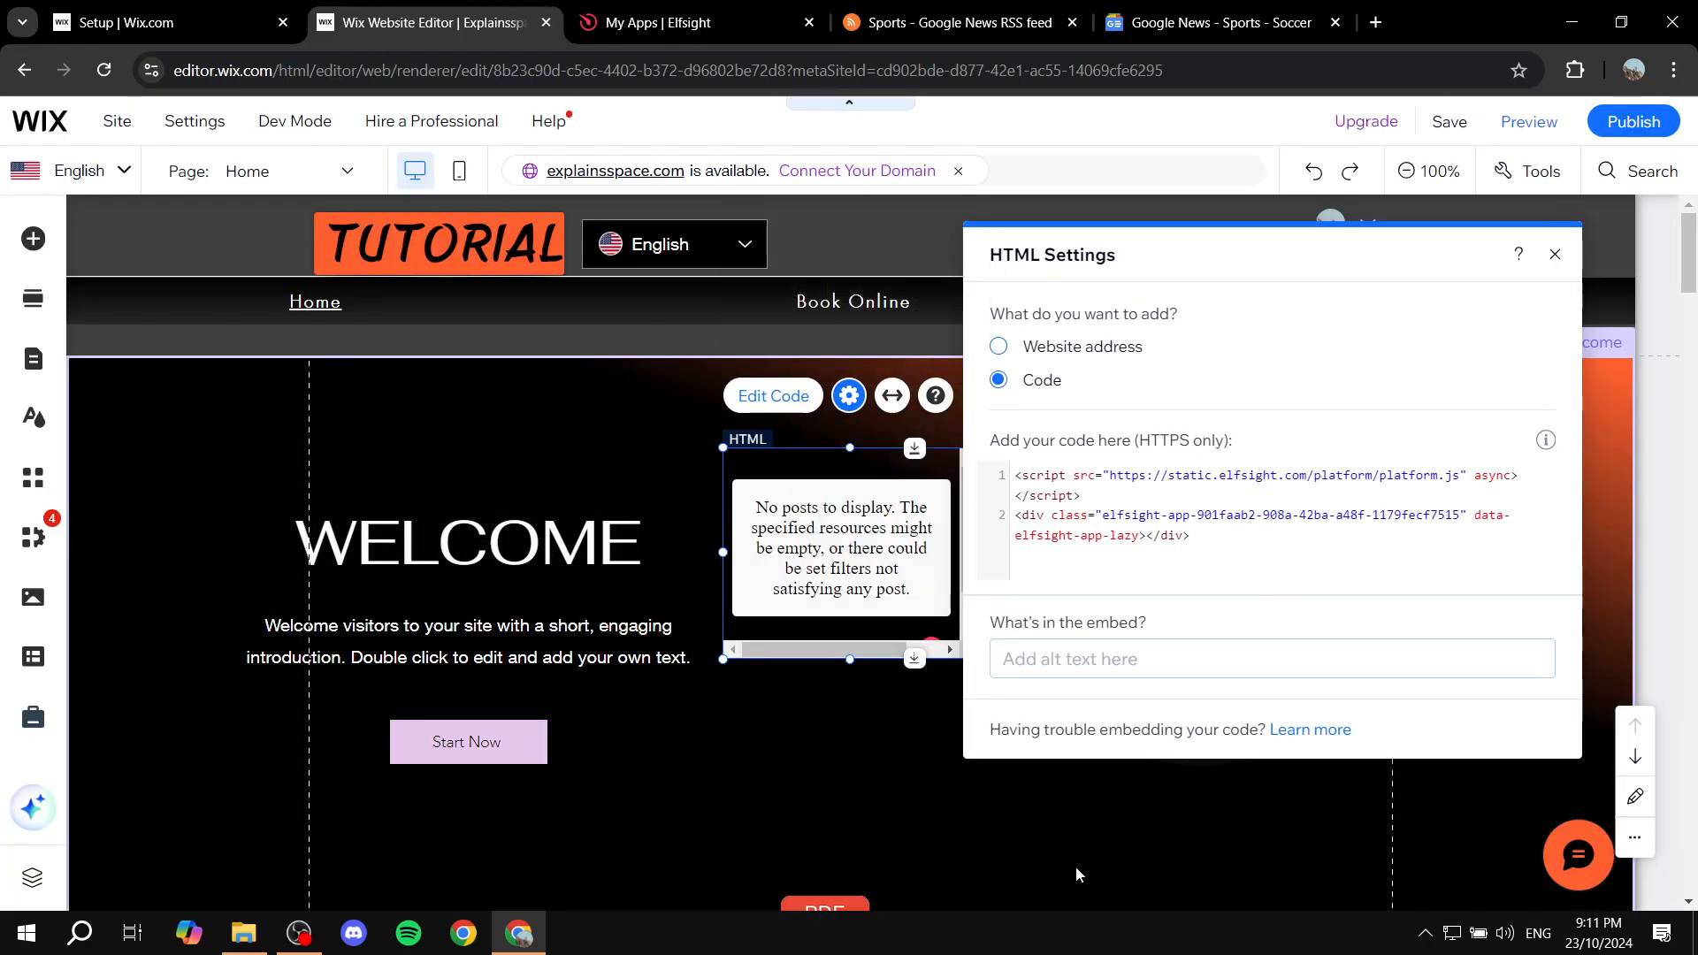
mouse_move(758, 520)
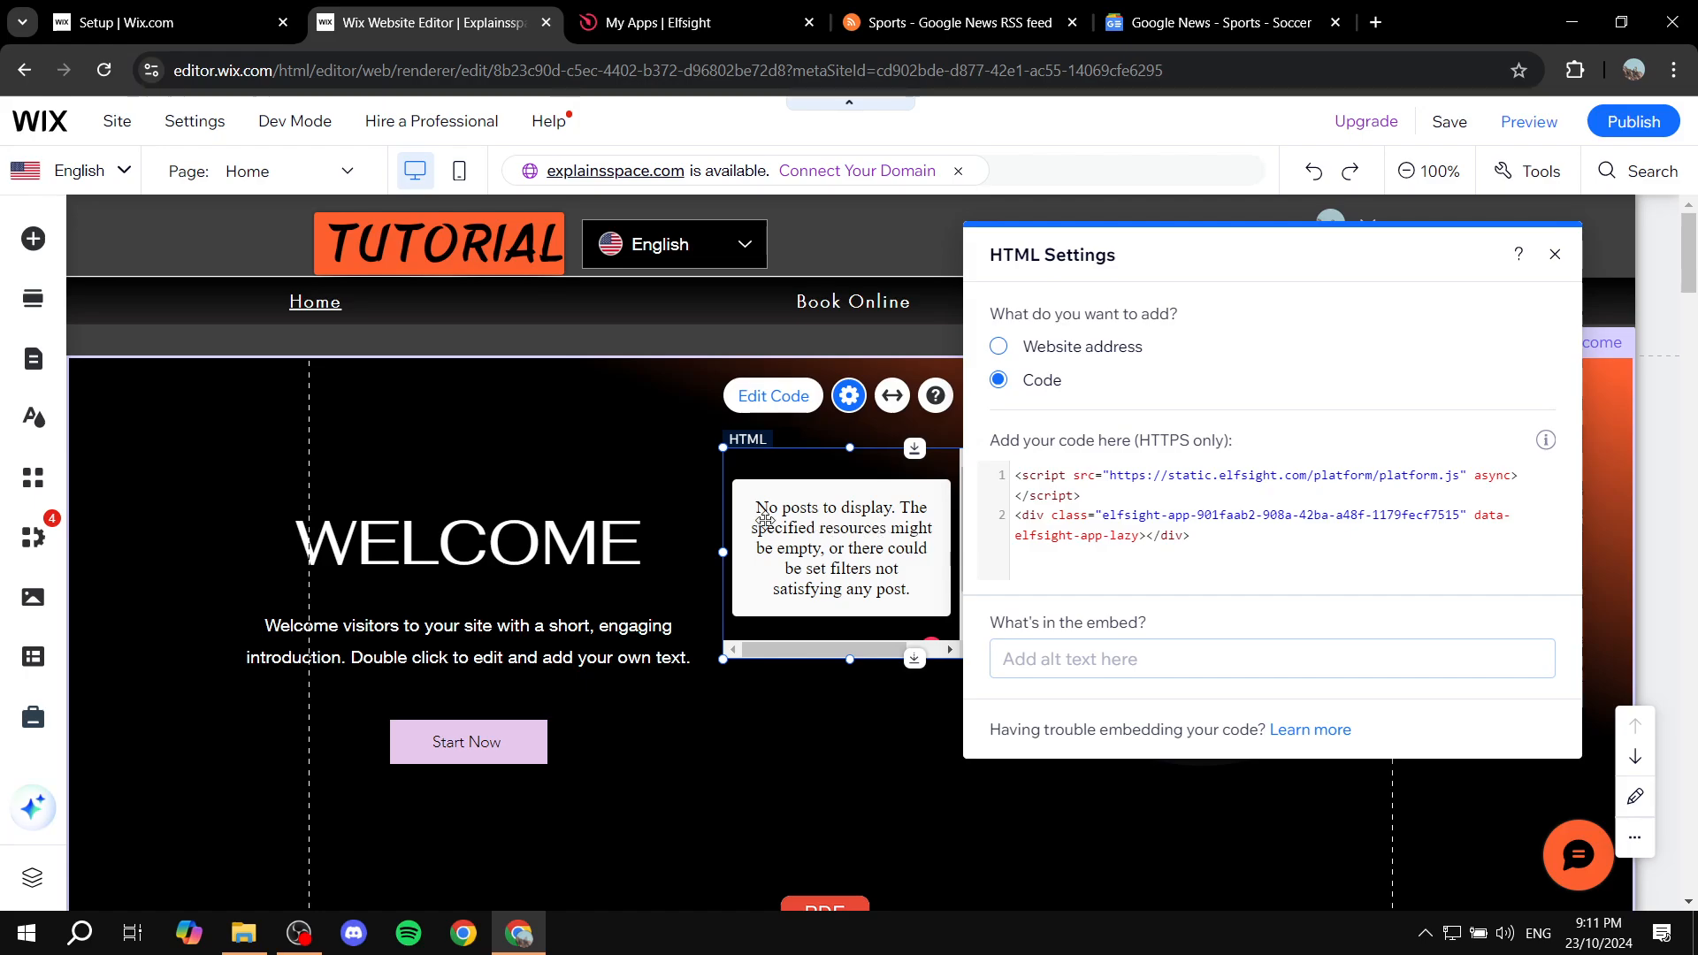
mouse_move(32, 478)
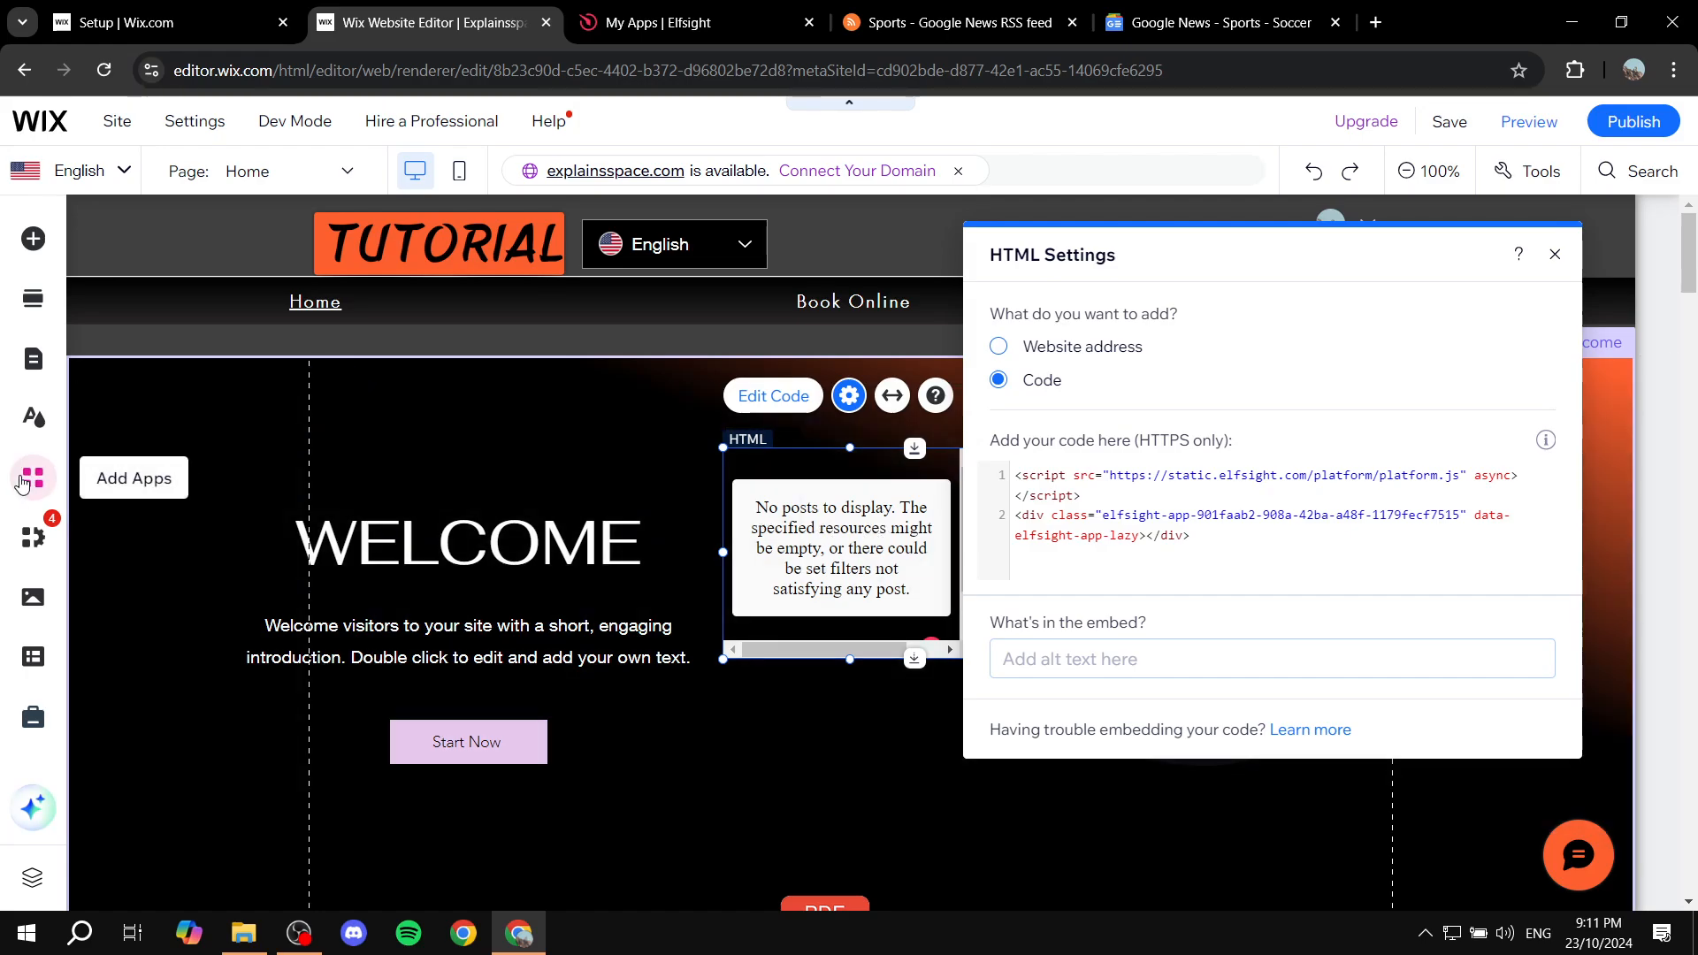